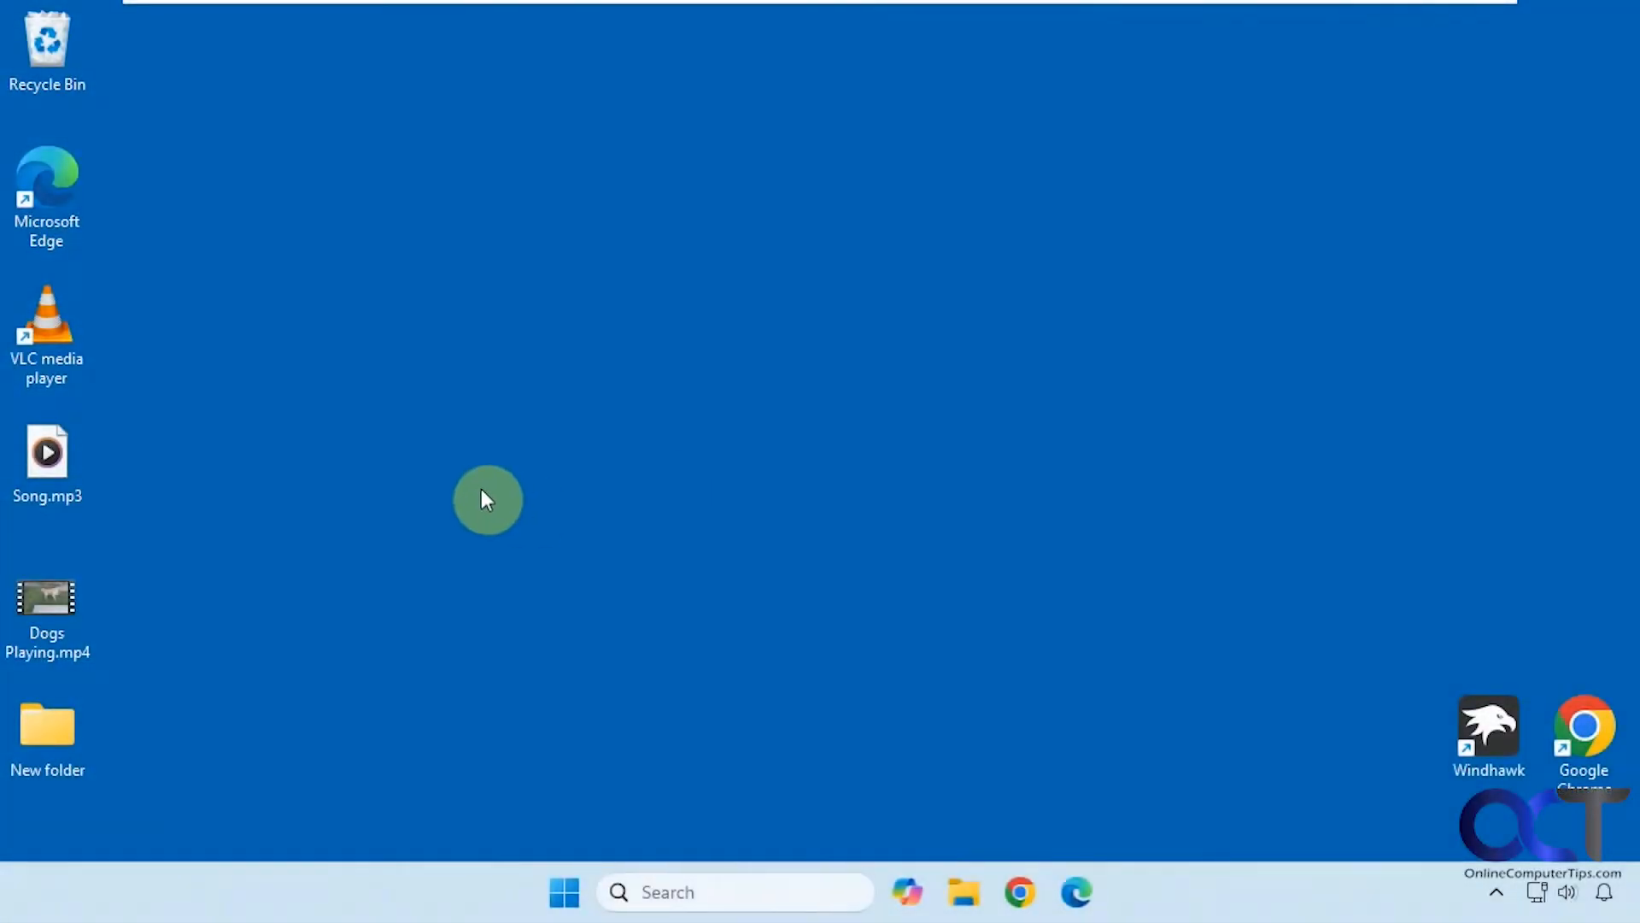
pyautogui.moveTo(324, 521)
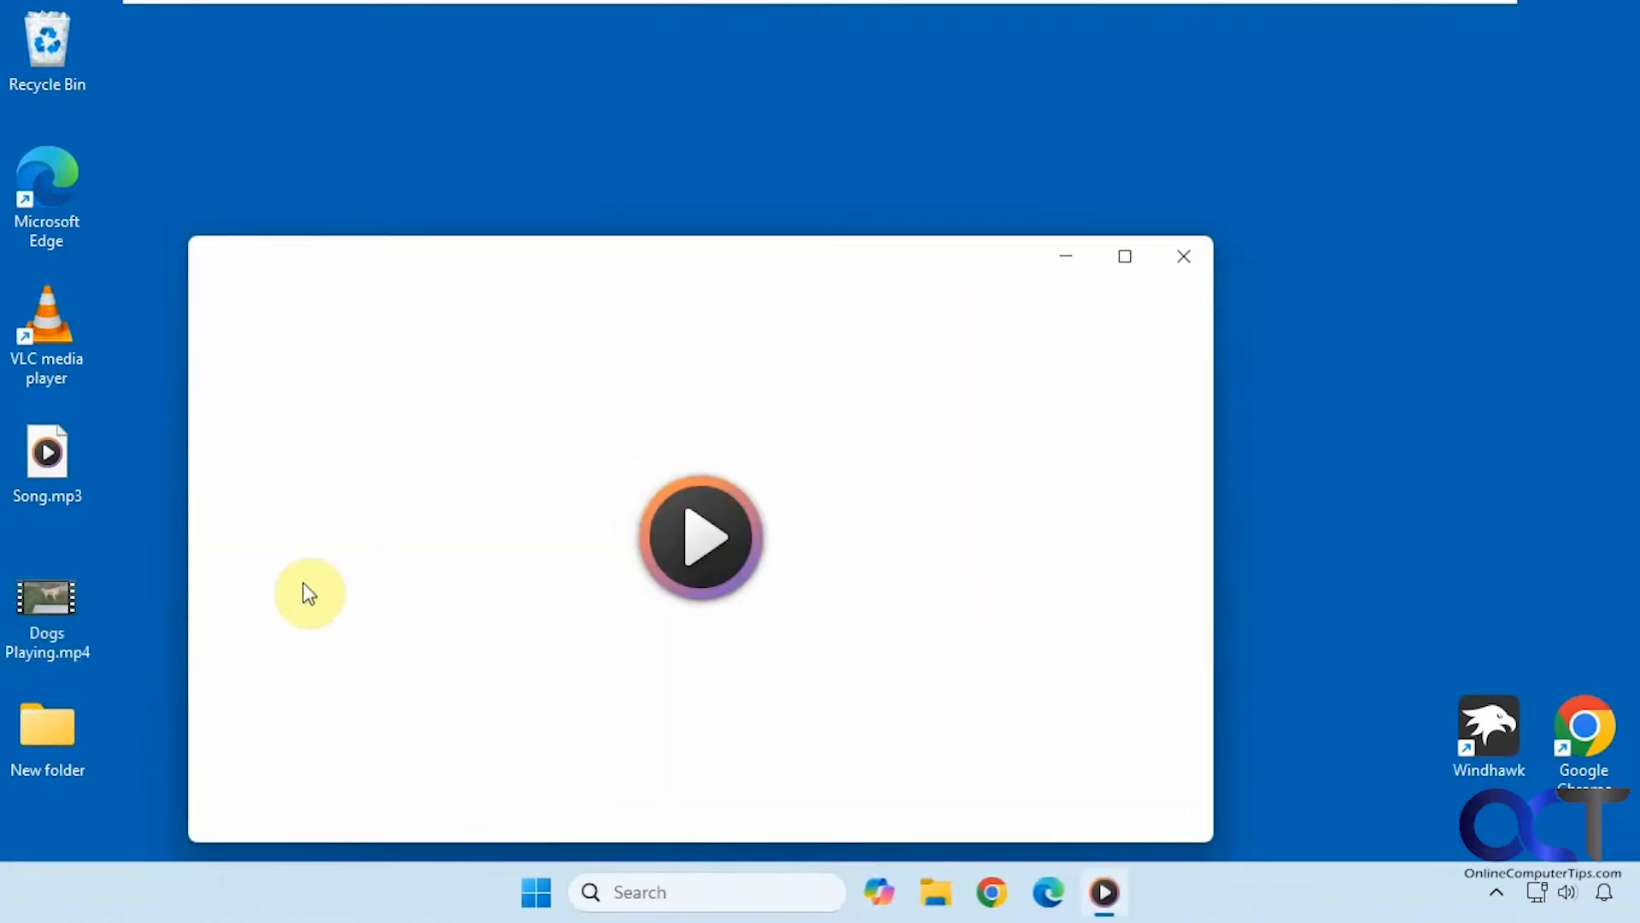
# Step: Close the song player and search Windows for the Clipchamp video editor
pyautogui.click(700, 537)
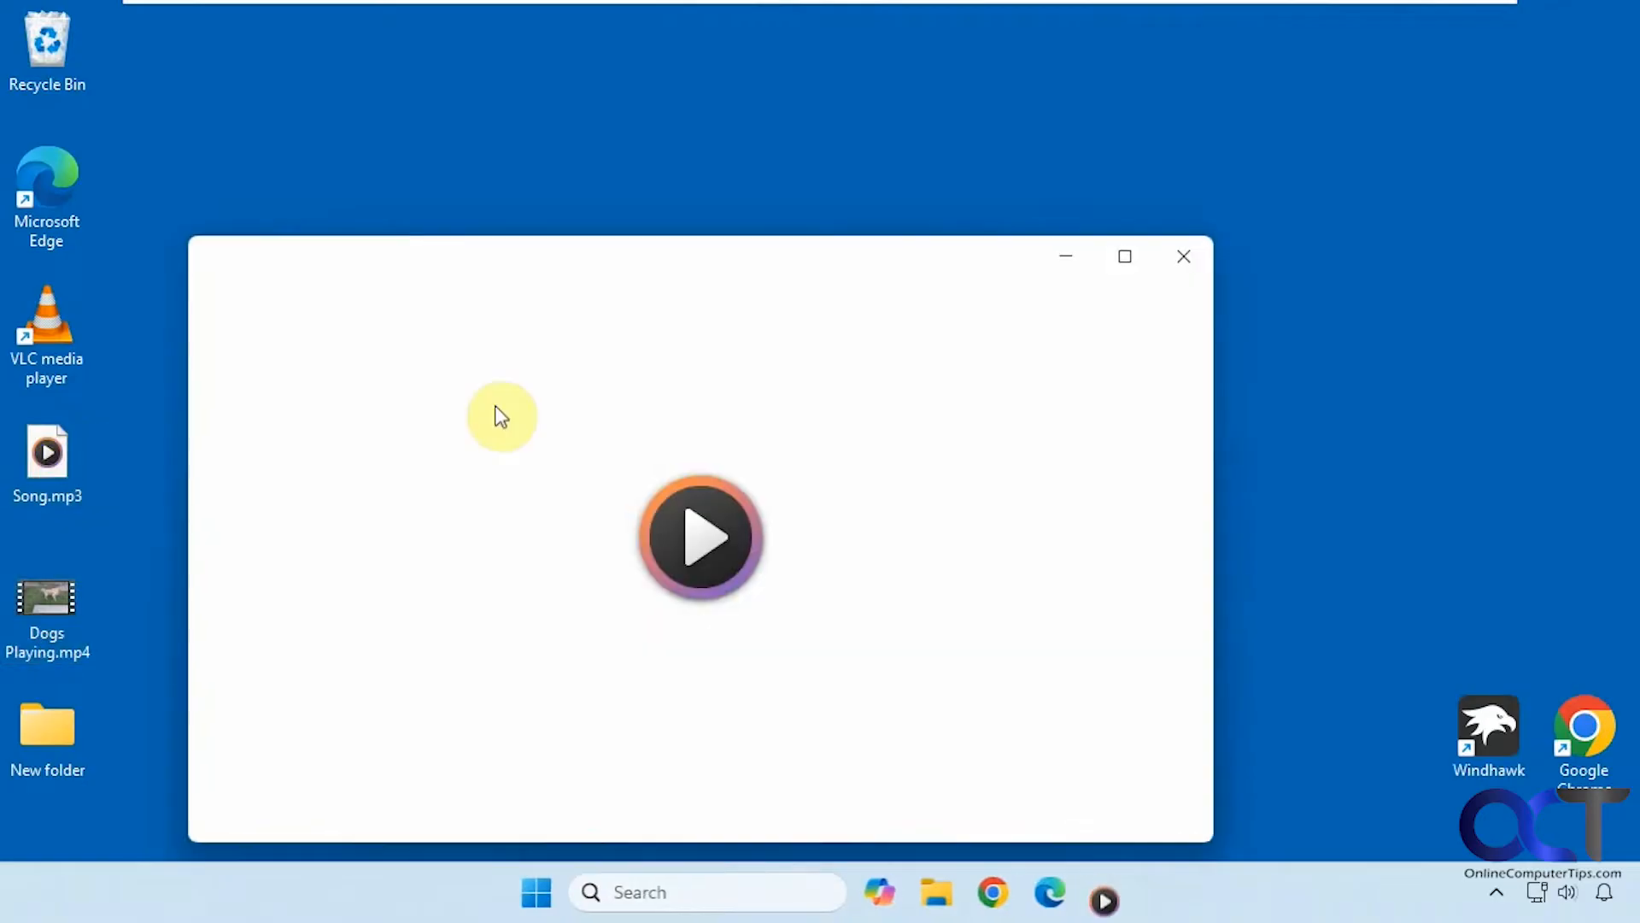
pyautogui.click(699, 537)
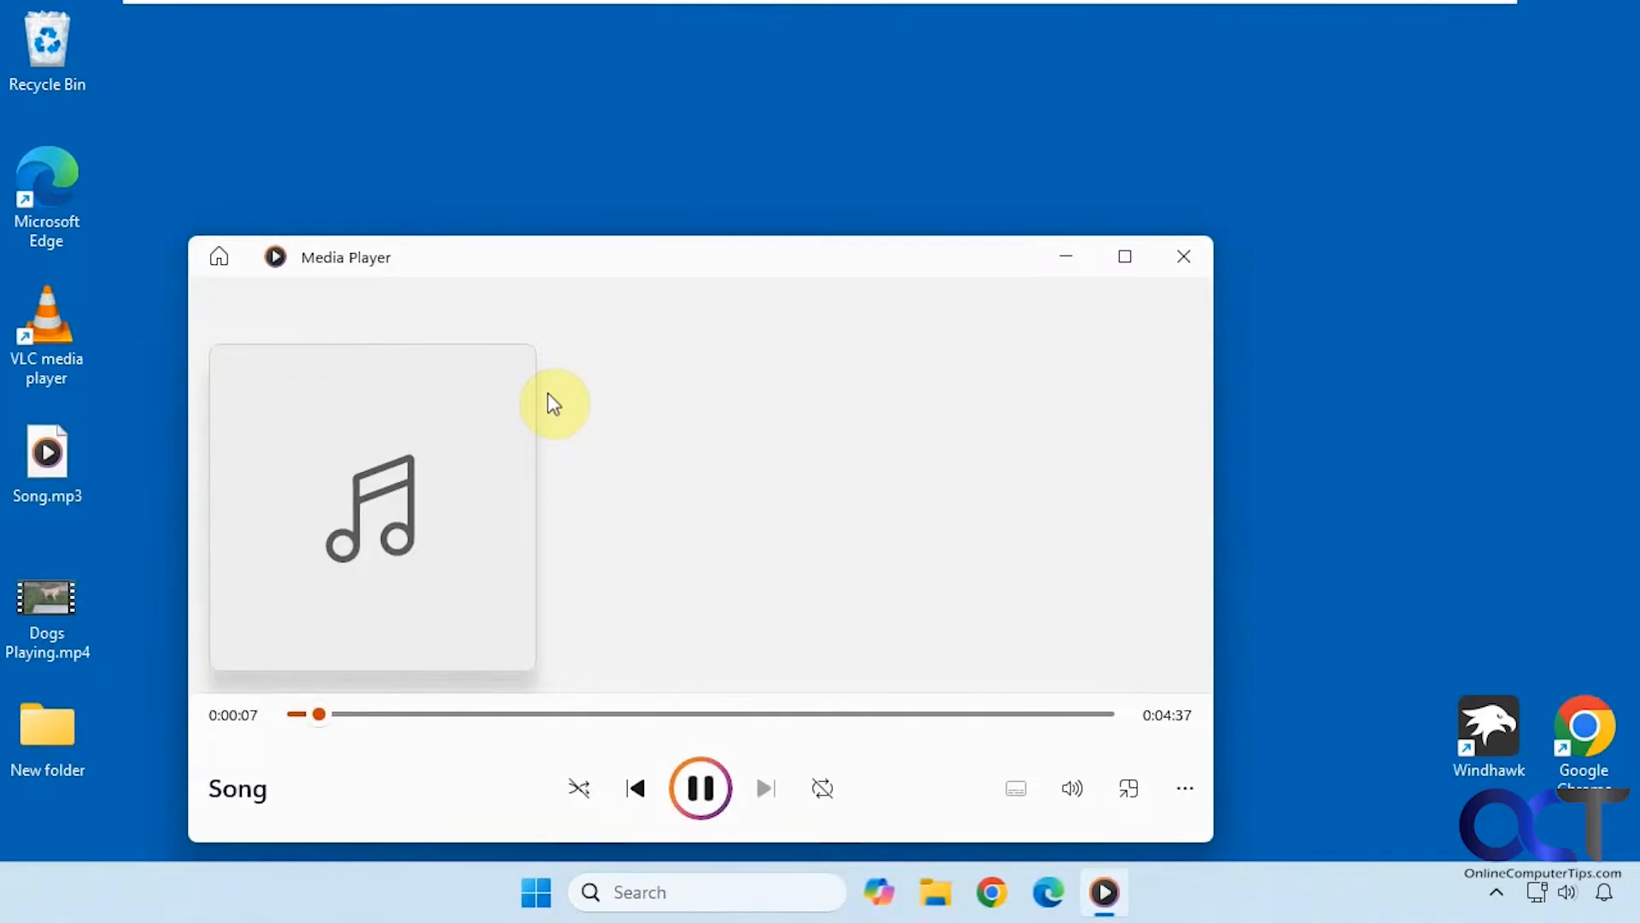
pyautogui.moveTo(1144, 304)
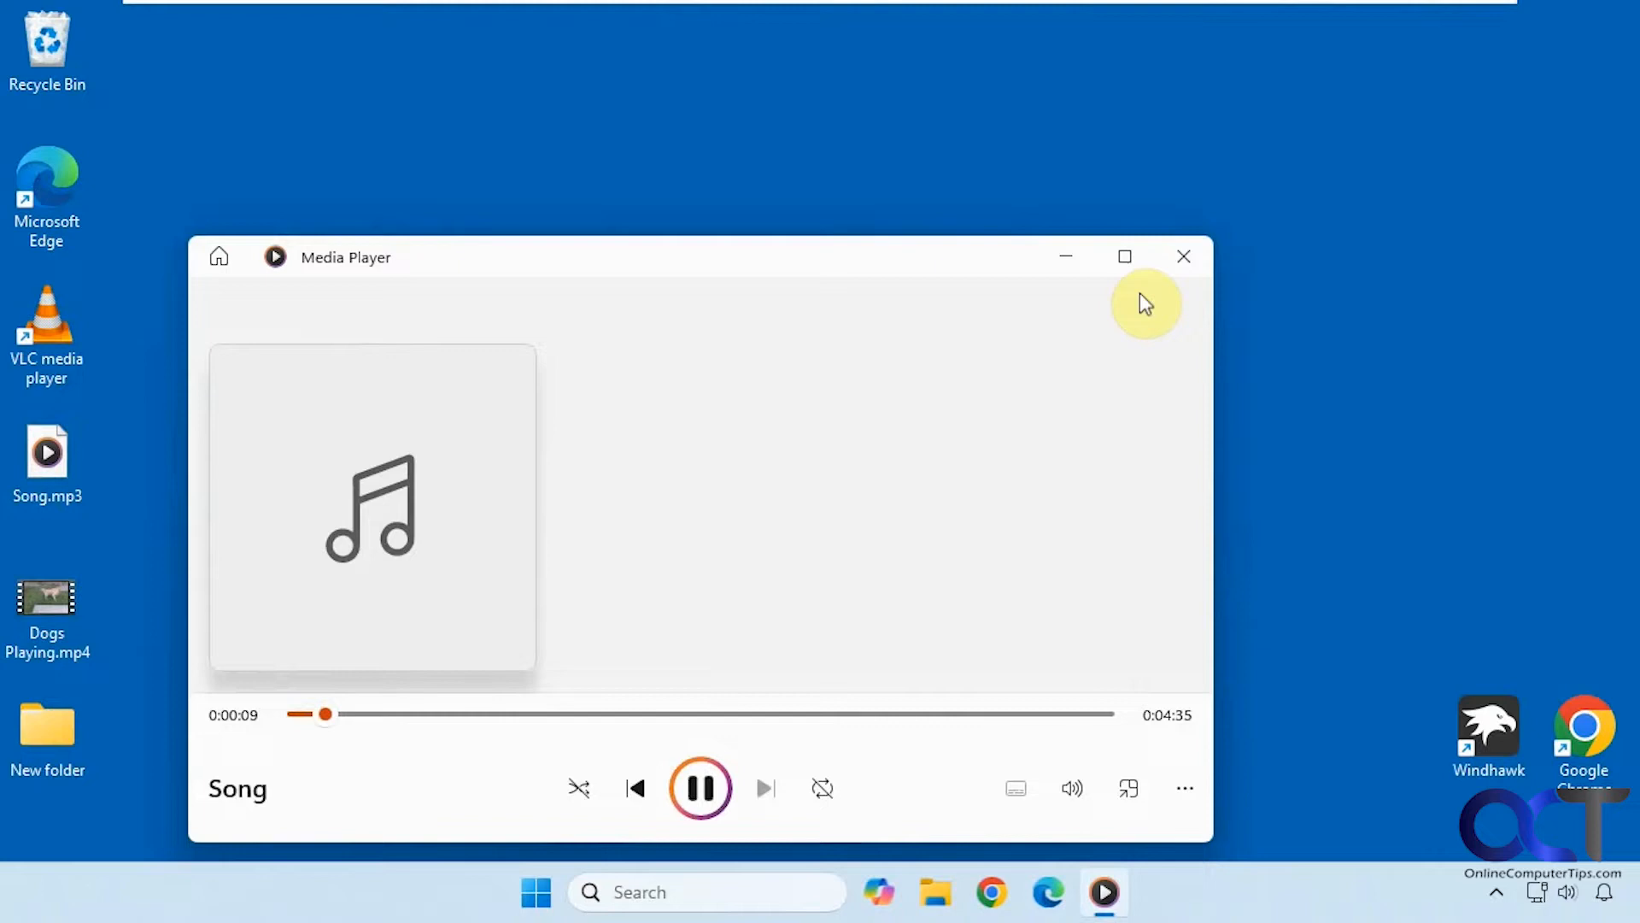
pyautogui.click(1182, 255)
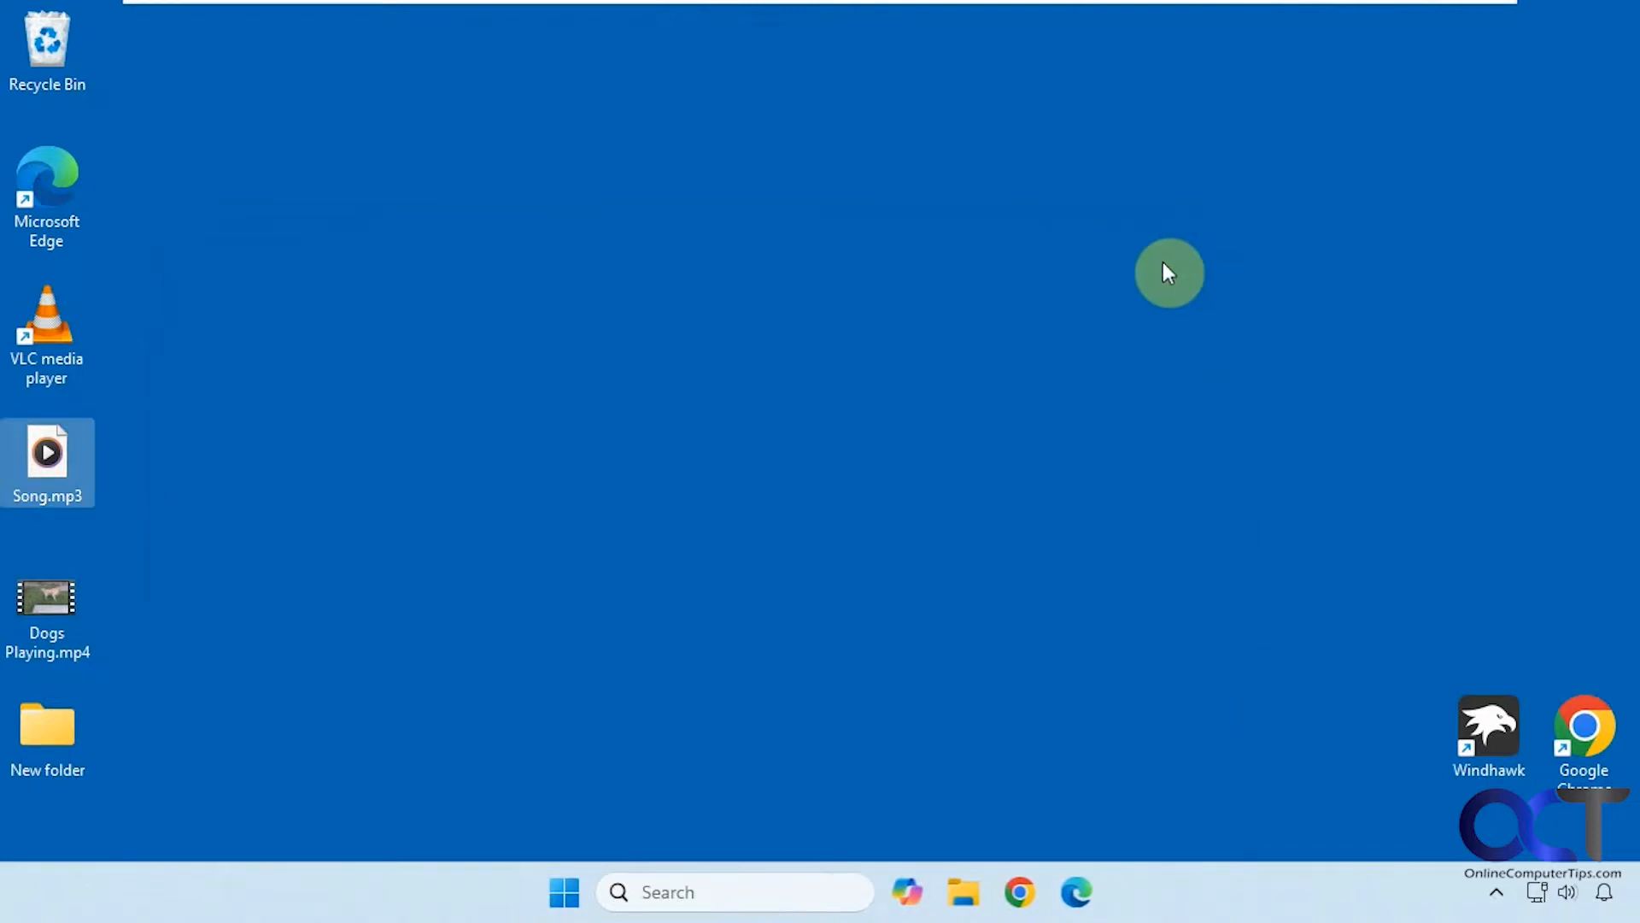
pyautogui.moveTo(450, 463)
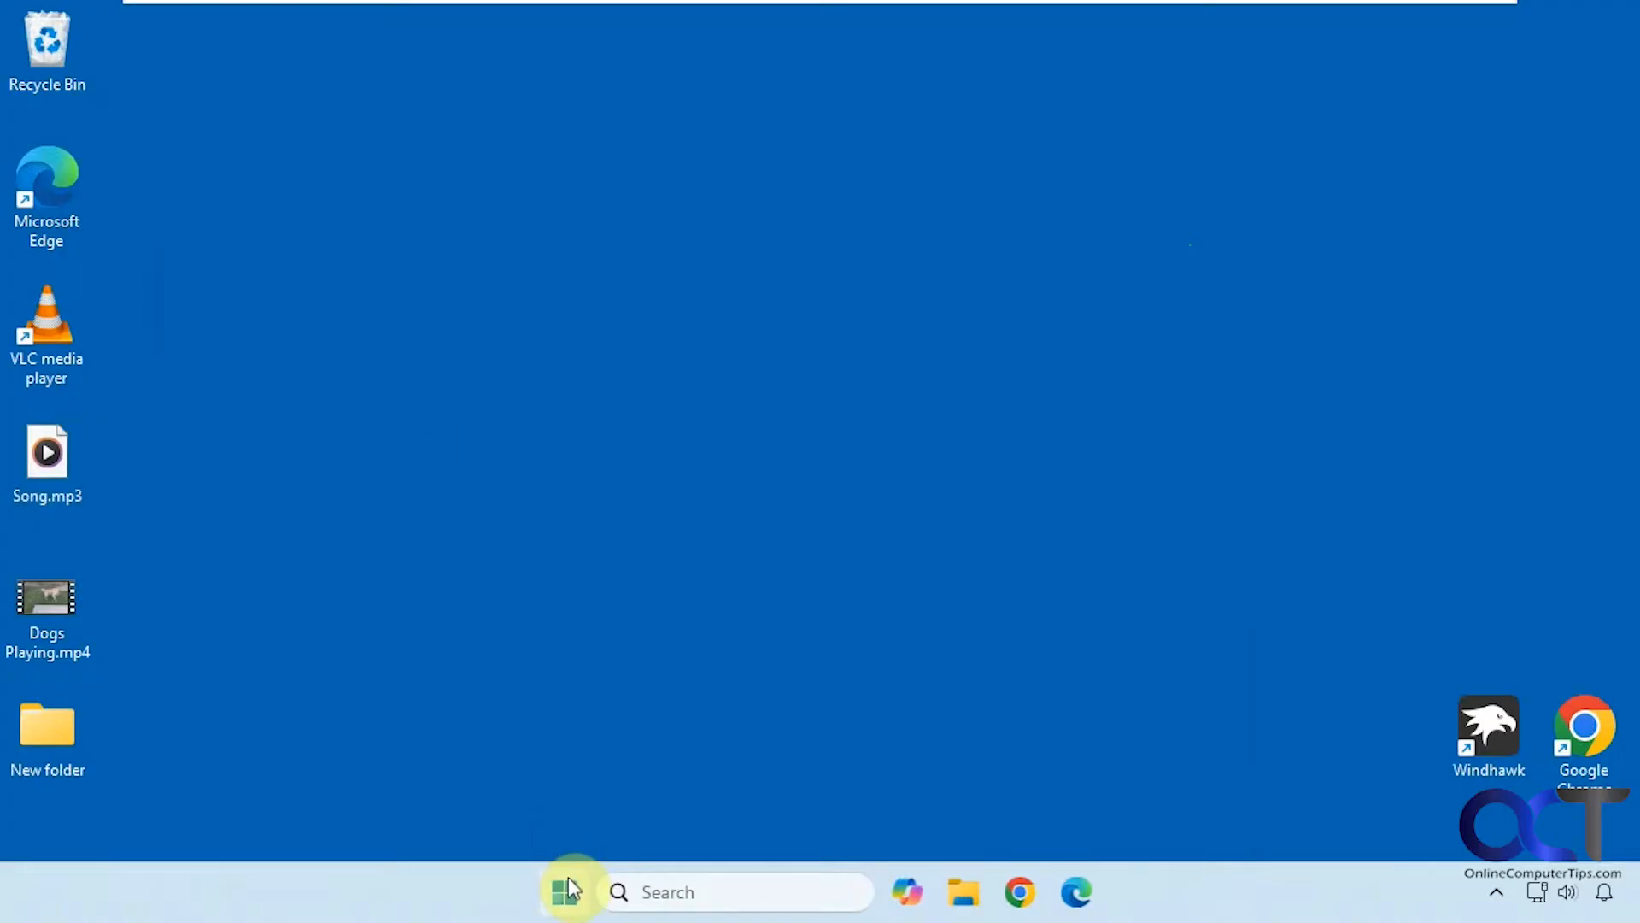
pyautogui.click(564, 892)
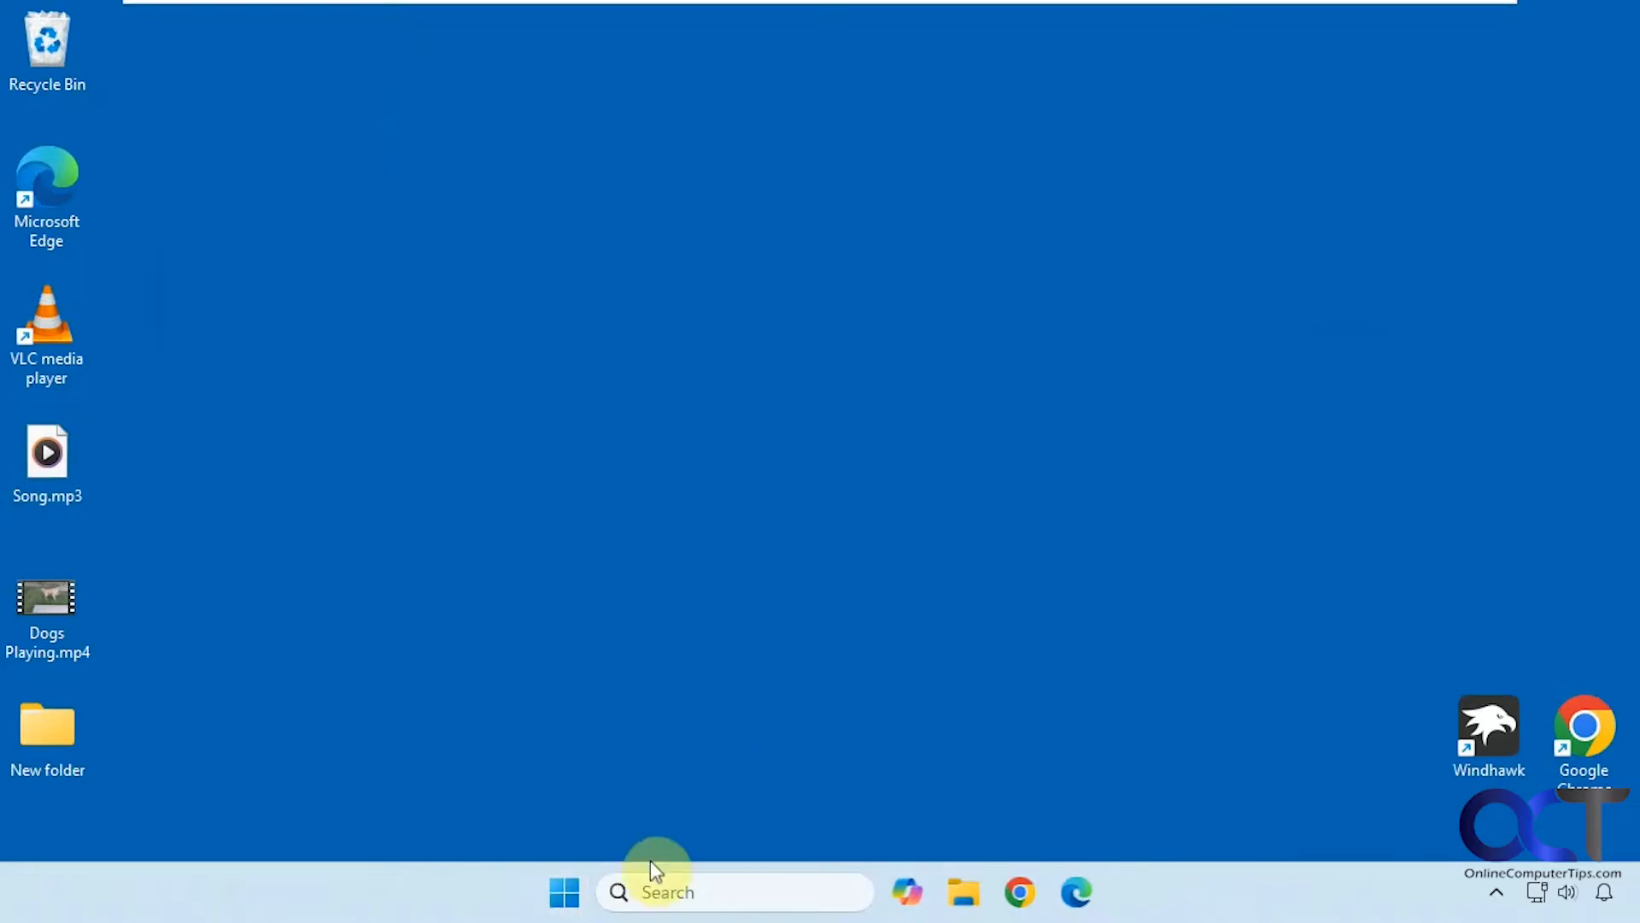
pyautogui.moveTo(882, 436)
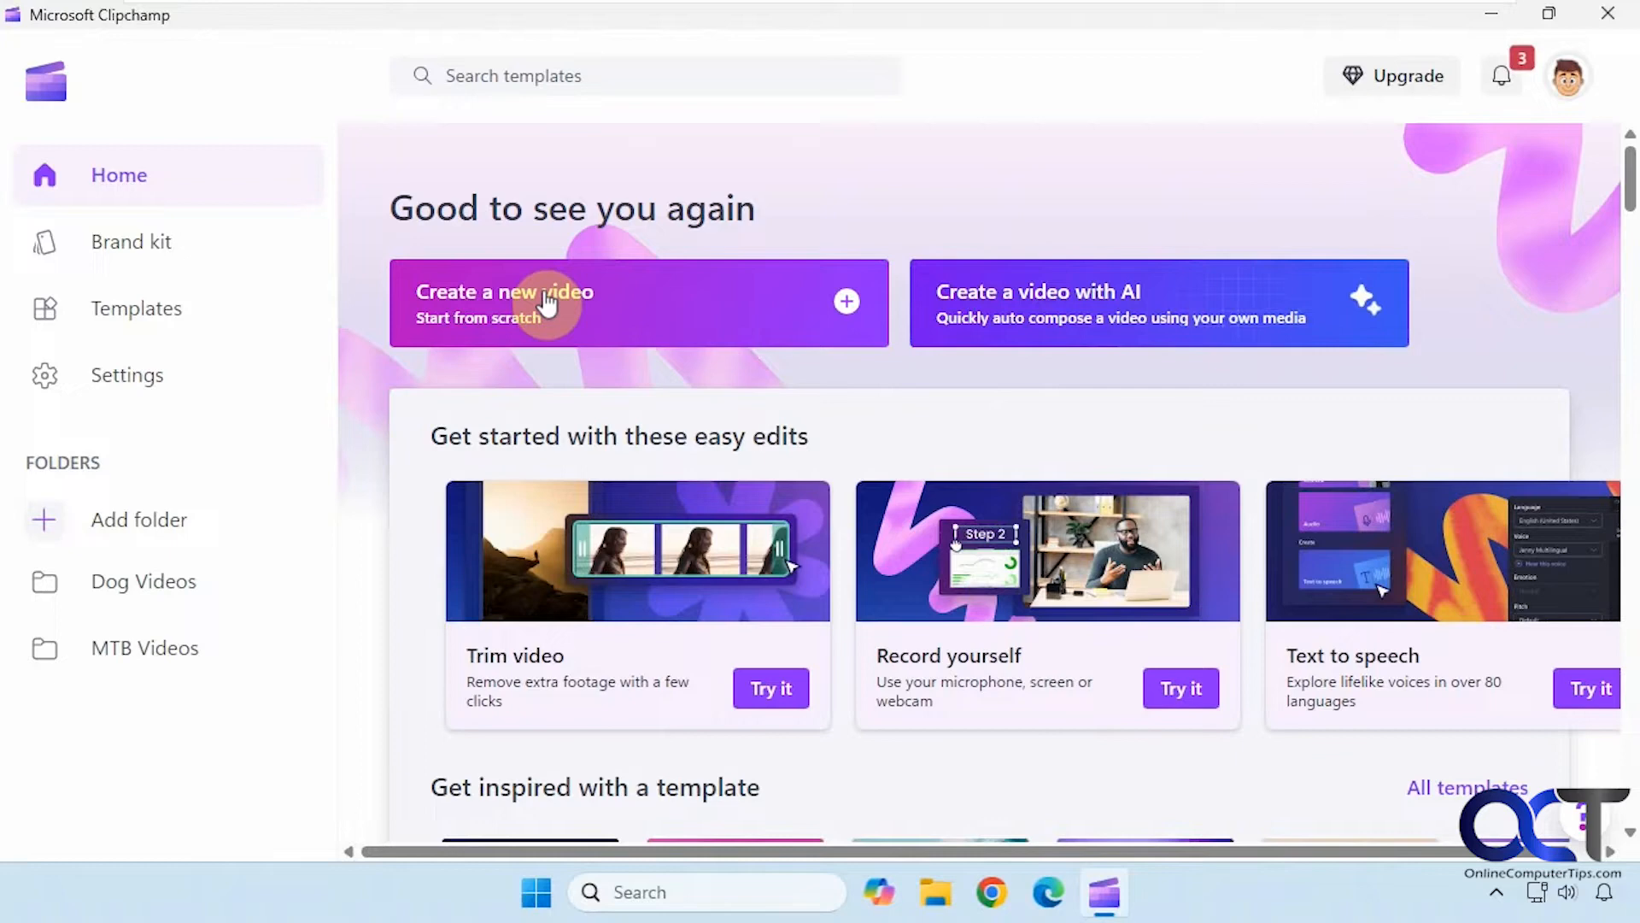
# Step: Create a new blank video project and import Dogs Playing.mp4 and Song.mp3
pyautogui.click(543, 302)
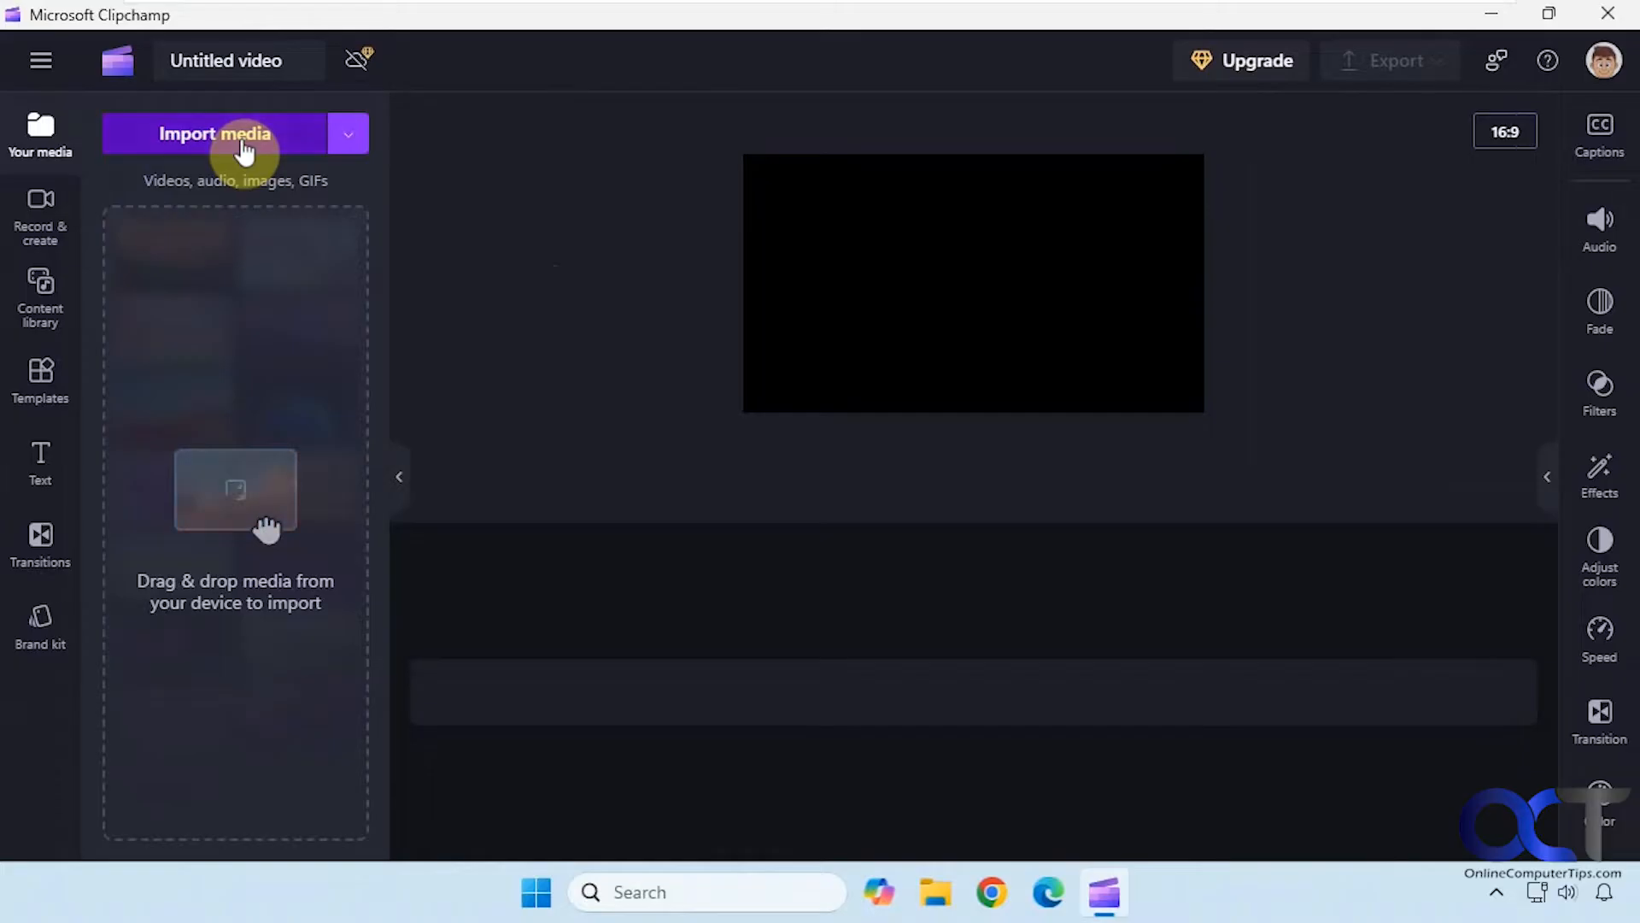
pyautogui.click(216, 133)
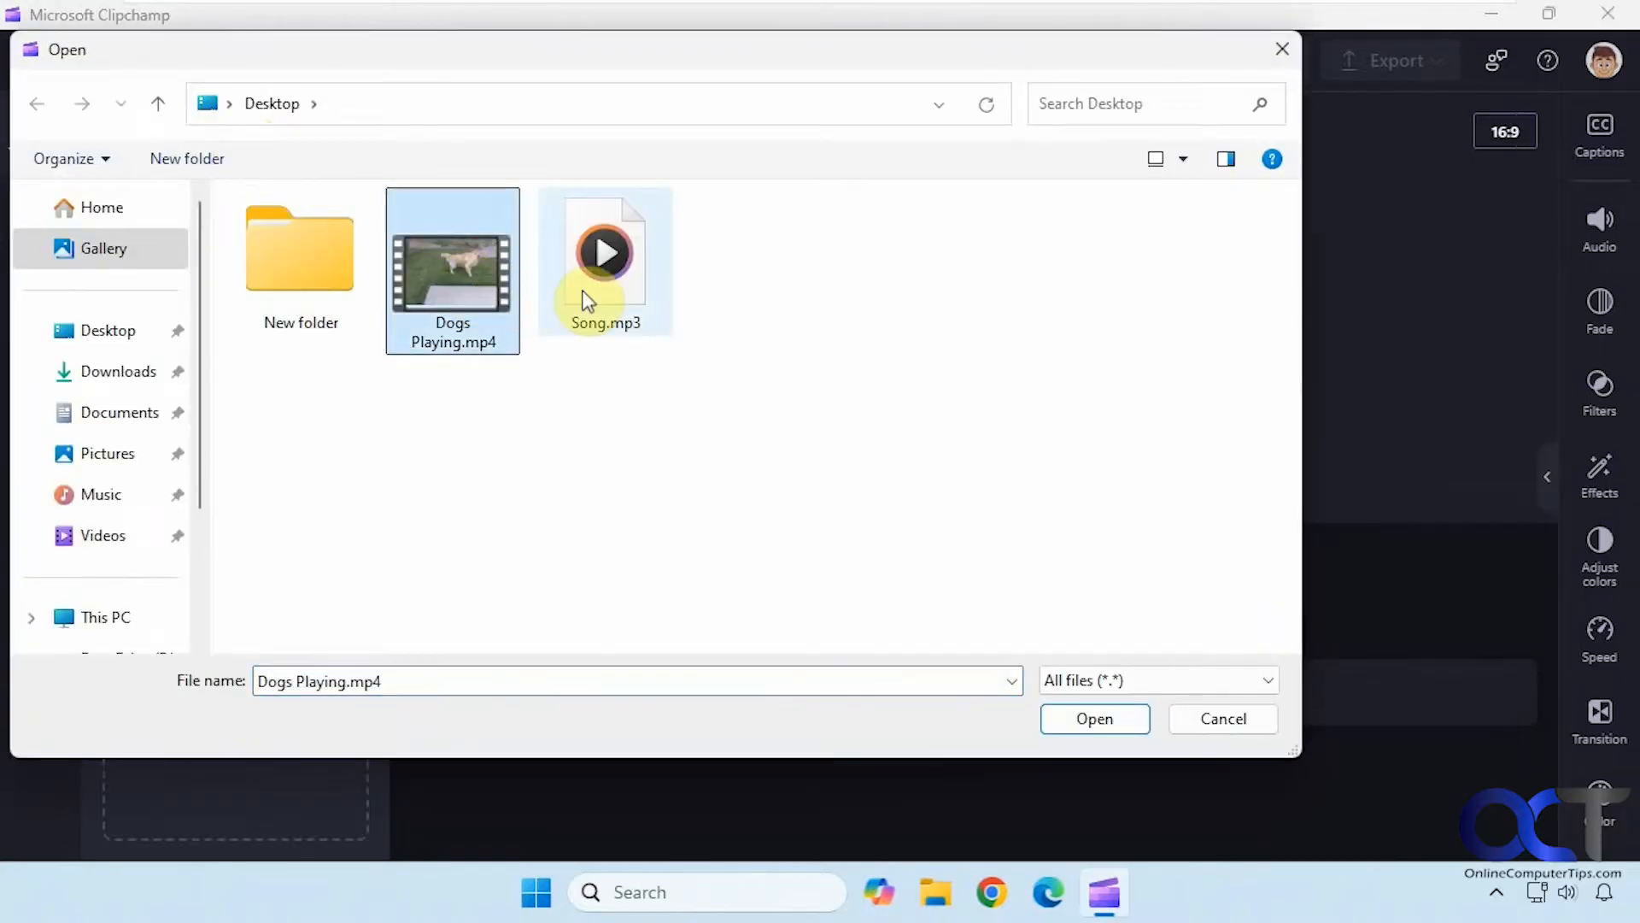
pyautogui.click(1093, 720)
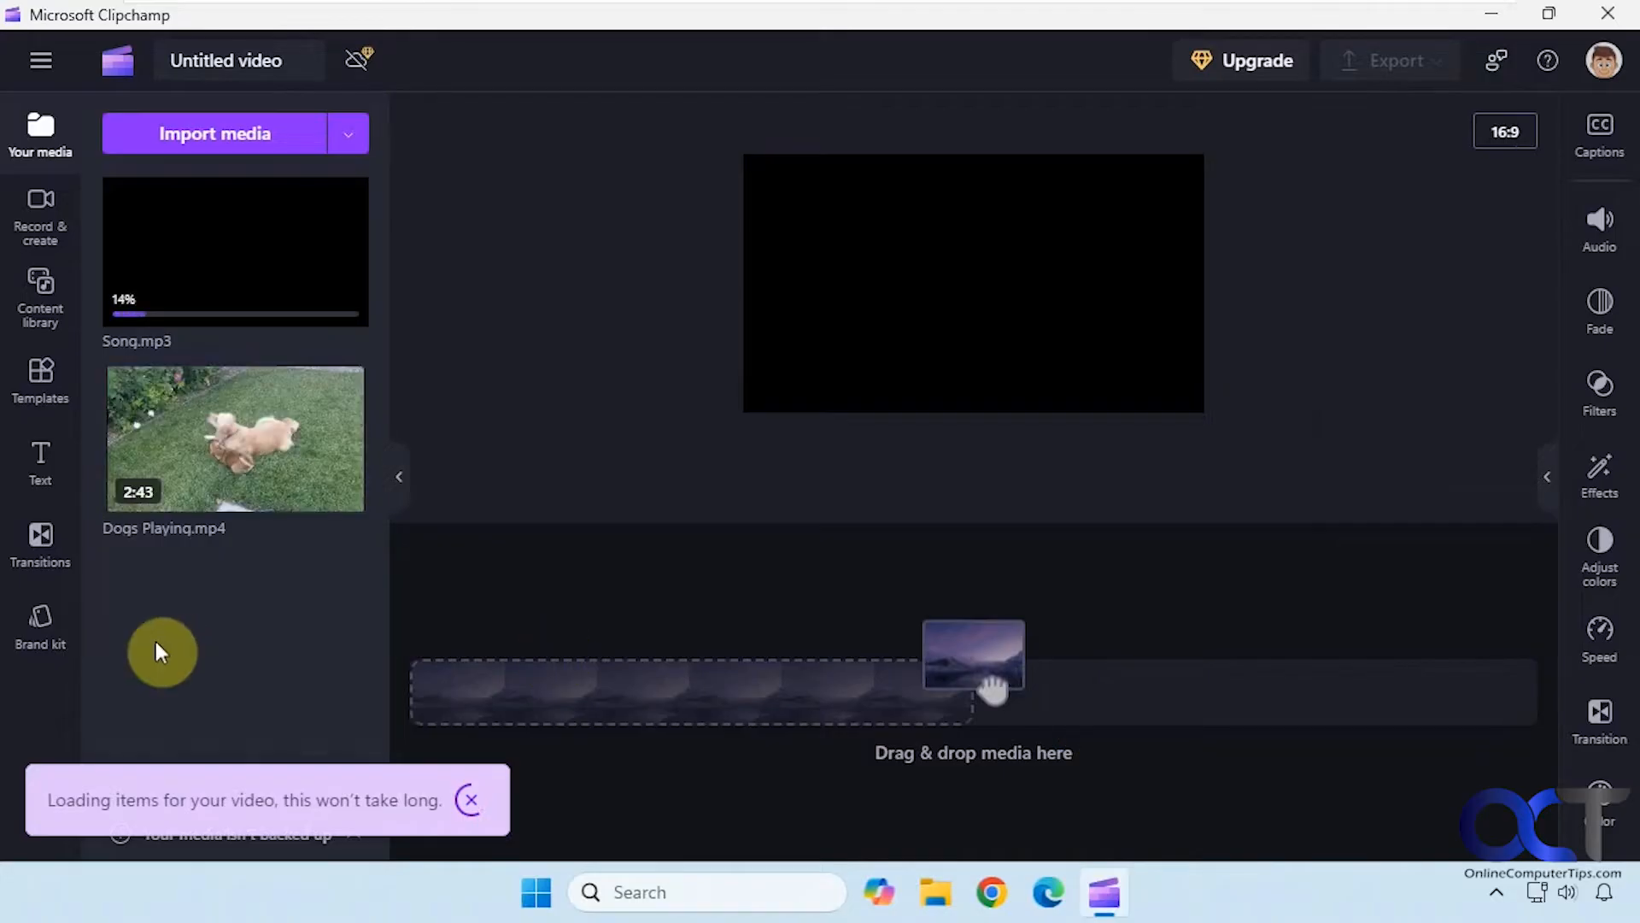
pyautogui.moveTo(270, 603)
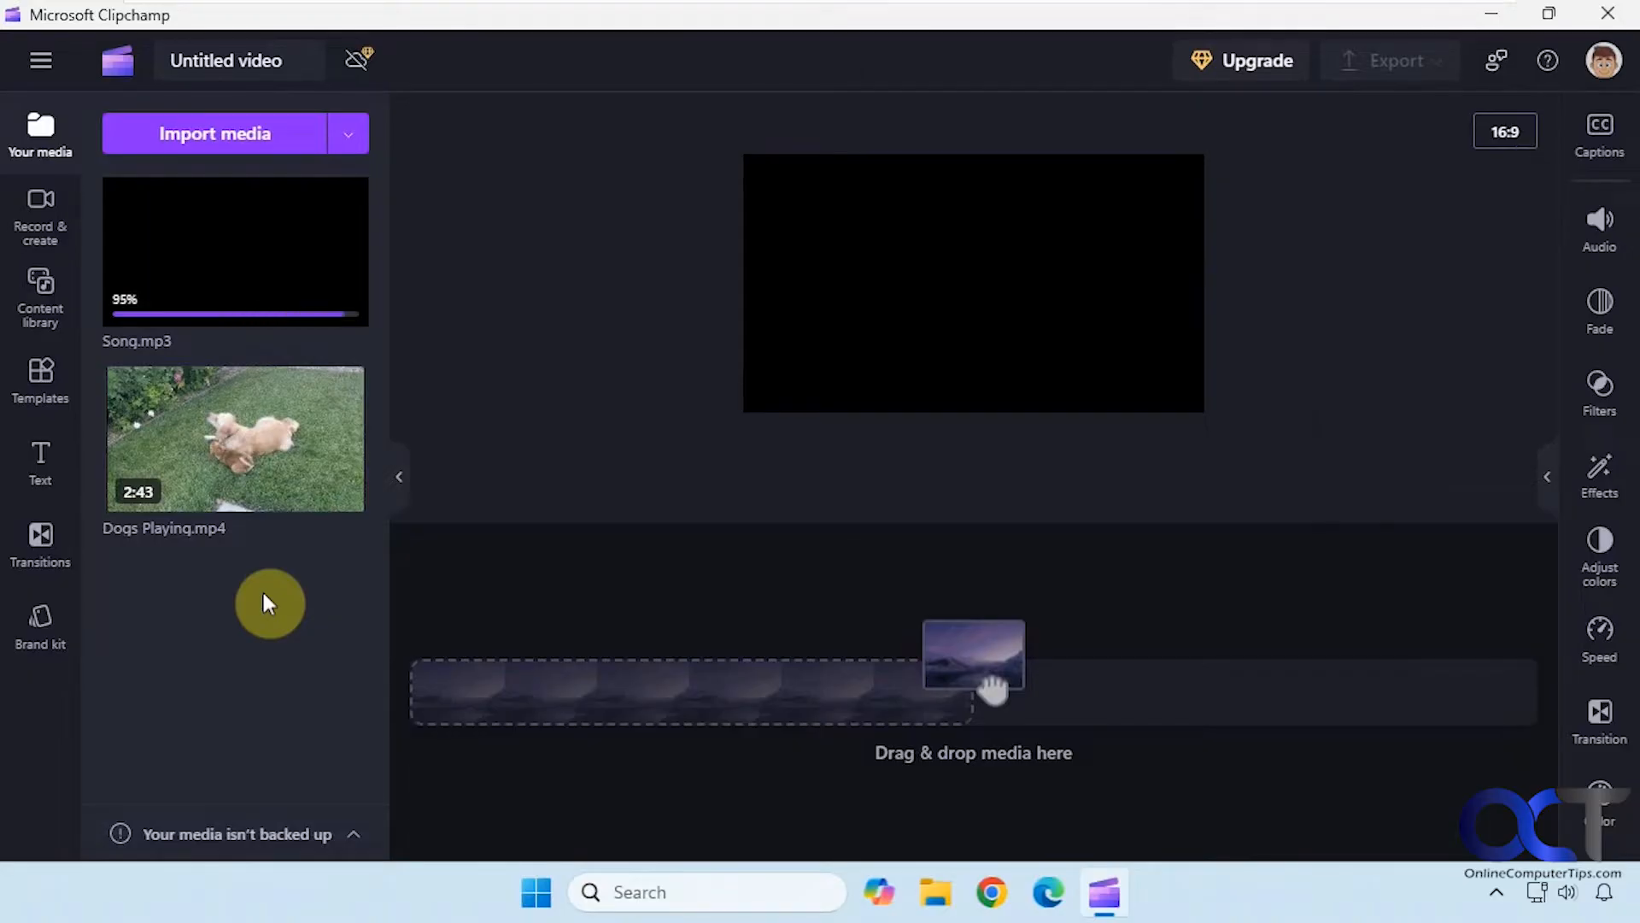
pyautogui.moveTo(285, 569)
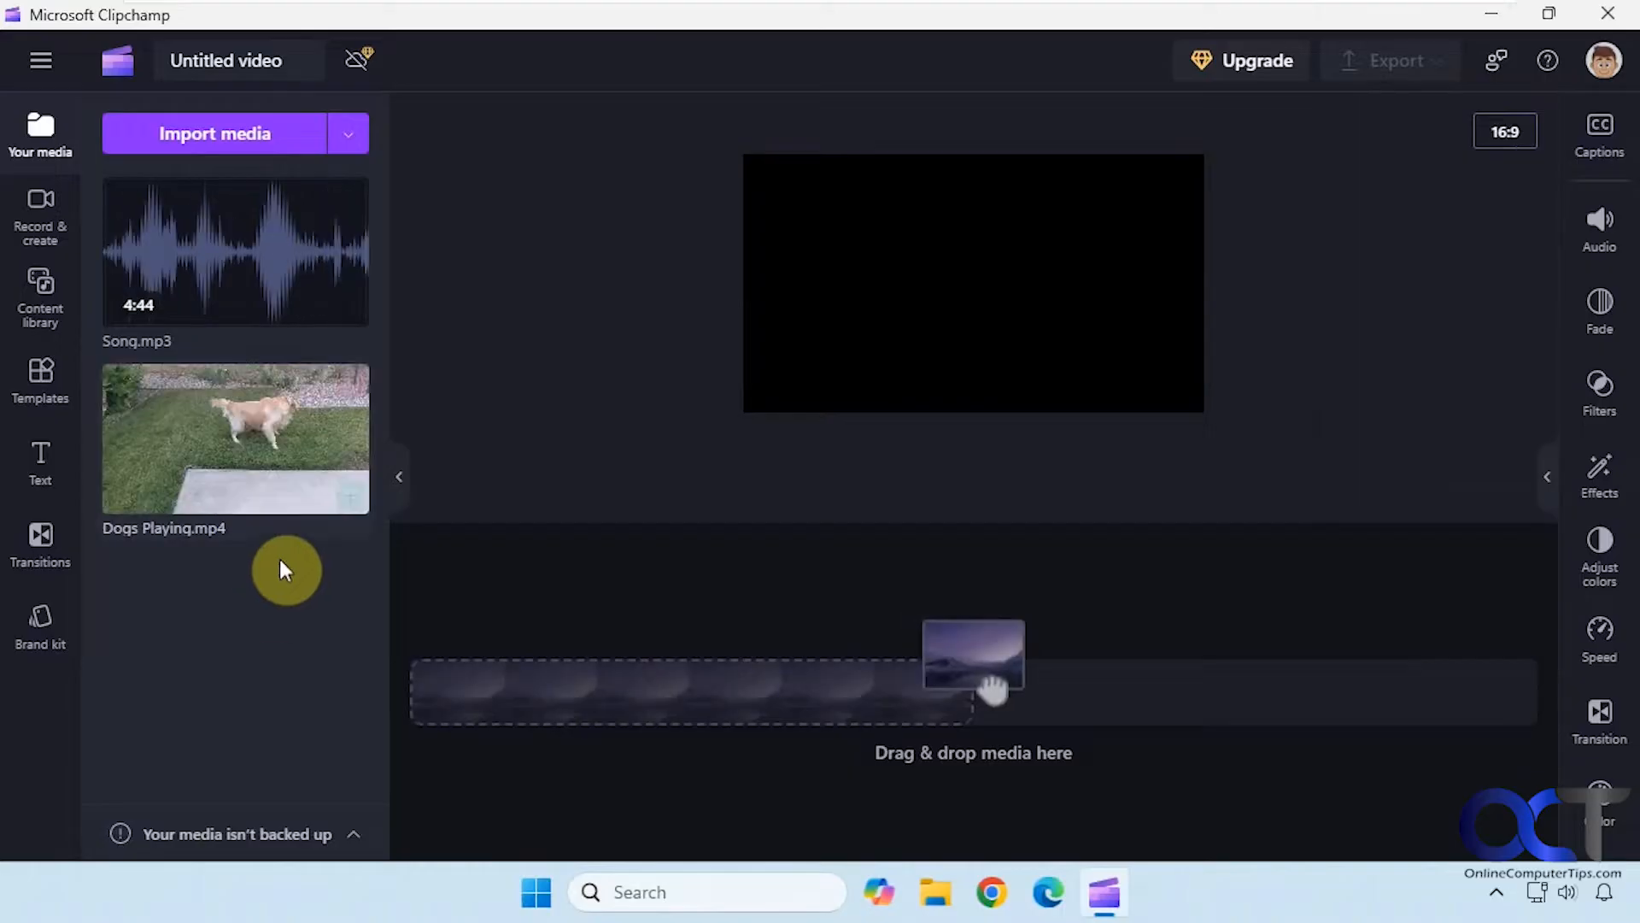
# Step: Place Dogs Playing.mp4 and Song.mp3 on the timeline, trim the song to the video's end and preview the ending
pyautogui.moveTo(234, 438); pyautogui.dragTo(522, 669)
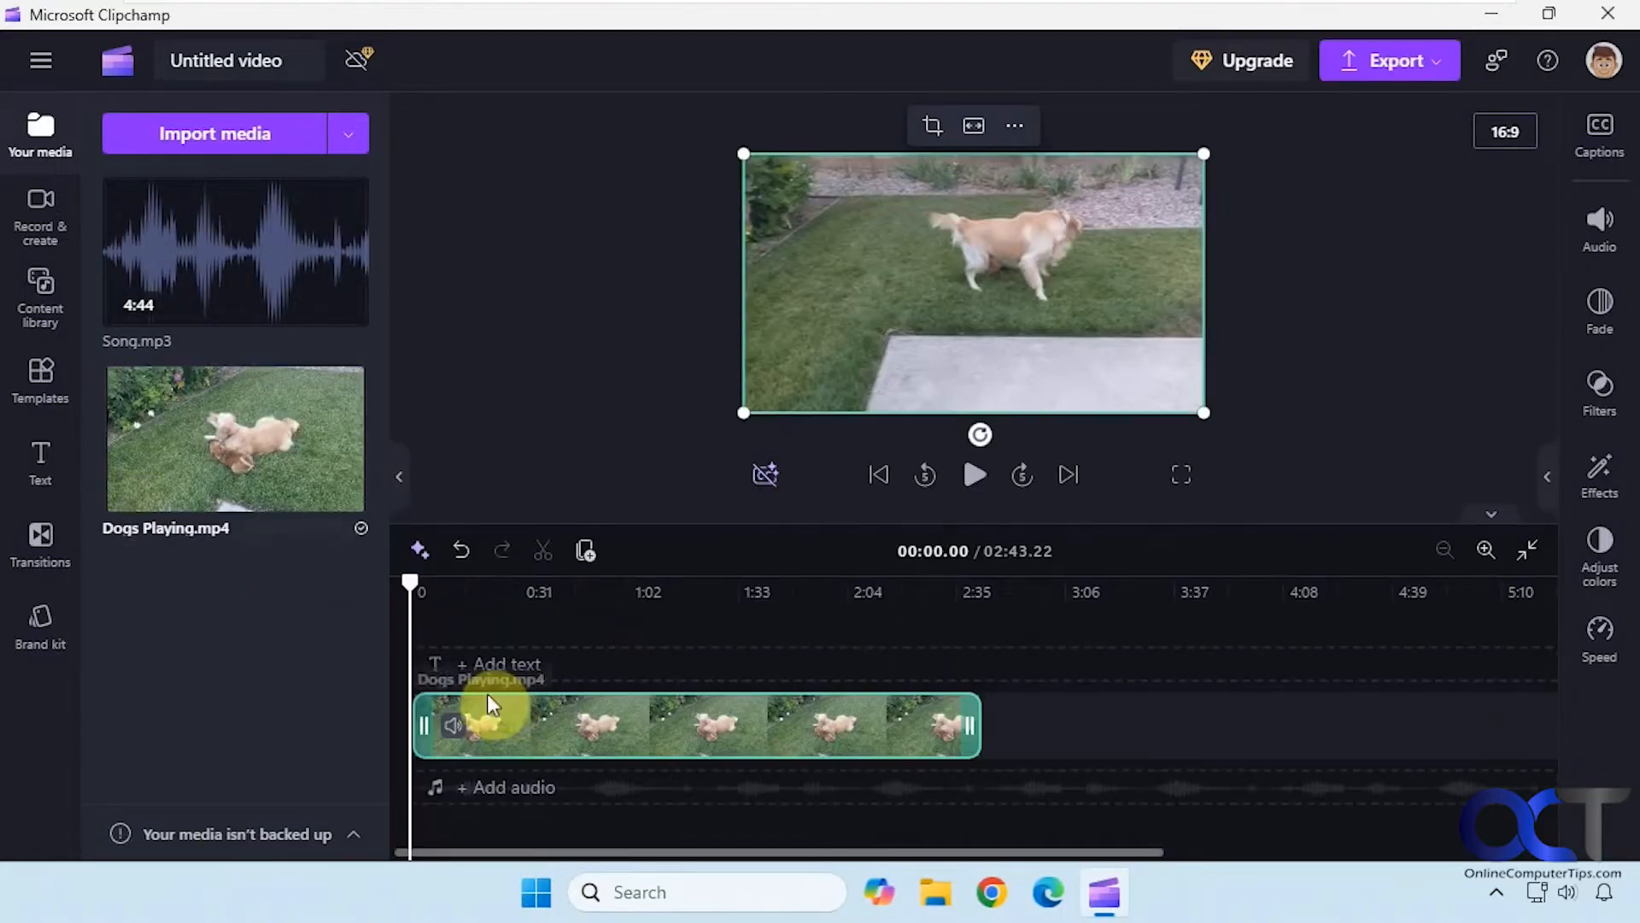
pyautogui.moveTo(236, 251); pyautogui.dragTo(481, 786)
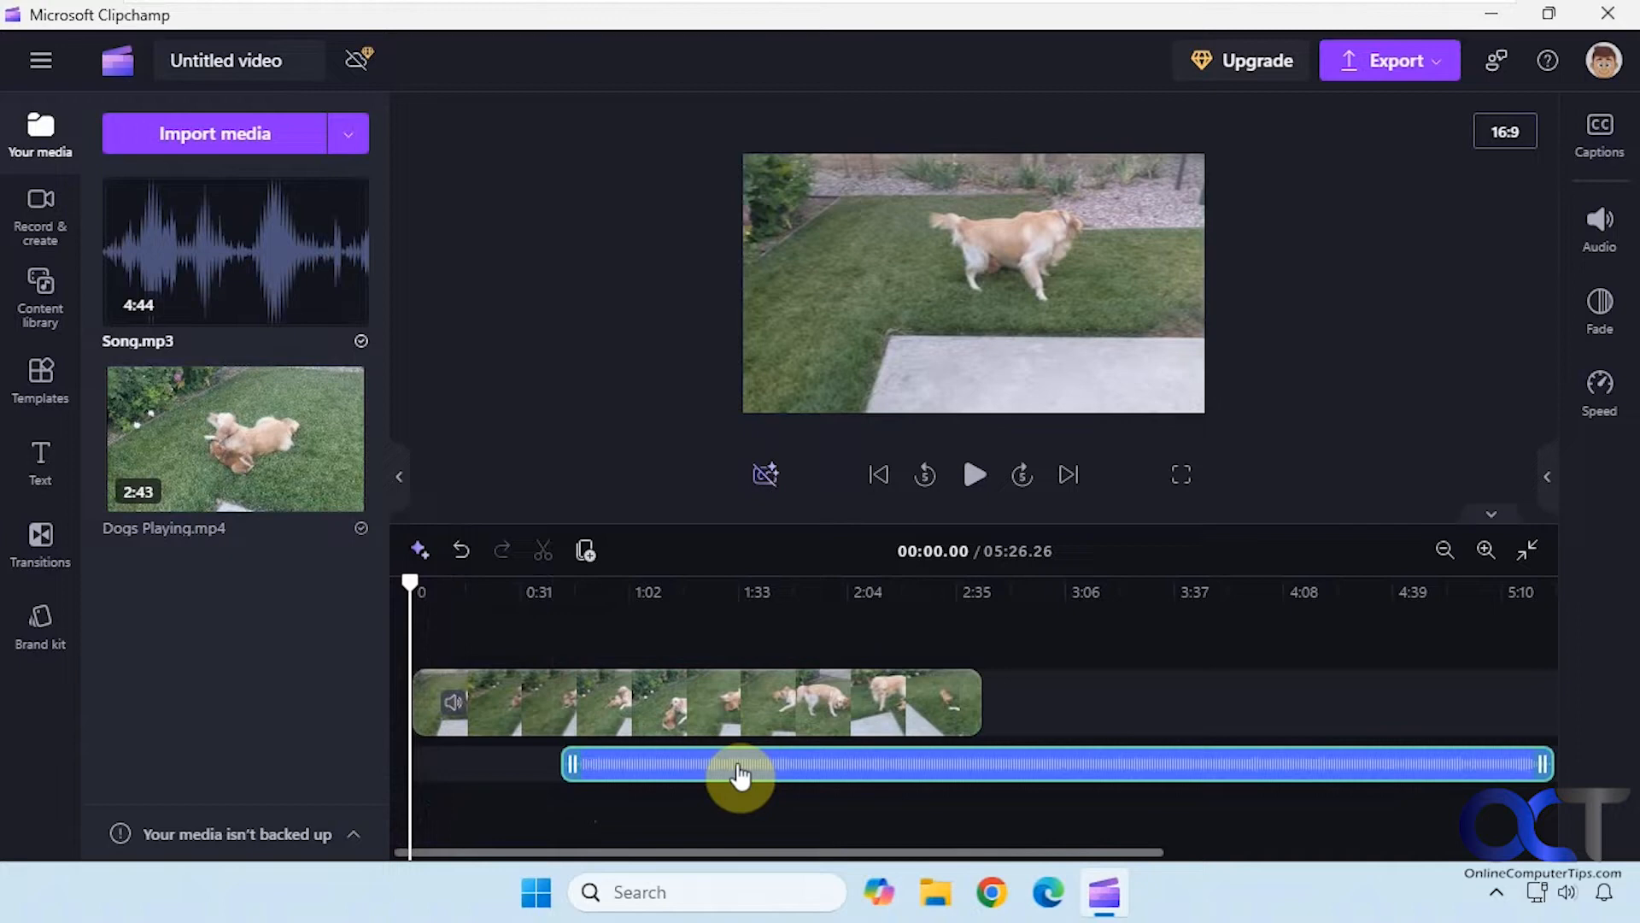
pyautogui.moveTo(743, 769)
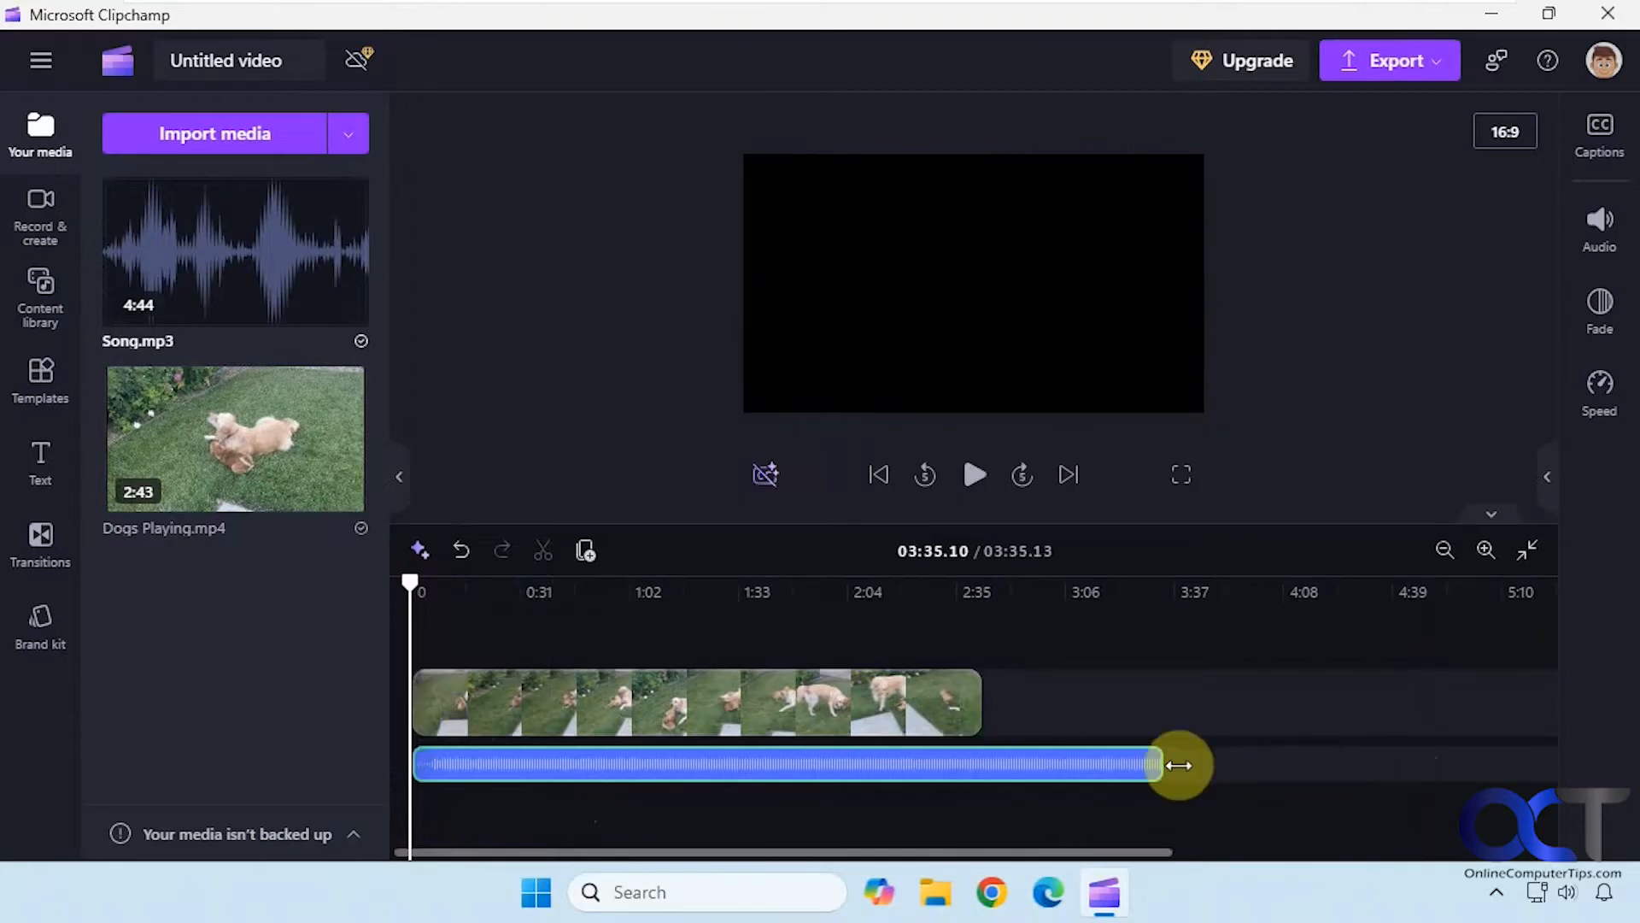
pyautogui.moveTo(1181, 765); pyautogui.dragTo(967, 765)
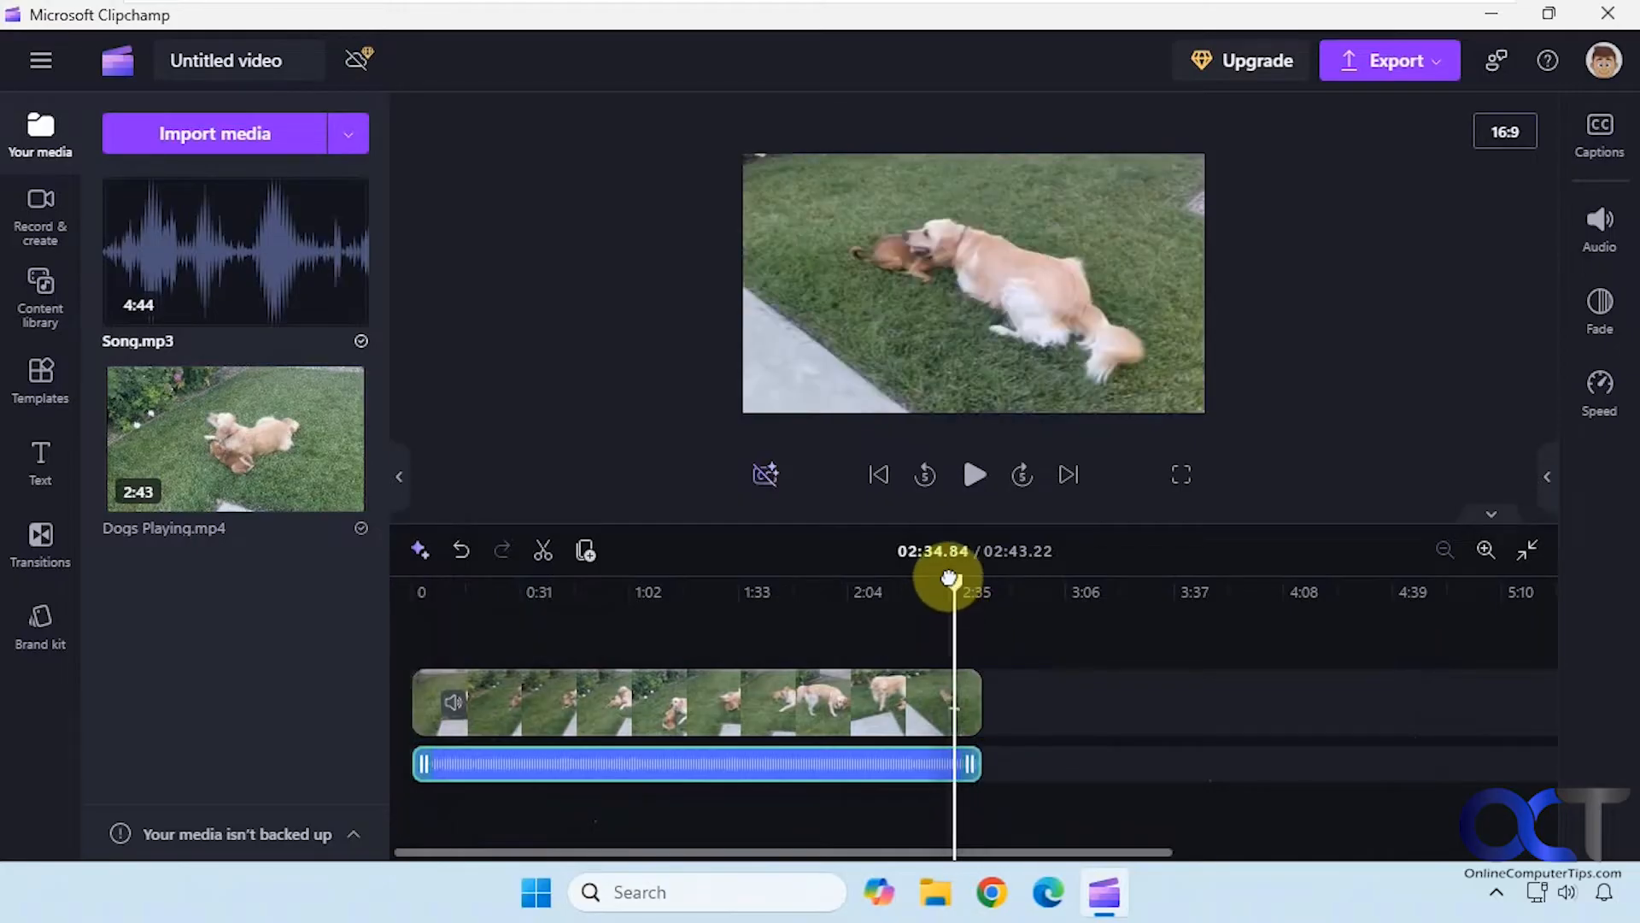
pyautogui.moveTo(949, 579); pyautogui.dragTo(984, 536)
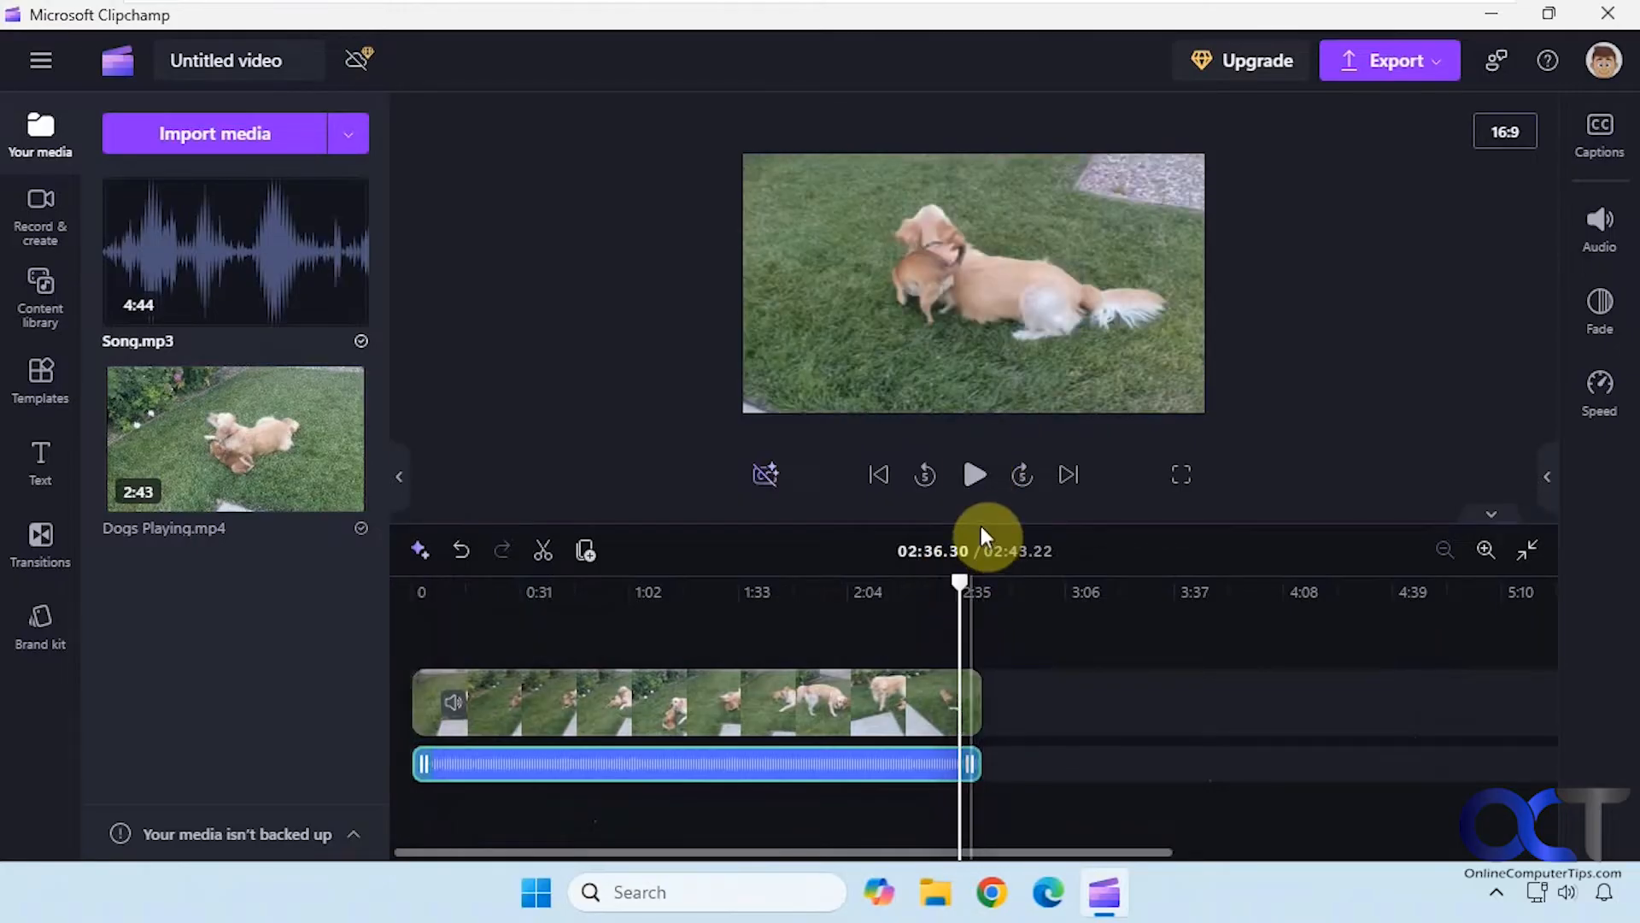
pyautogui.click(973, 473)
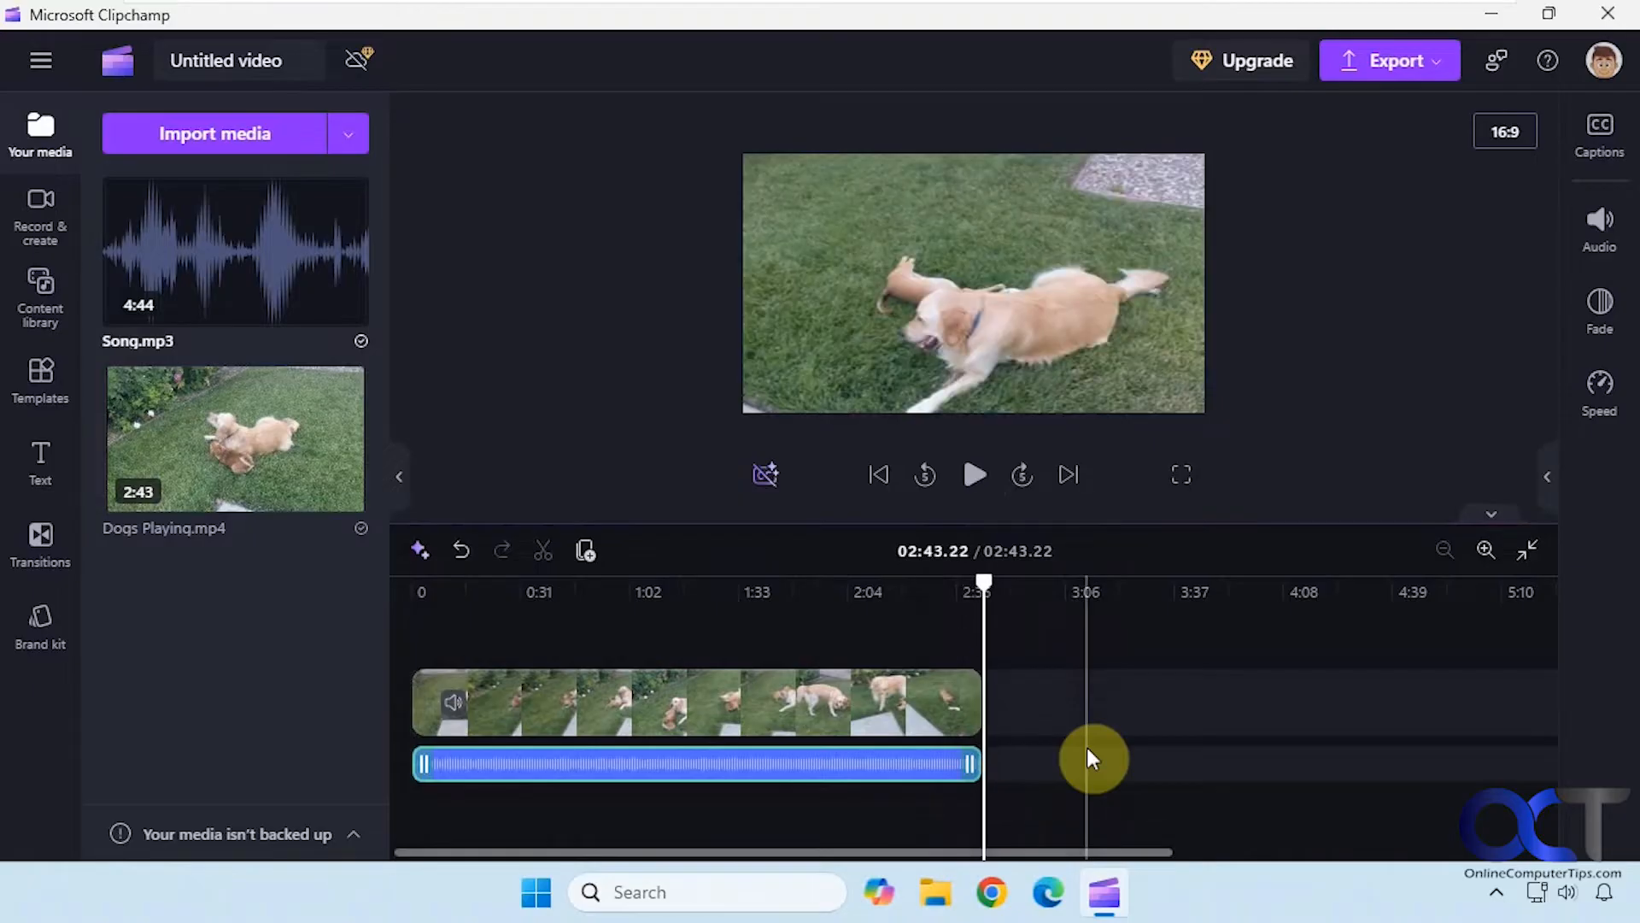
pyautogui.moveTo(1114, 740)
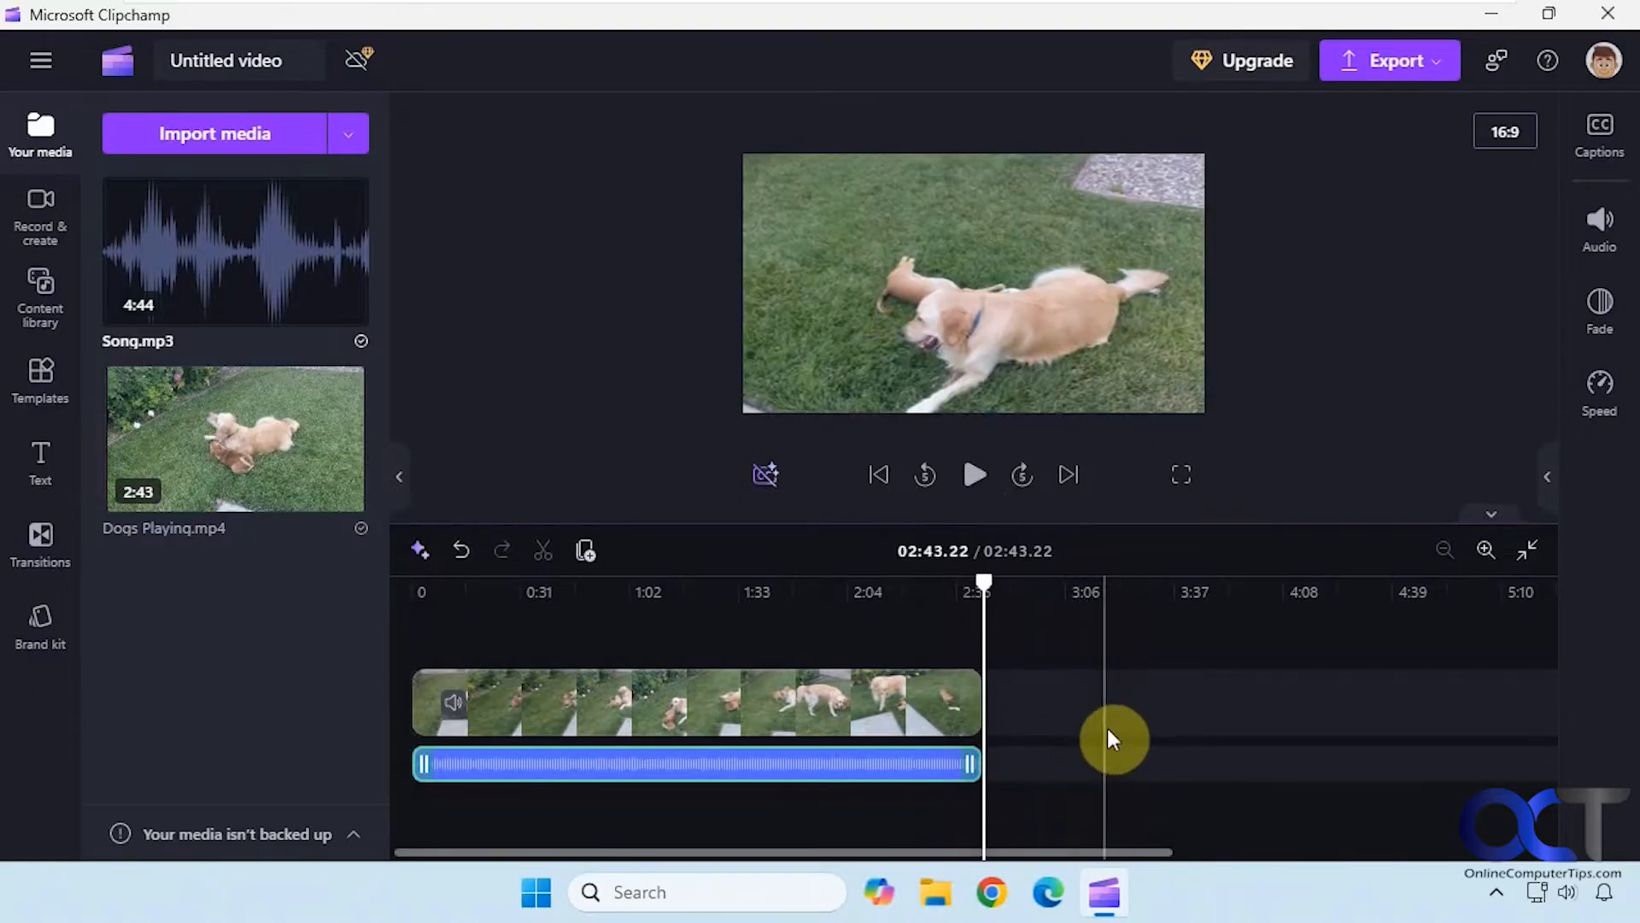
# Step: Set the Dogs Playing clip's fade out to 5 seconds
pyautogui.click(1599, 310)
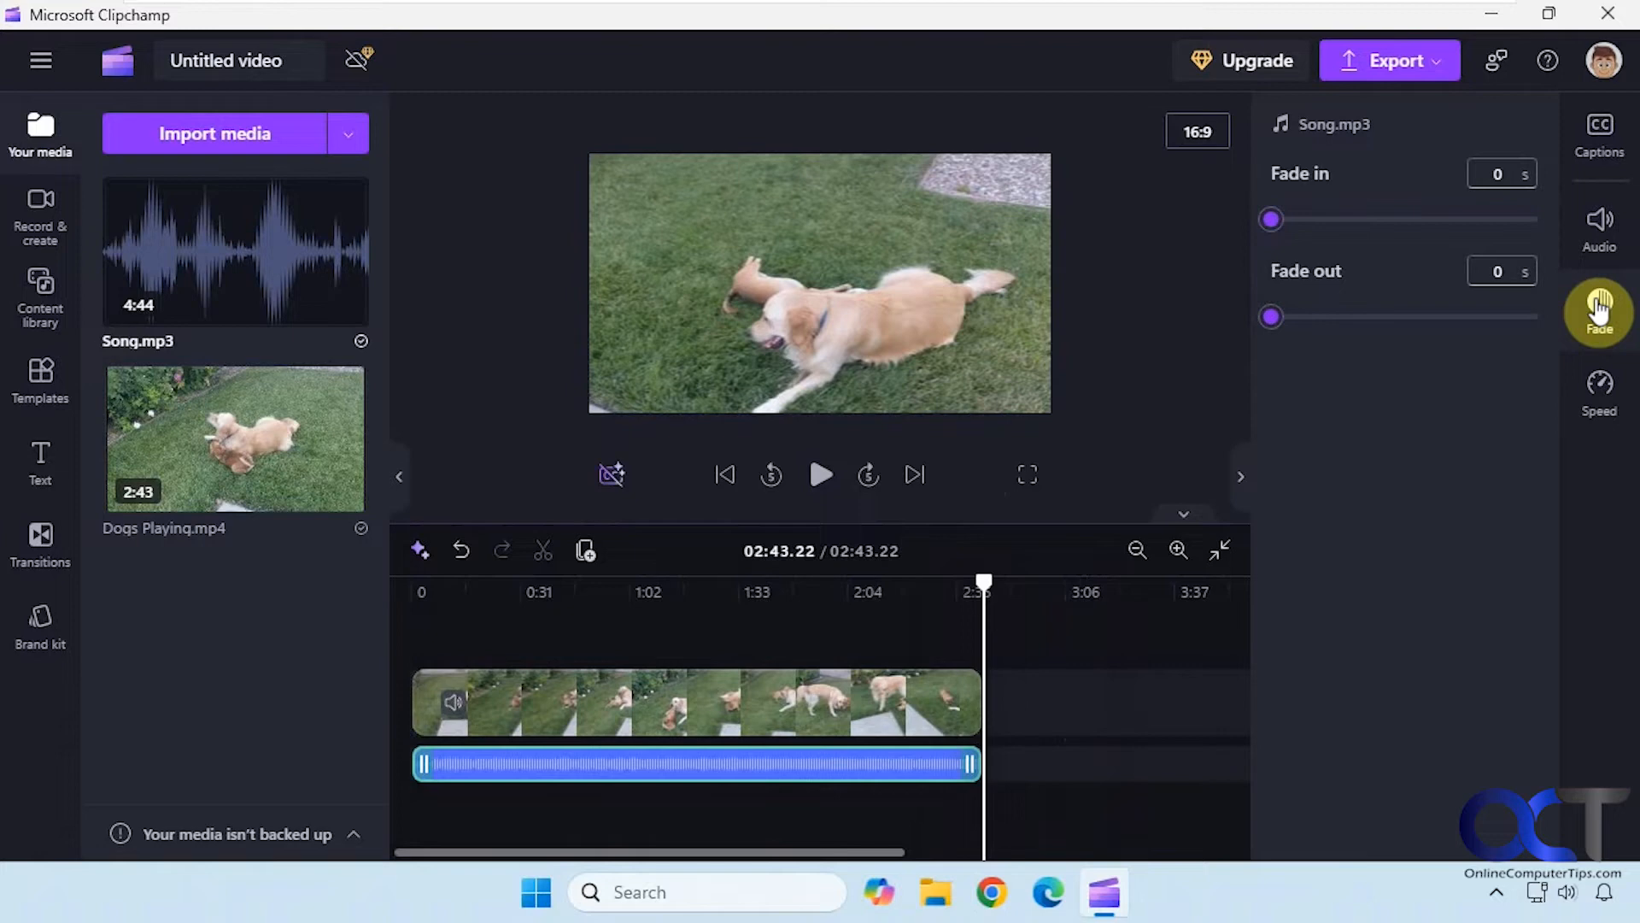
pyautogui.click(803, 700)
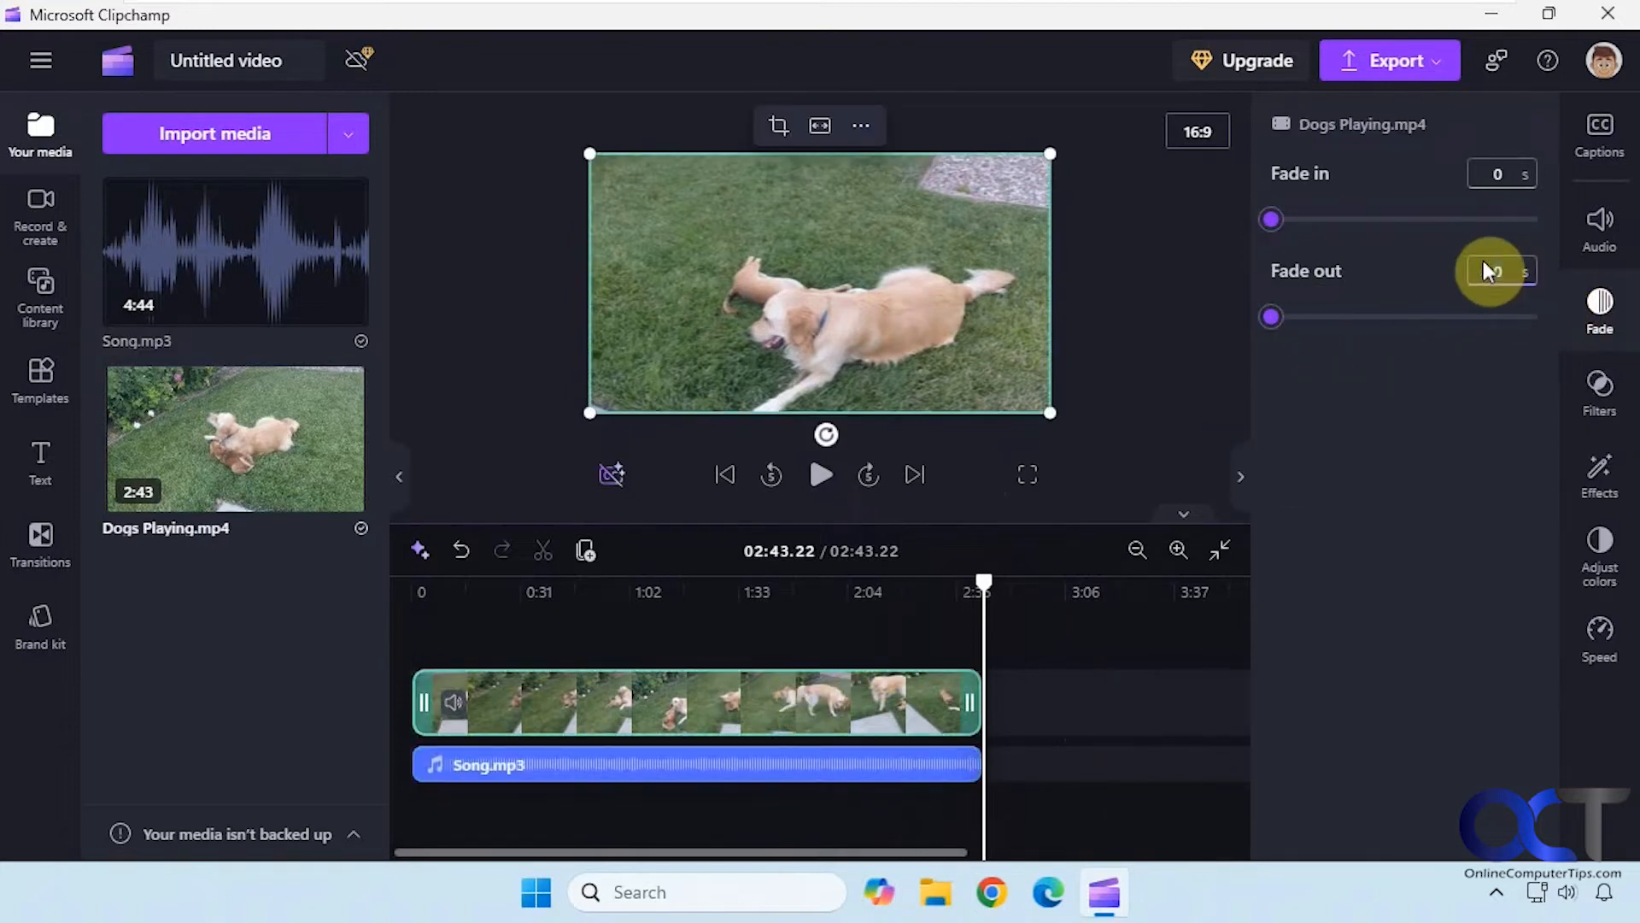
pyautogui.click(1499, 271)
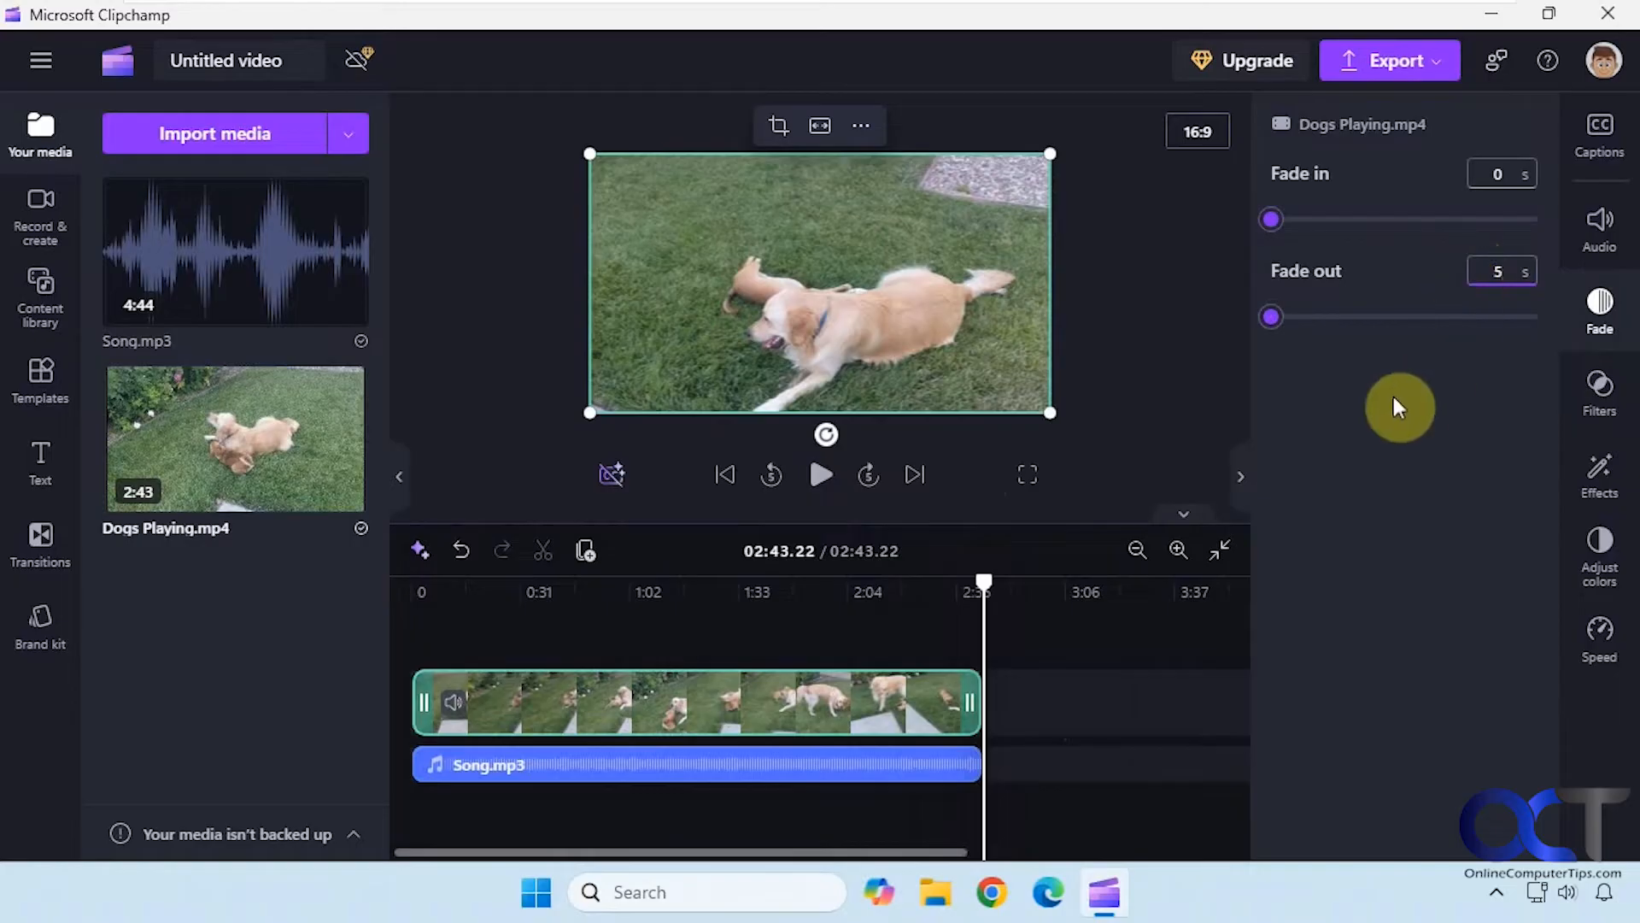
pyautogui.moveTo(1269, 316); pyautogui.dragTo(1537, 316)
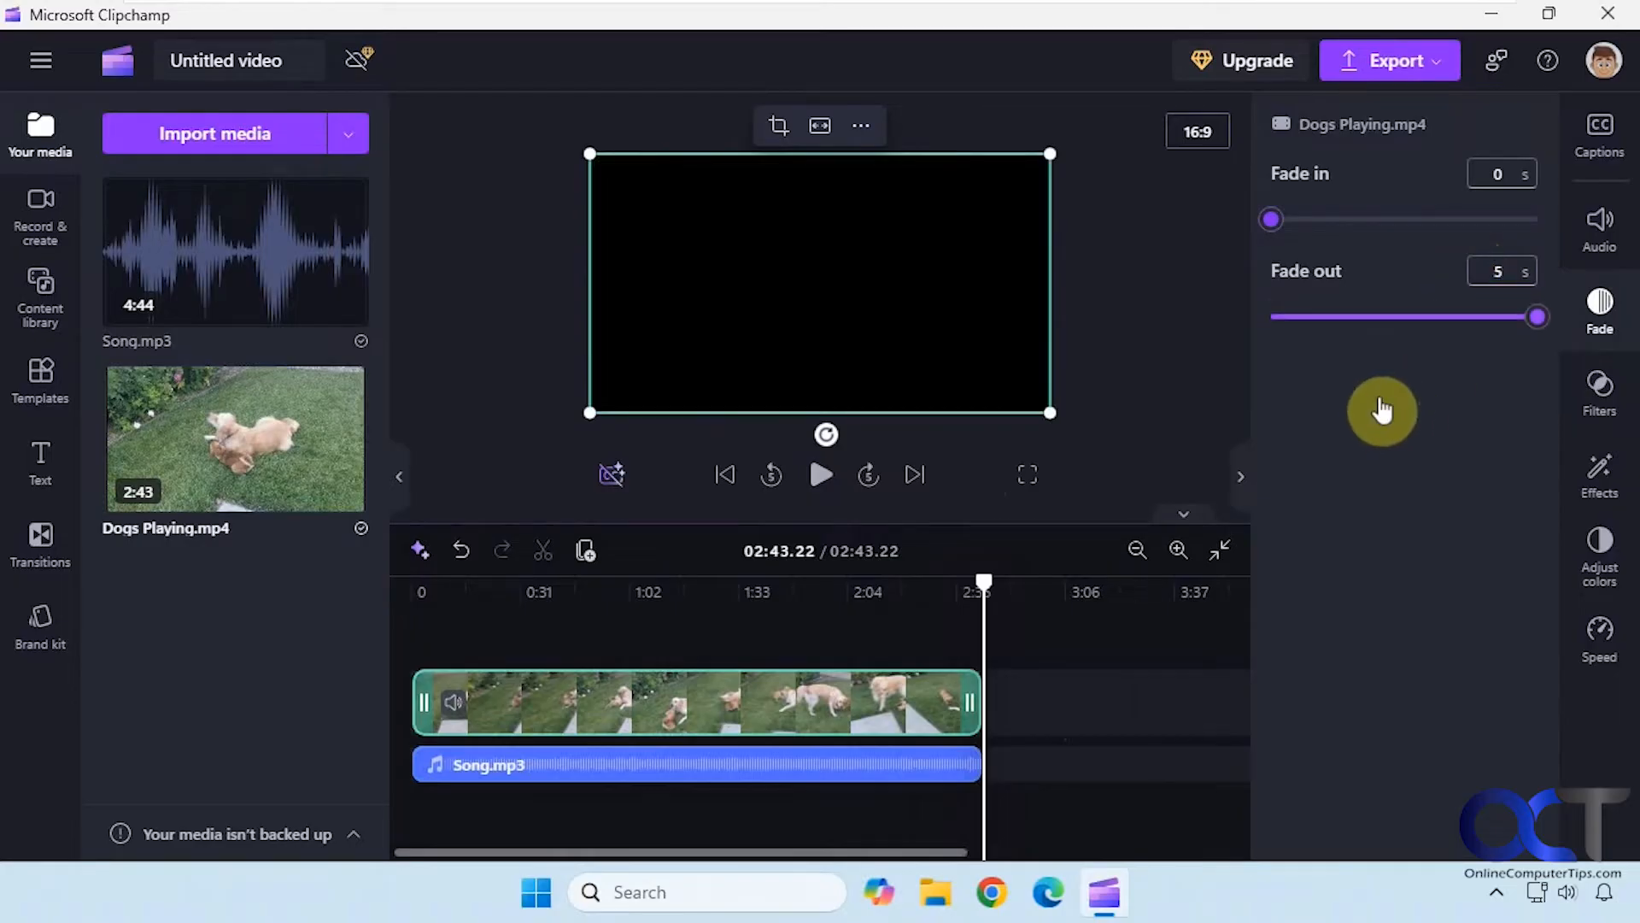
# Step: Set the song clip's fade out to 5 seconds and preview the ending
pyautogui.click(814, 700)
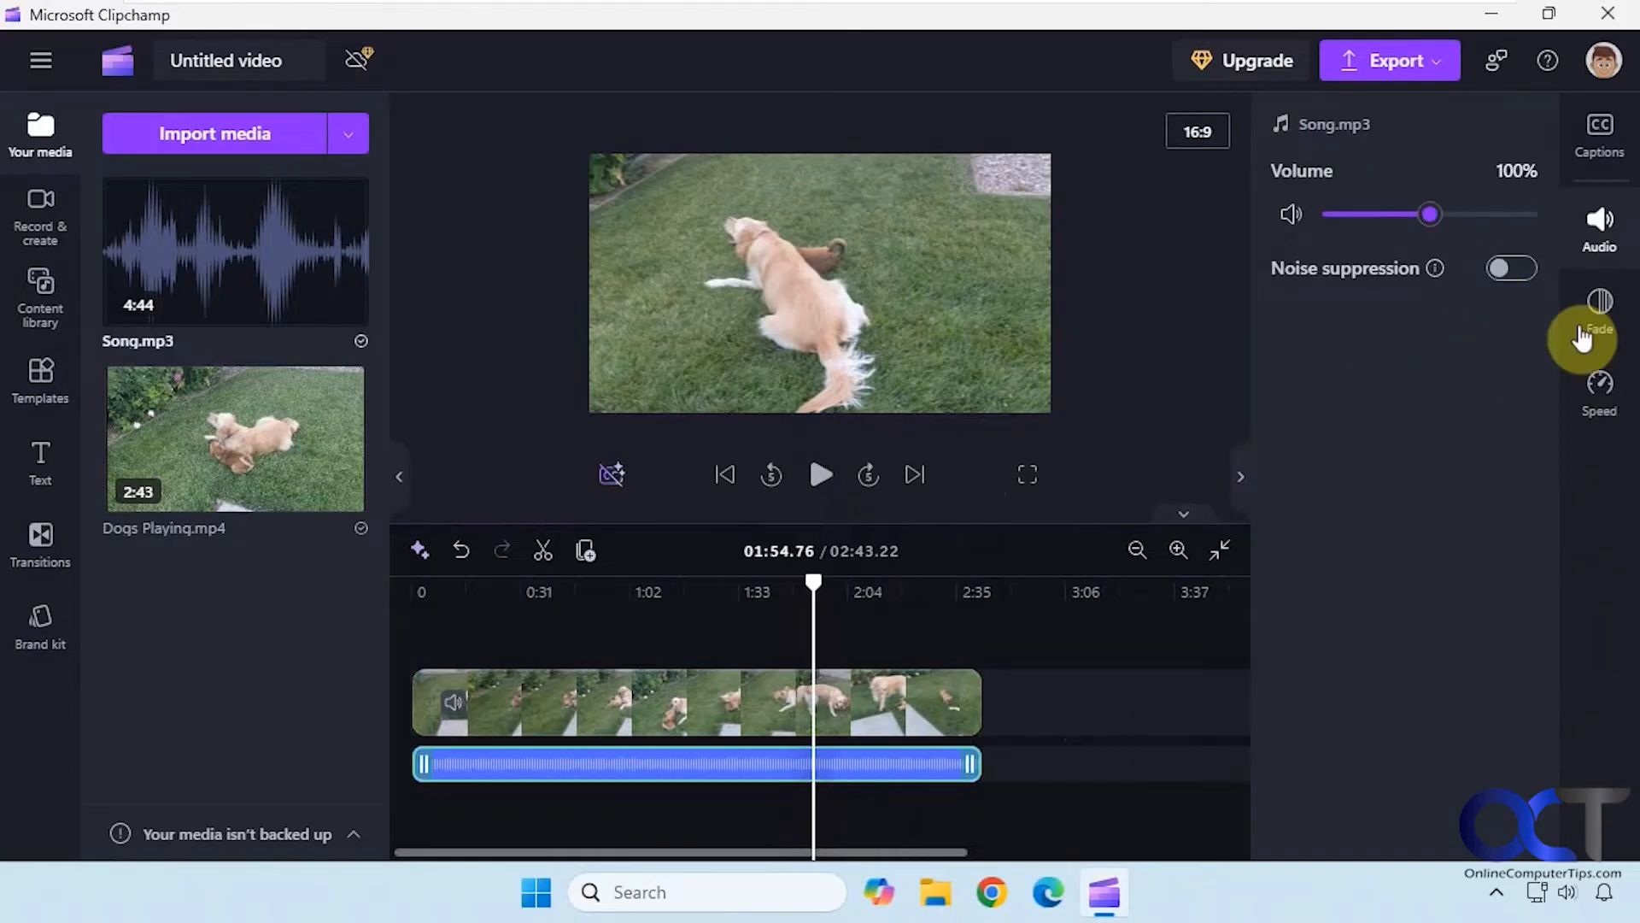
pyautogui.click(1600, 304)
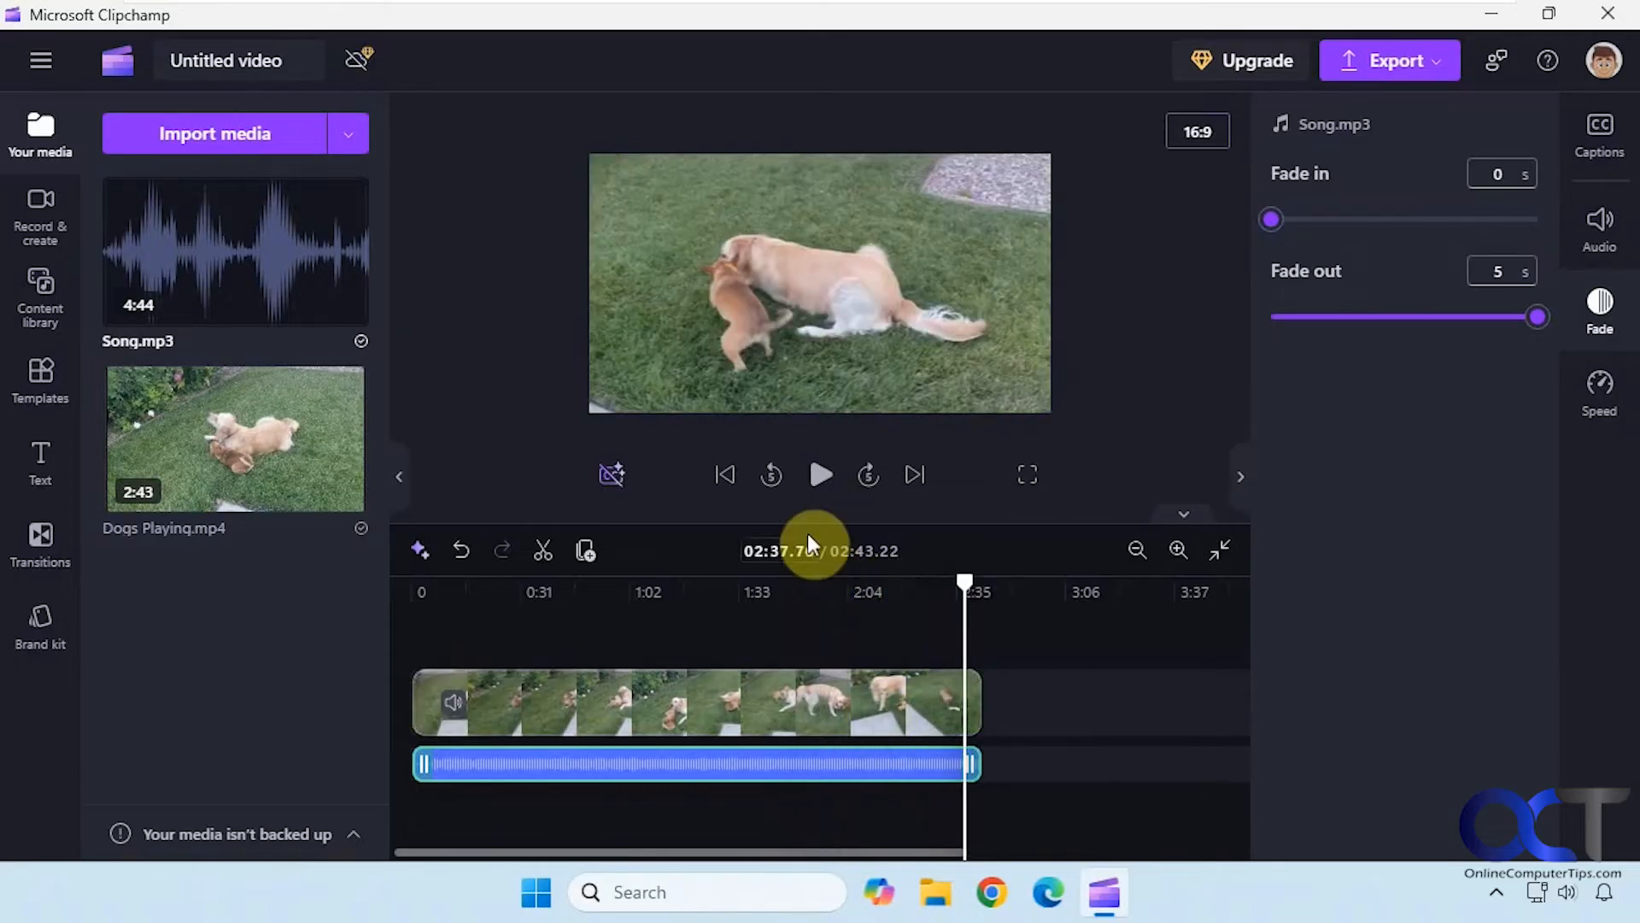
pyautogui.click(820, 475)
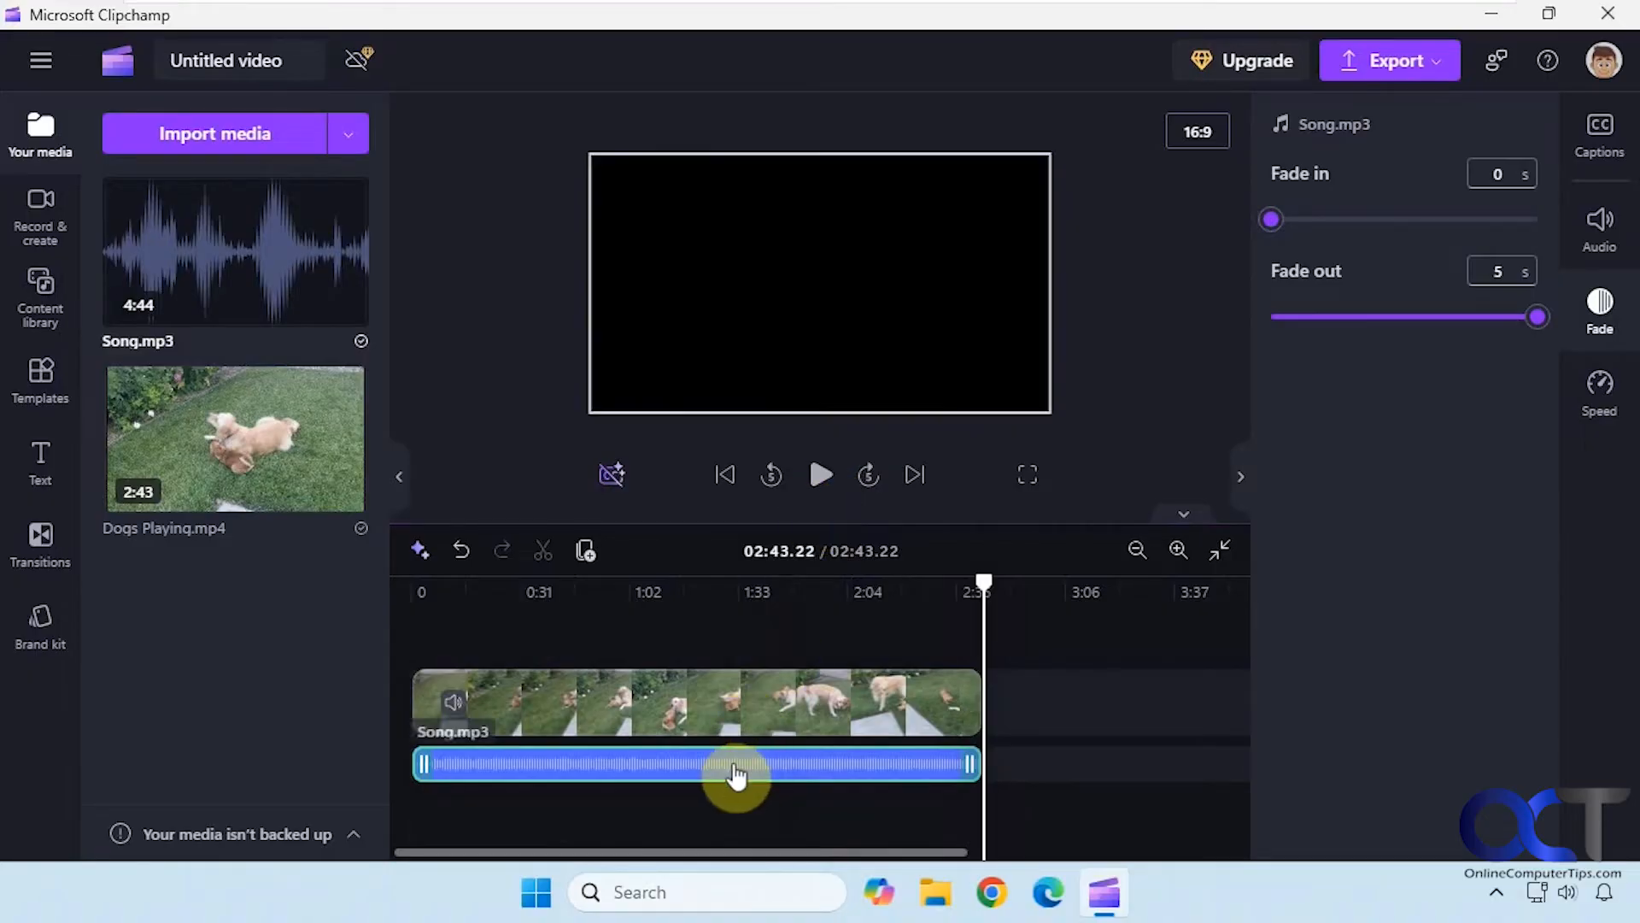
pyautogui.click(1599, 220)
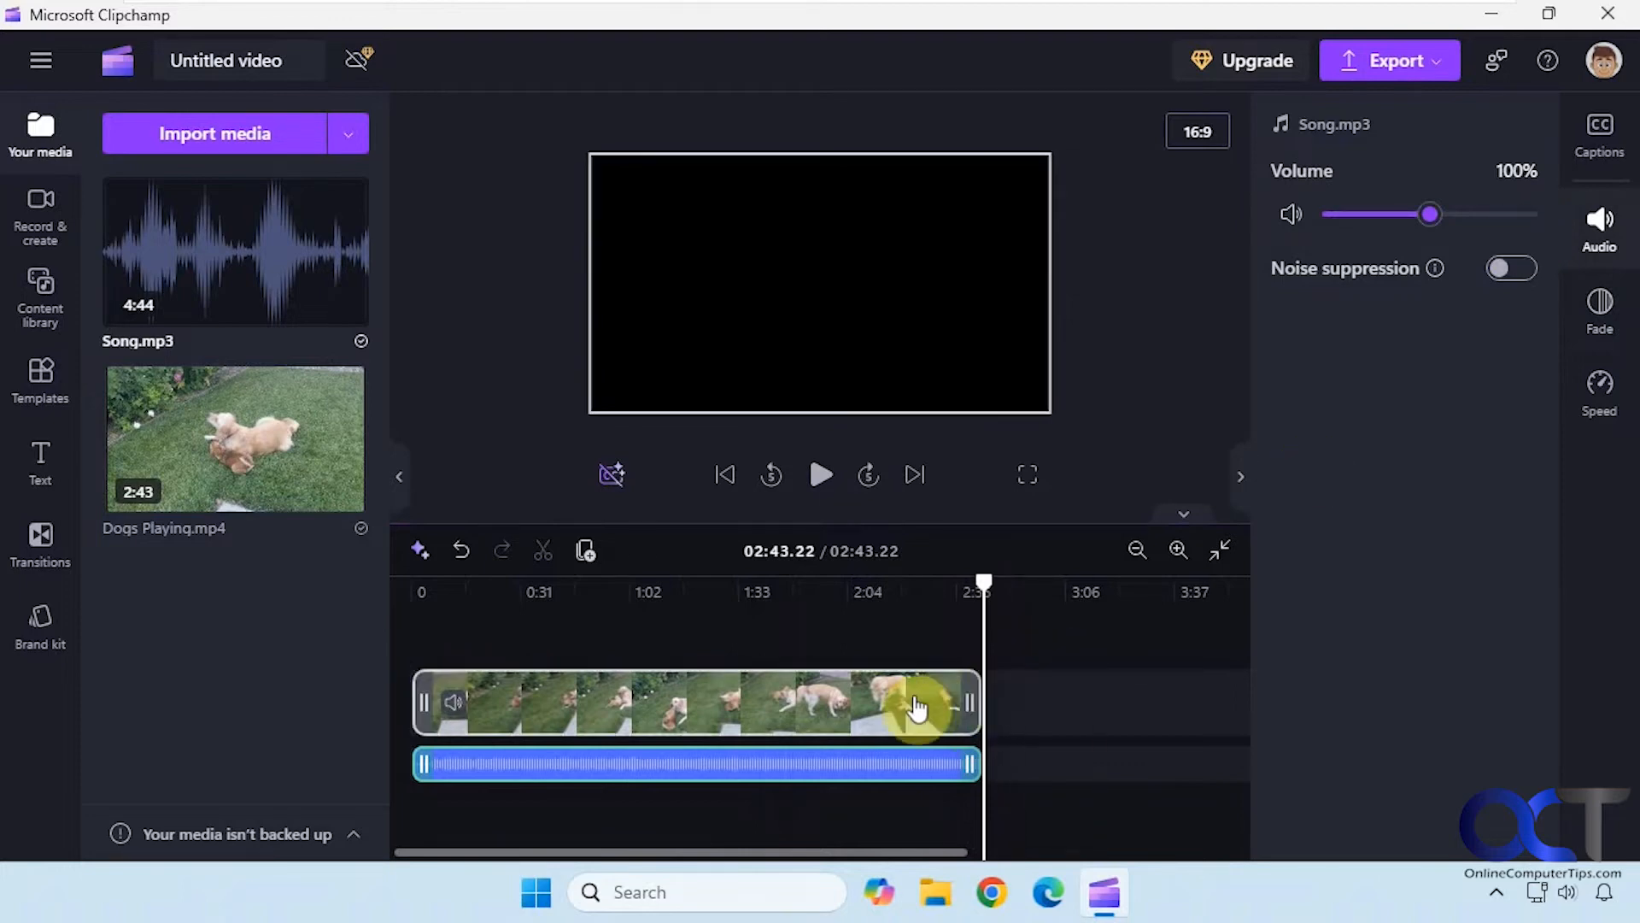
pyautogui.click(921, 702)
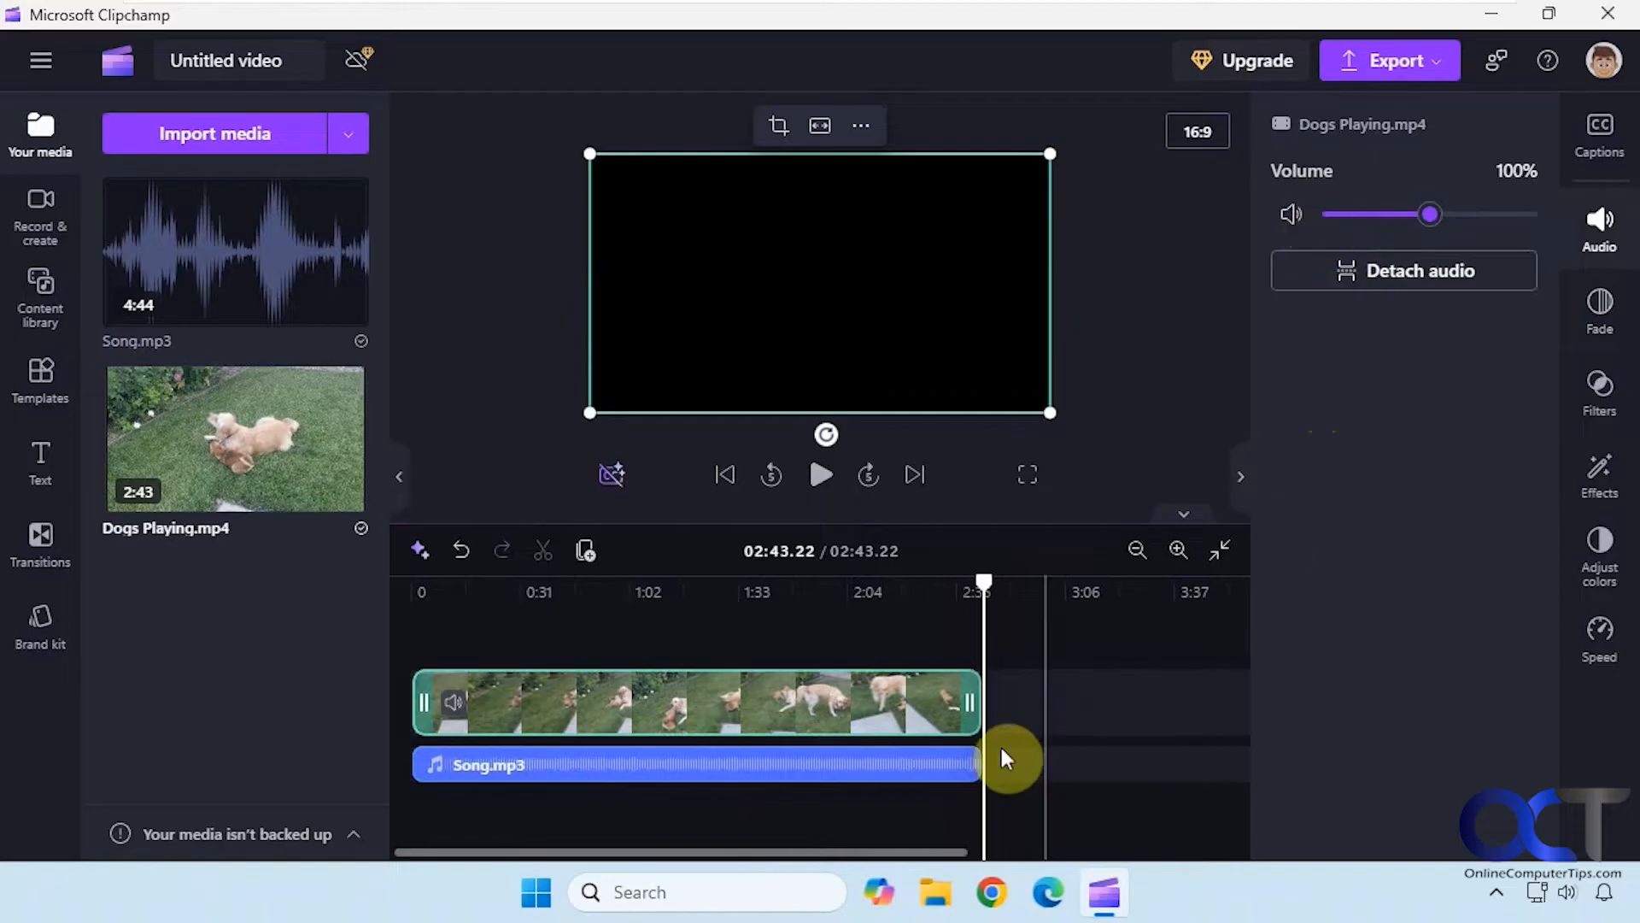
pyautogui.click(690, 764)
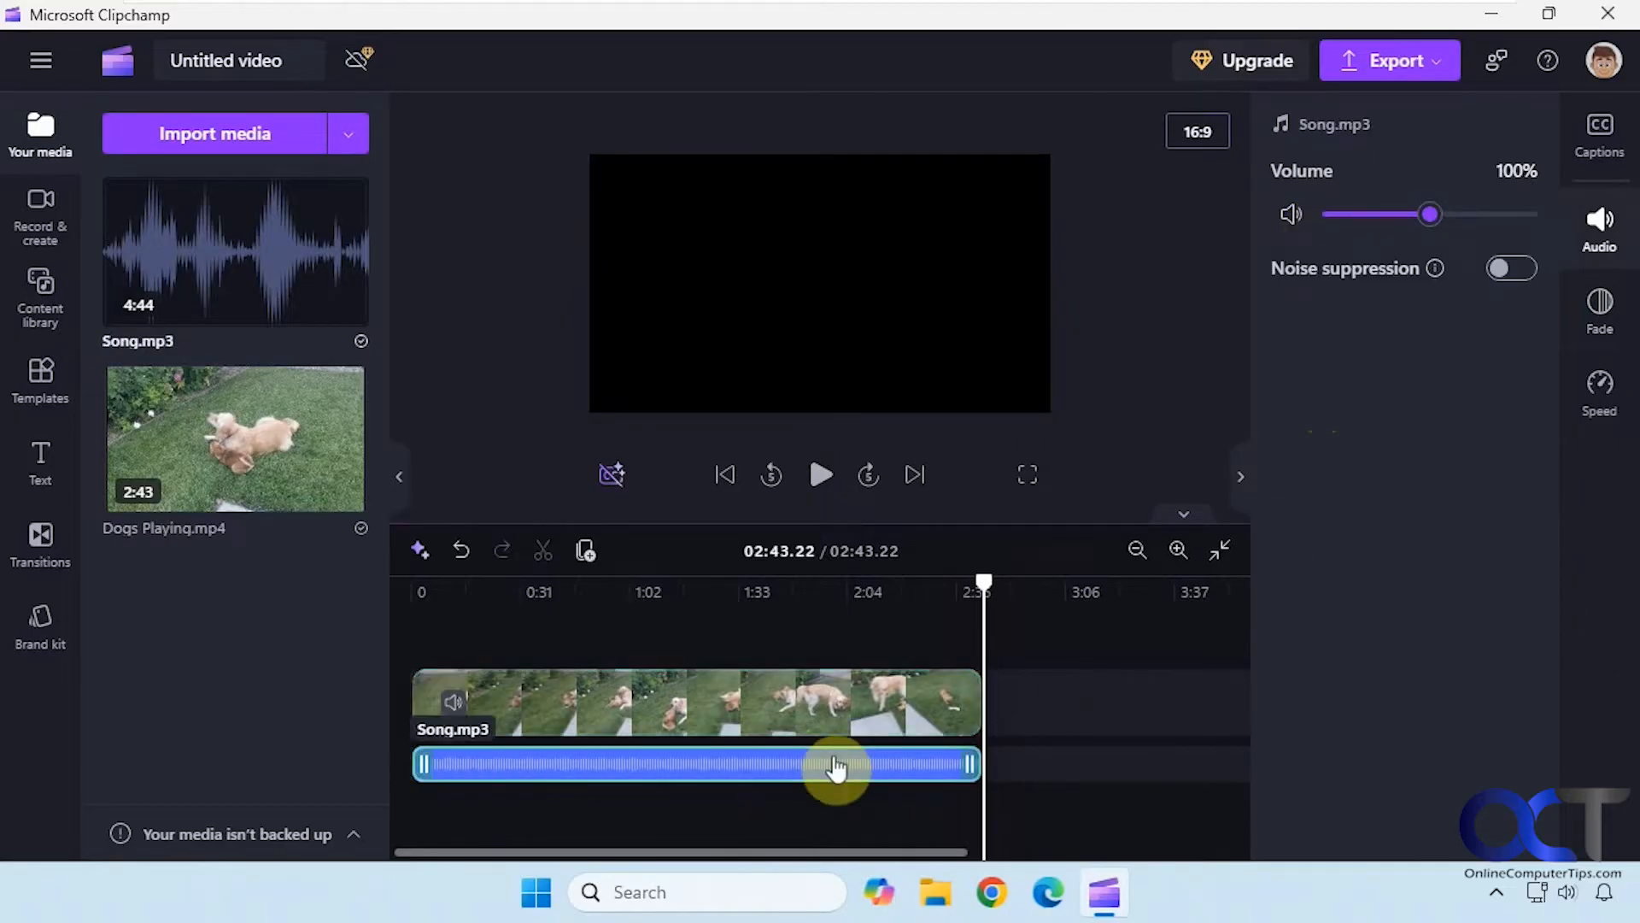
pyautogui.click(690, 702)
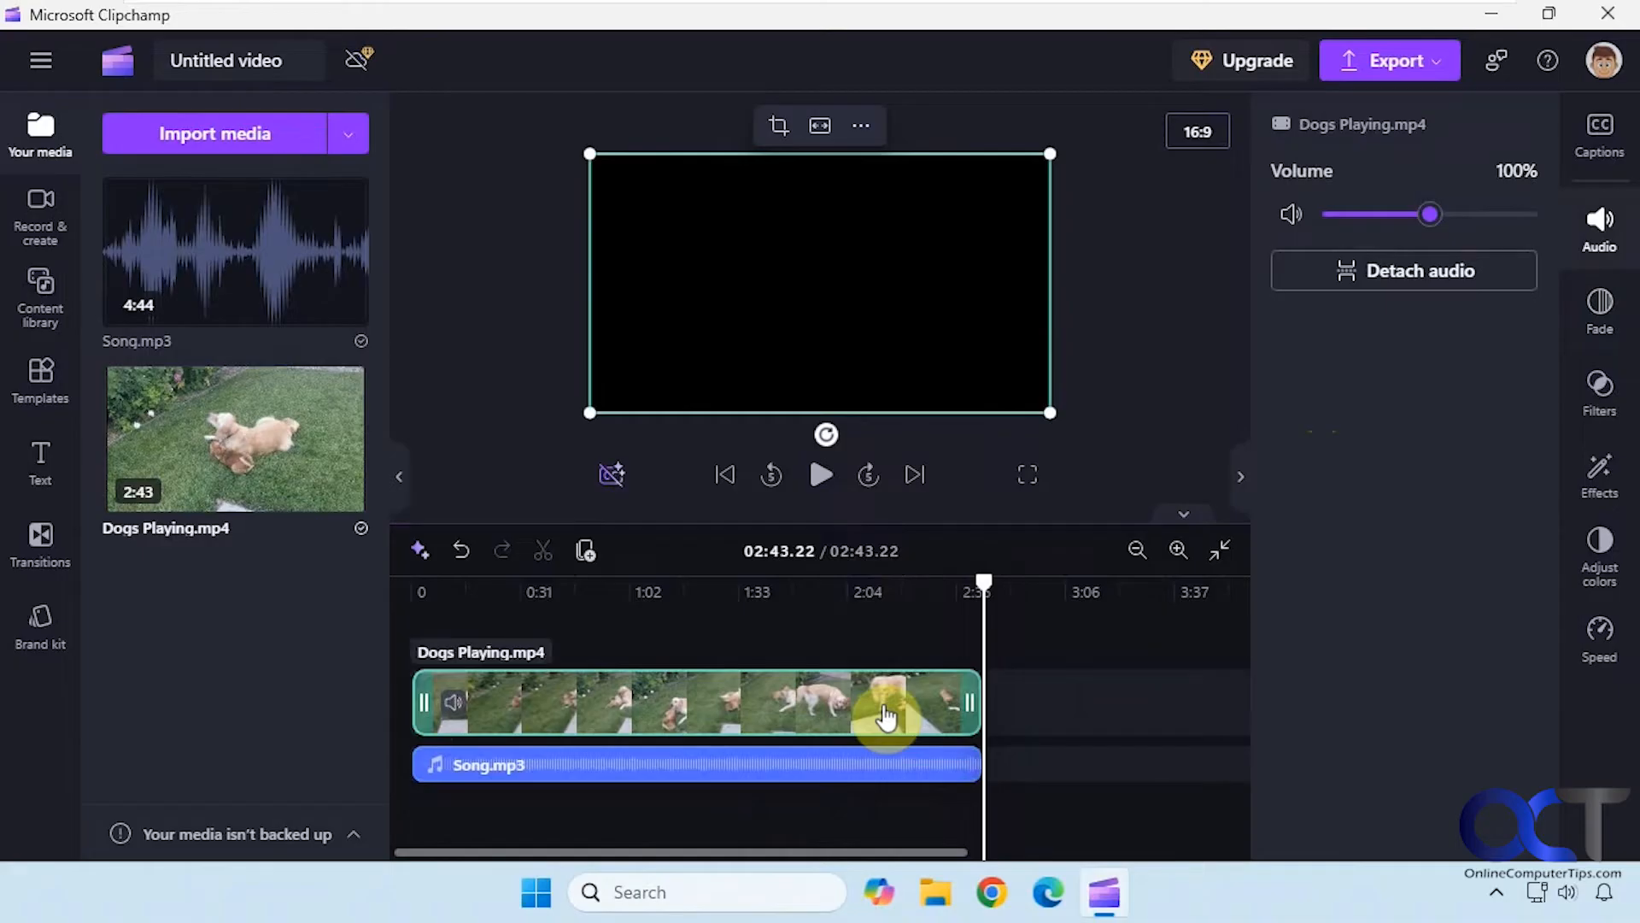
pyautogui.click(1391, 60)
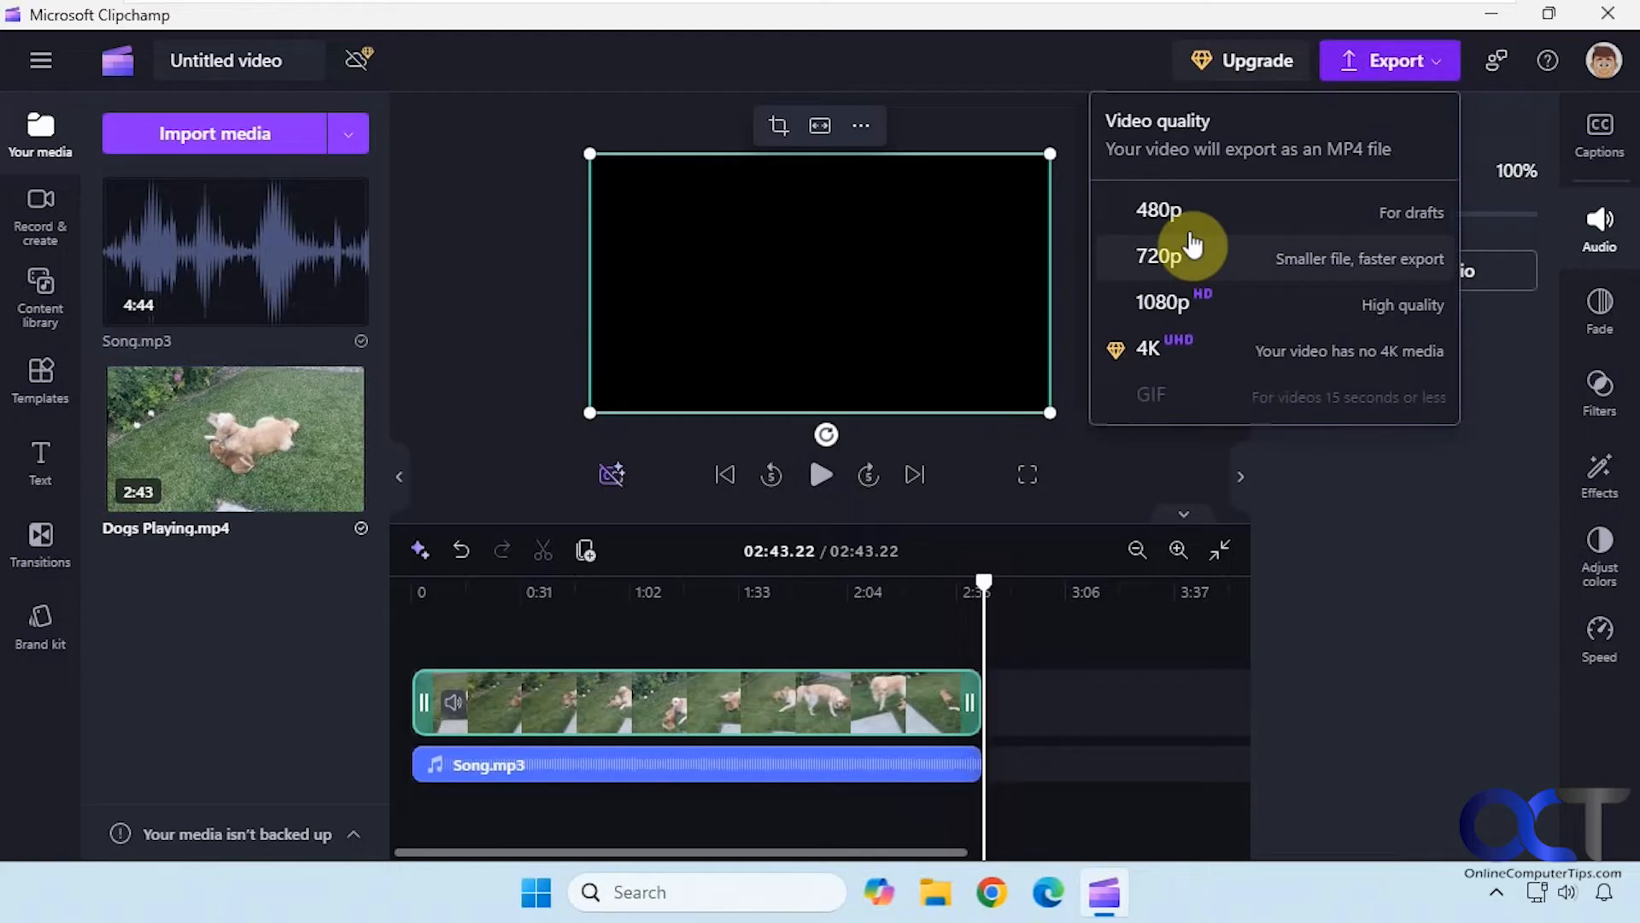
pyautogui.moveTo(1162, 277)
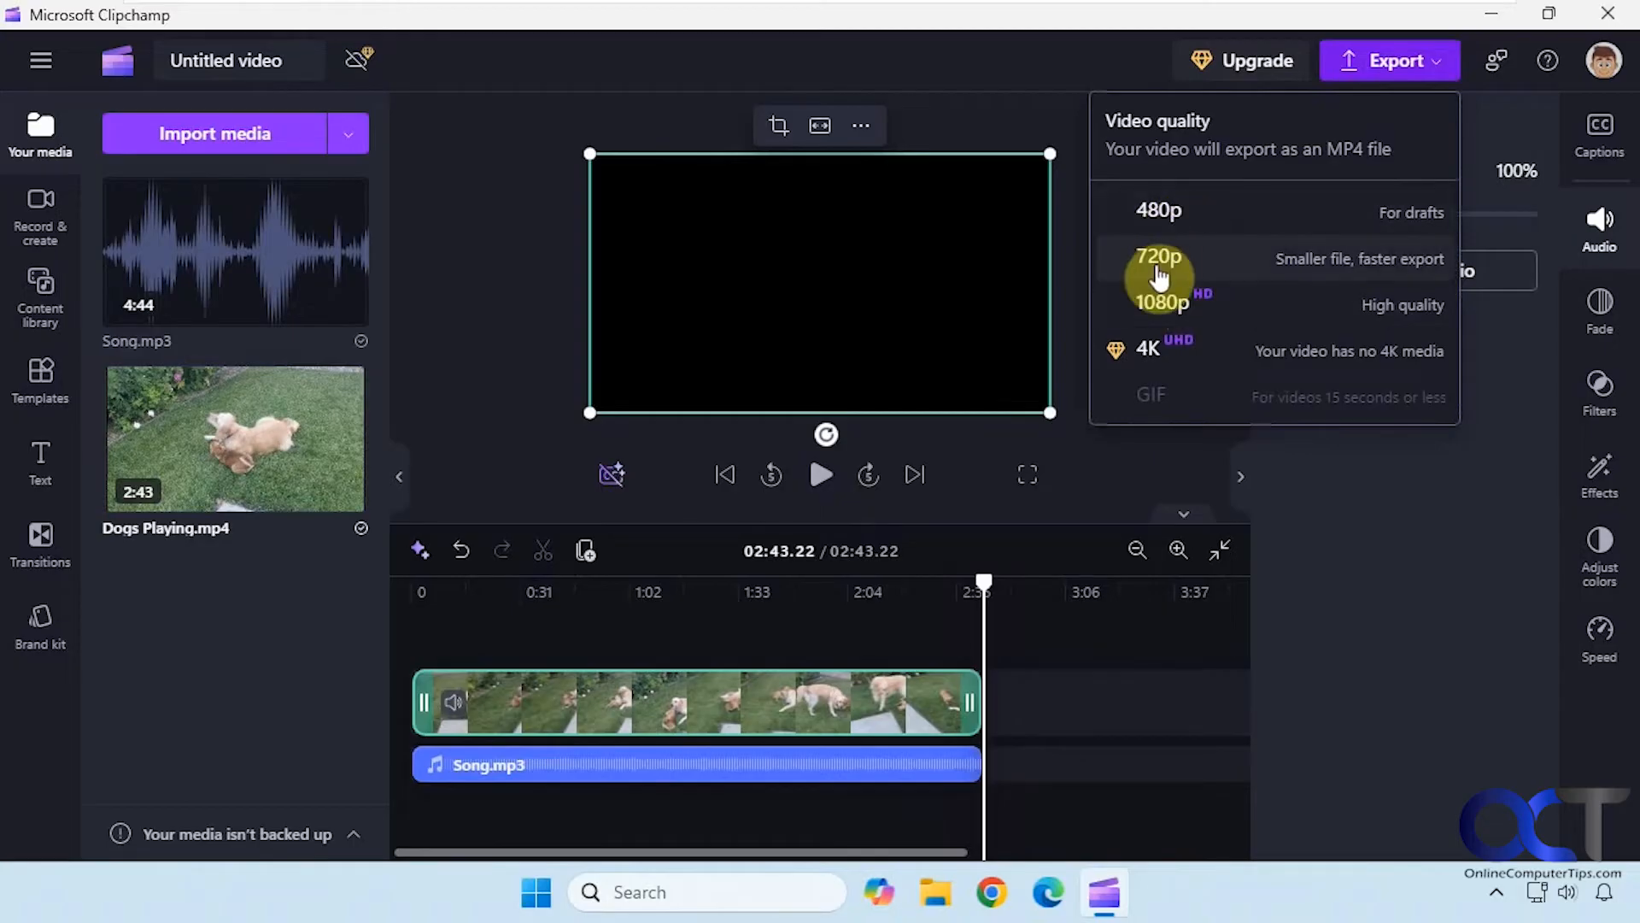
pyautogui.moveTo(1190, 350)
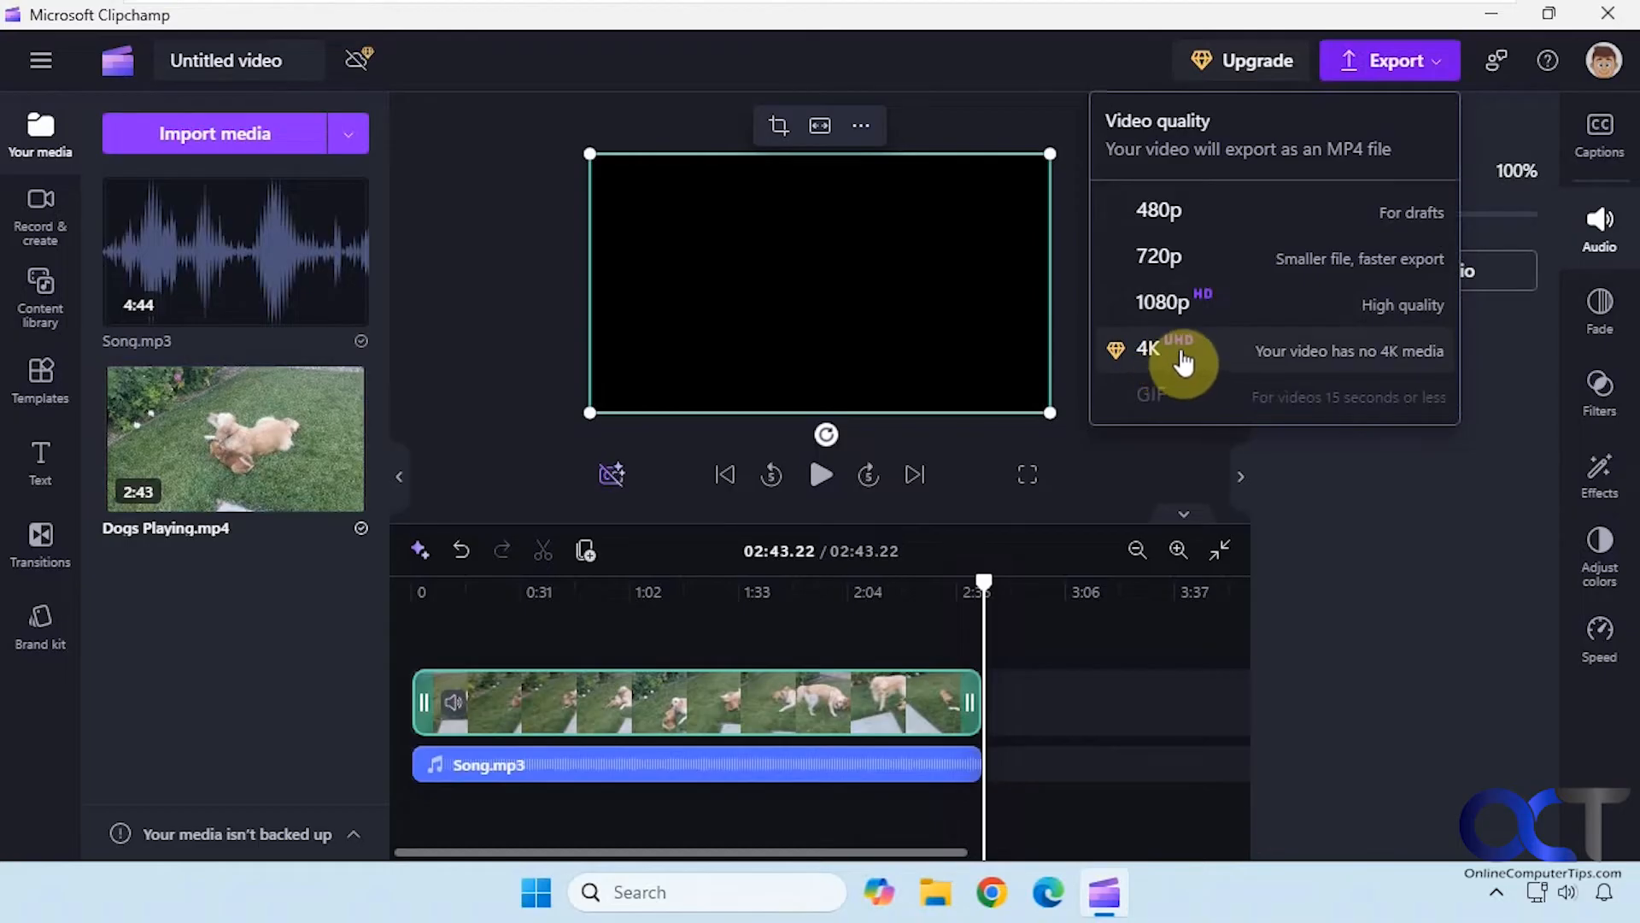
pyautogui.moveTo(1348, 365)
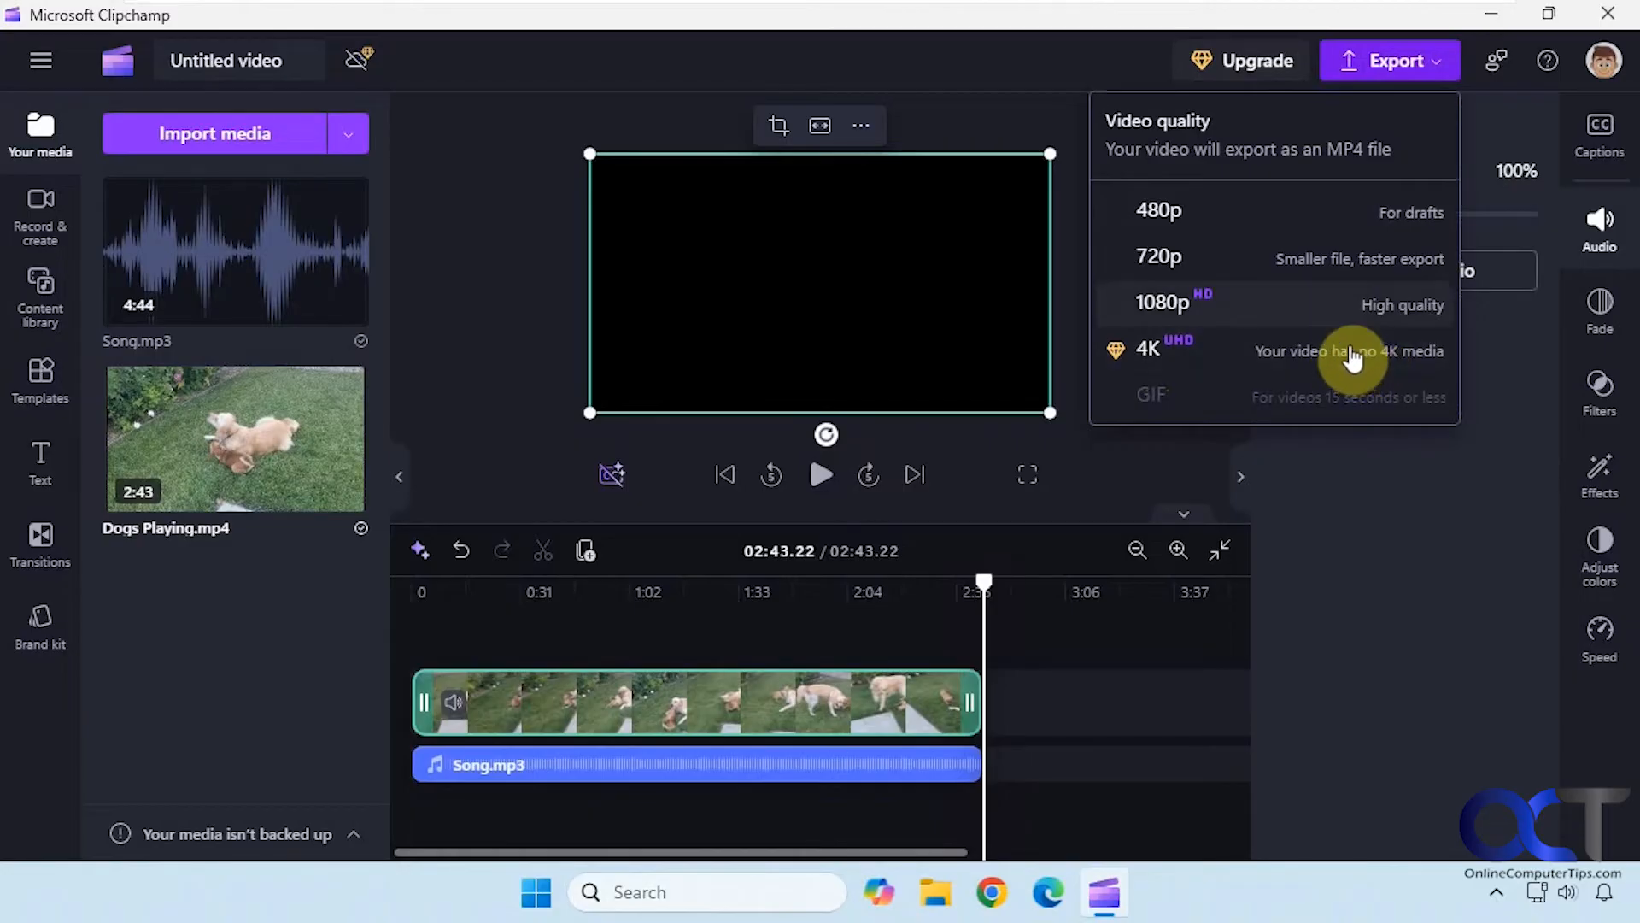
pyautogui.moveTo(1339, 261)
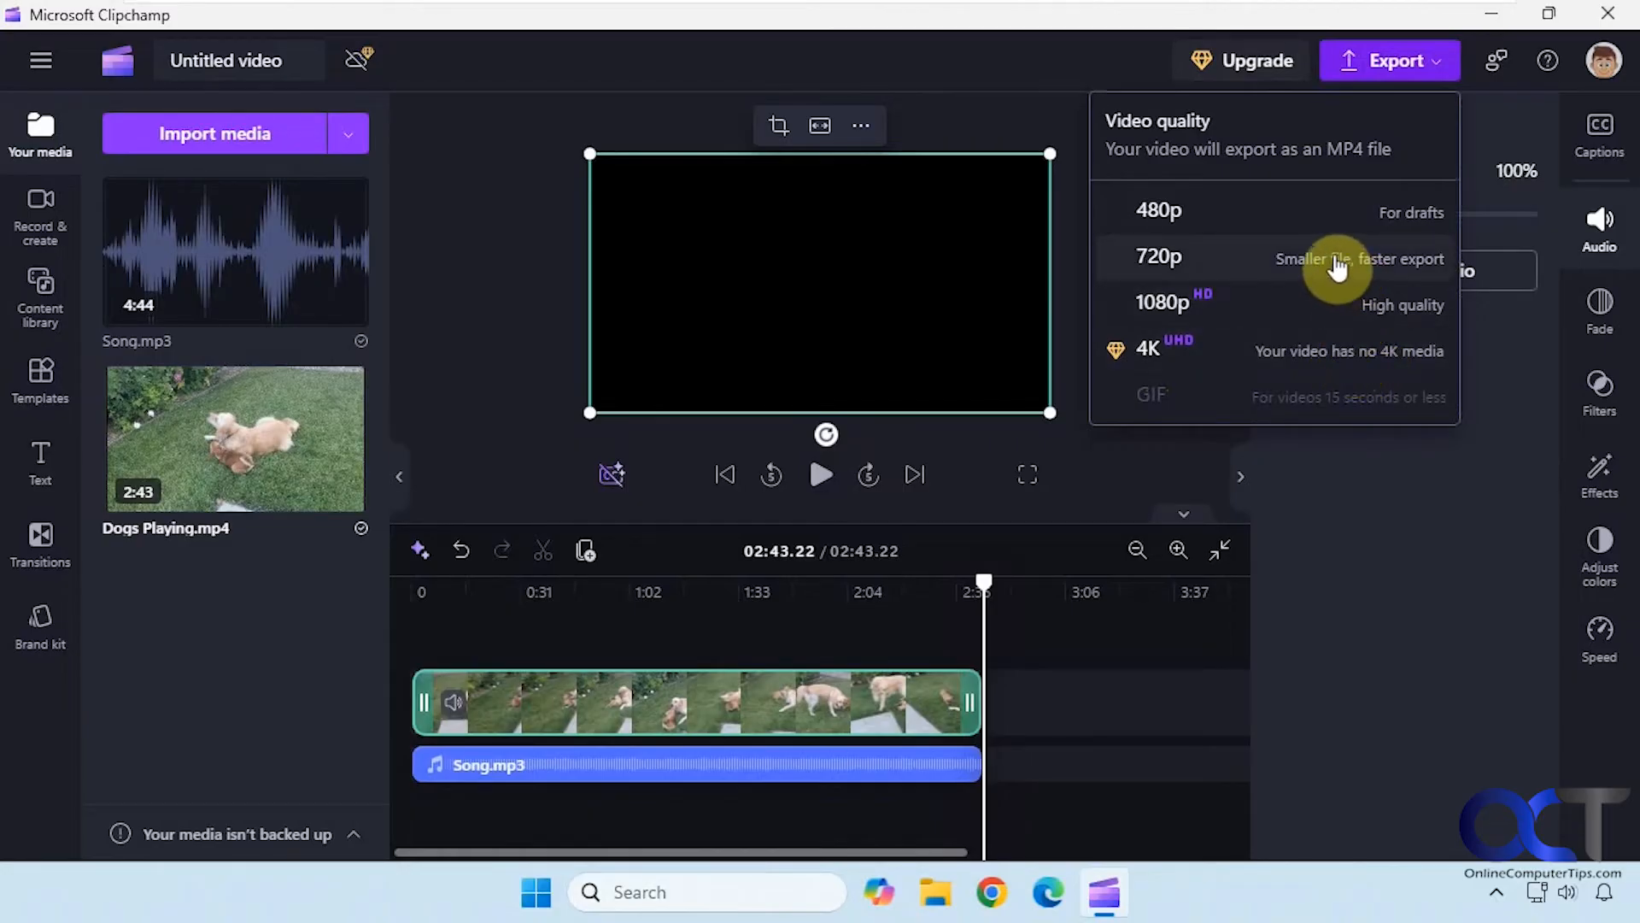
# Step: Export the video at 720p and rename the title to Mix
pyautogui.click(1159, 256)
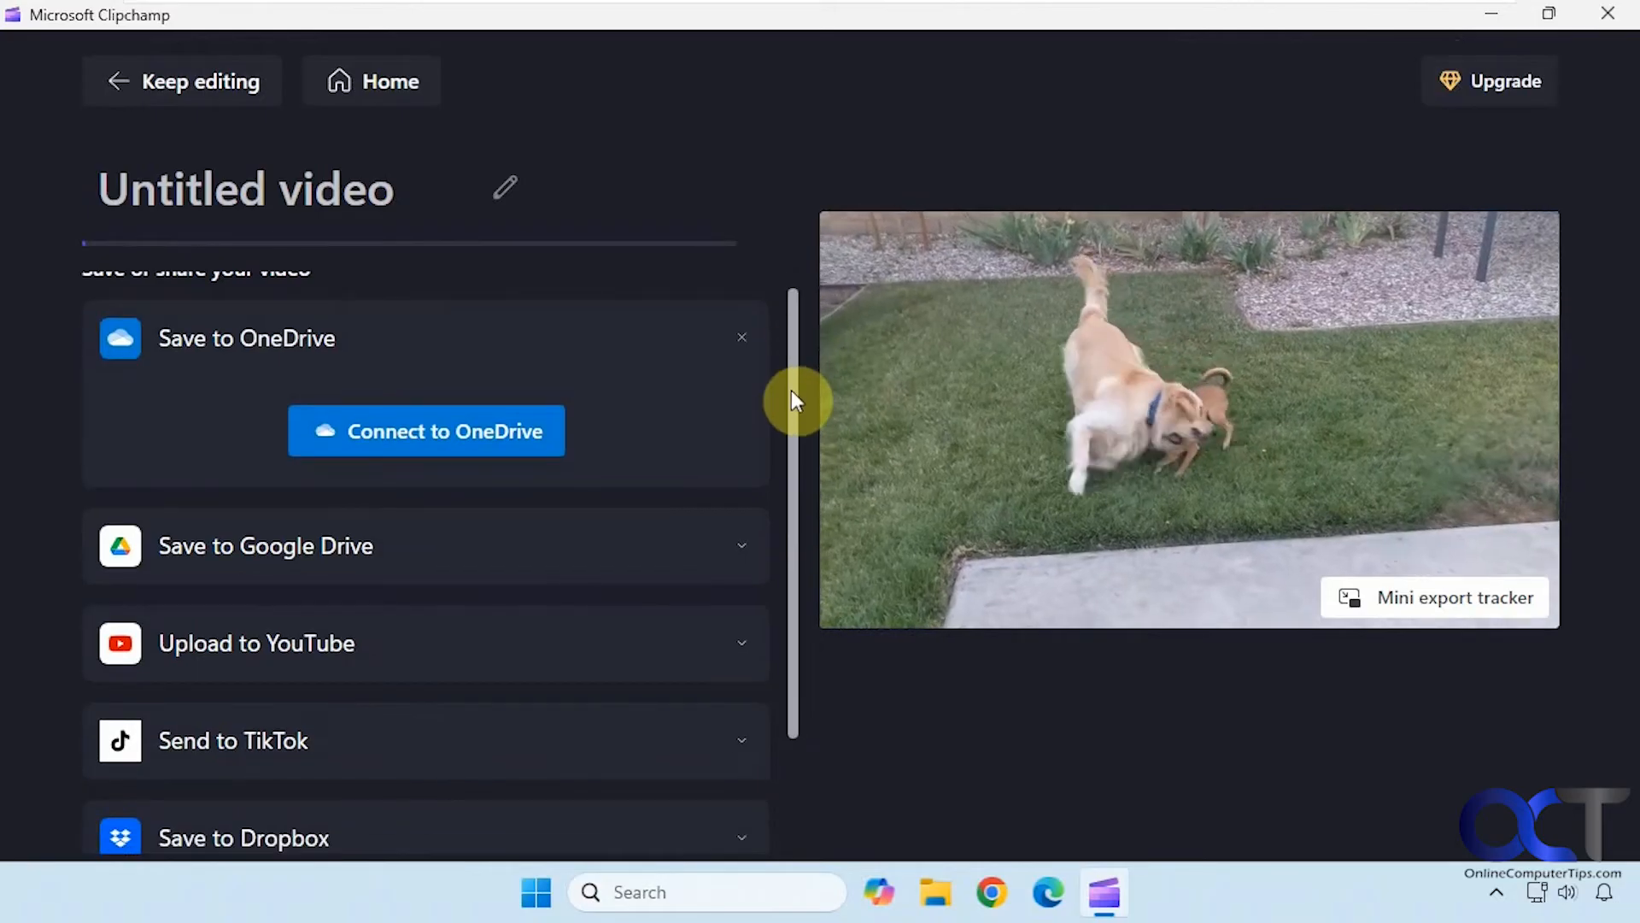
pyautogui.scroll(-3)
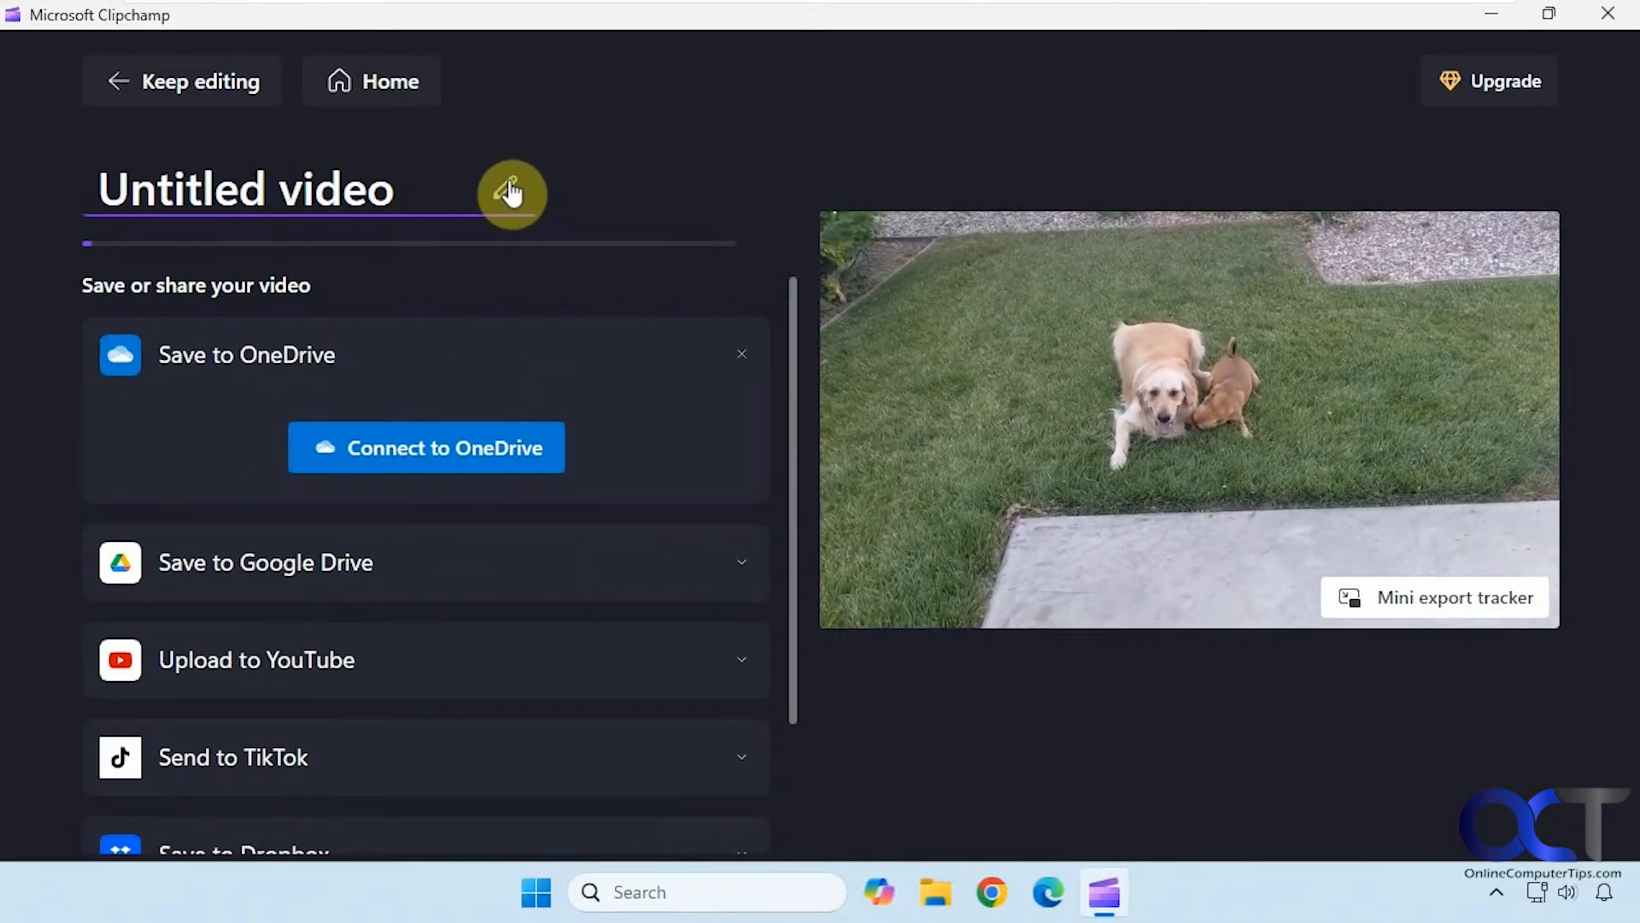
pyautogui.click(511, 193)
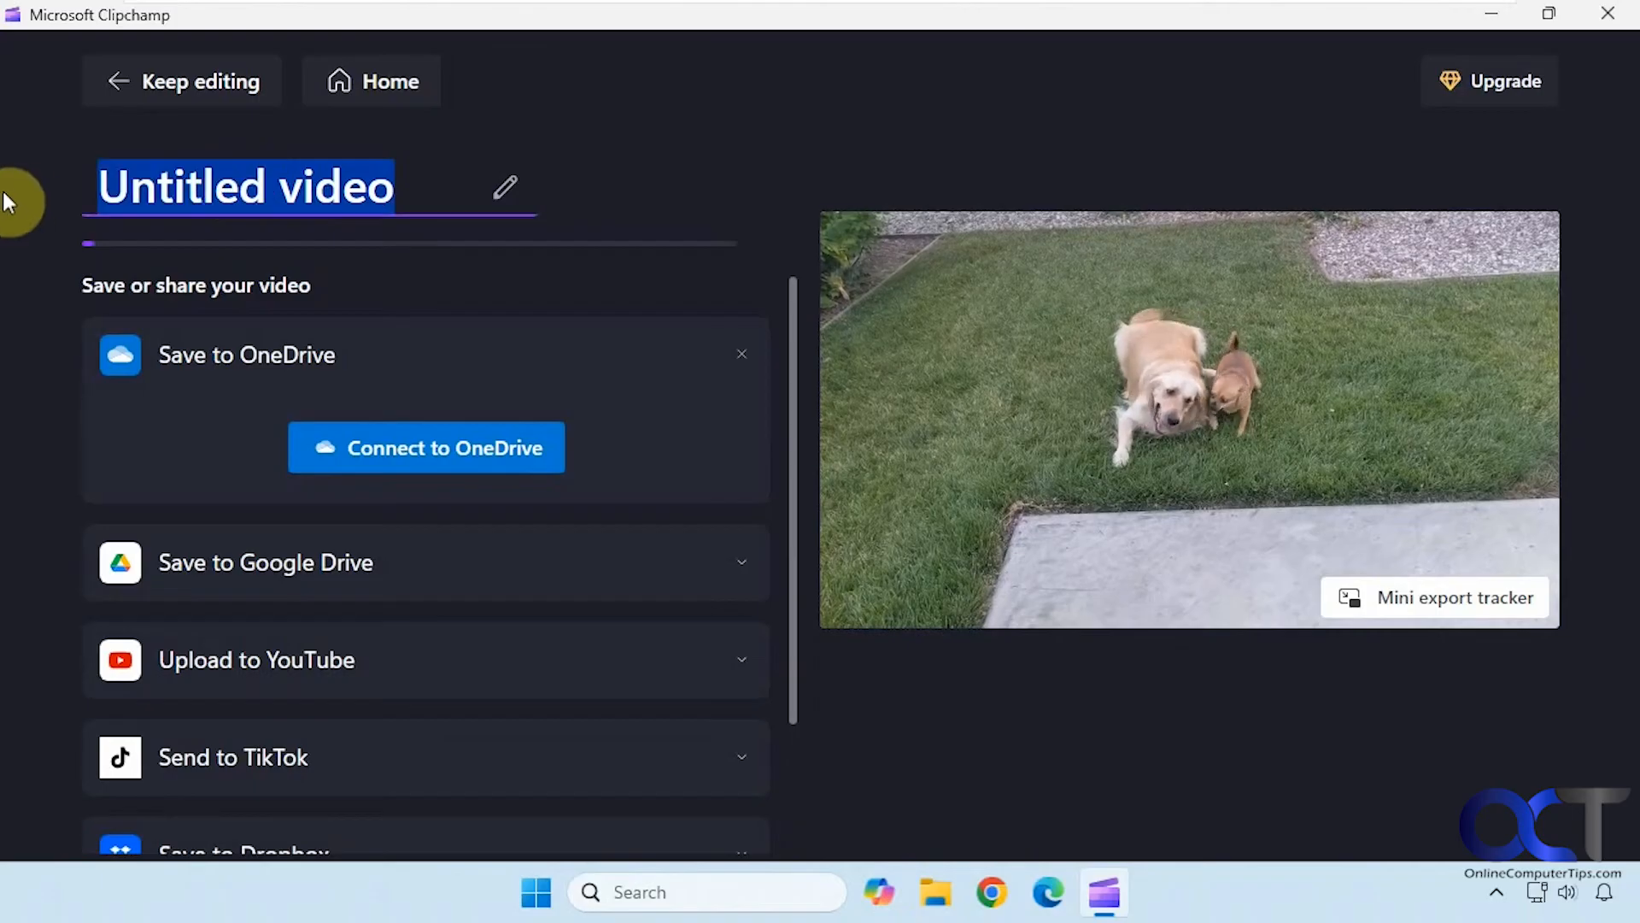
pyautogui.write('Mix')
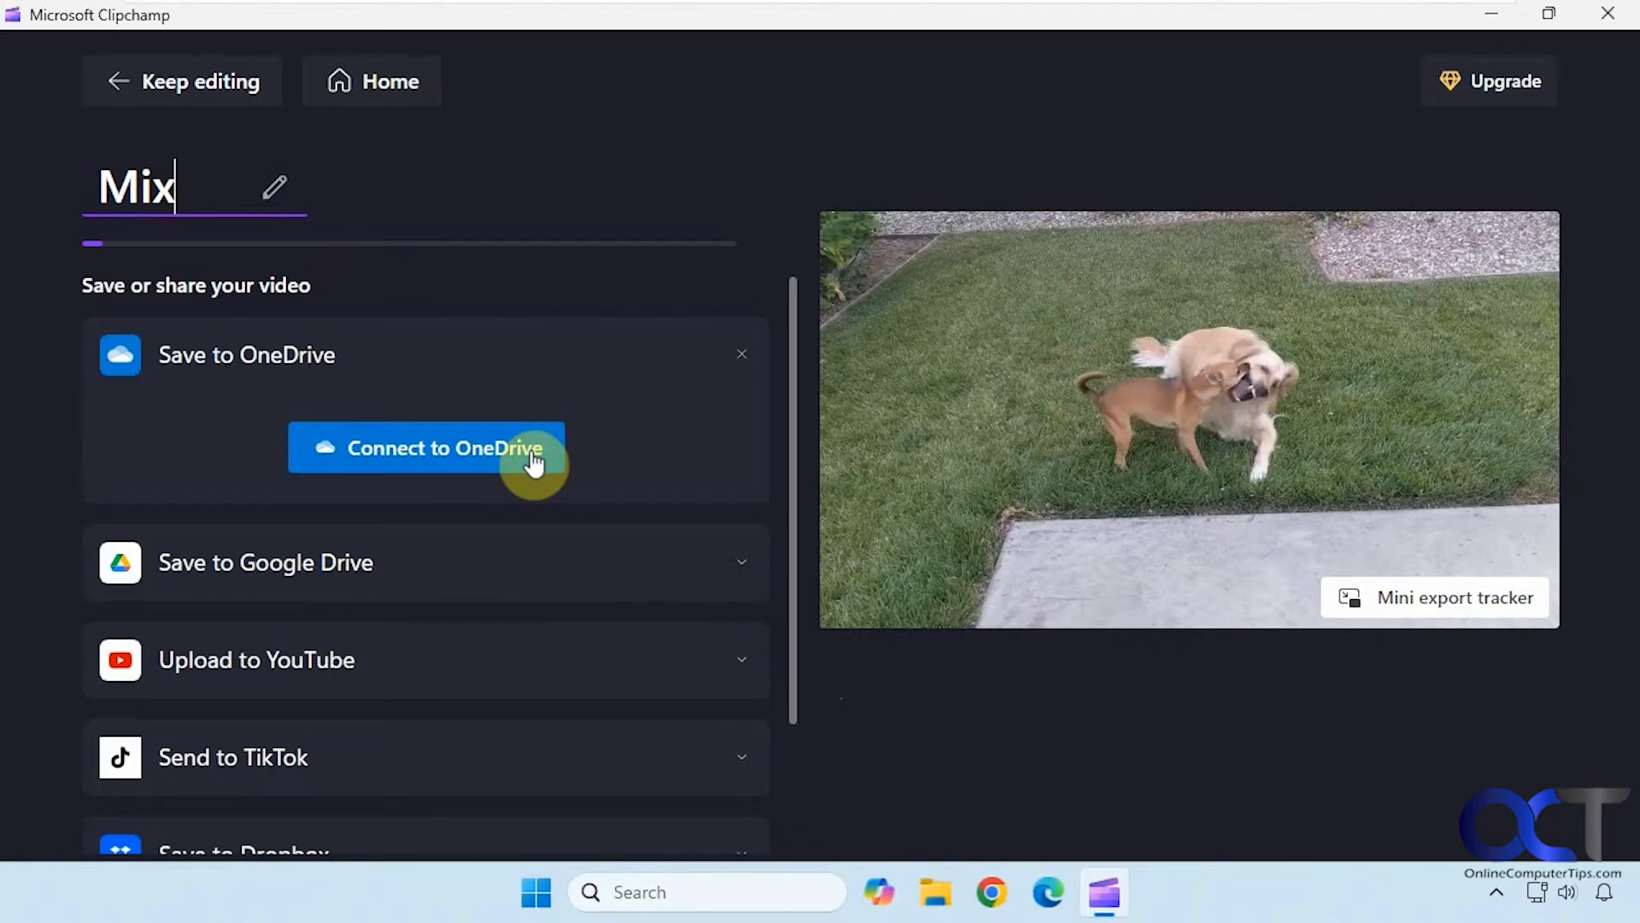
pyautogui.moveTo(315, 245)
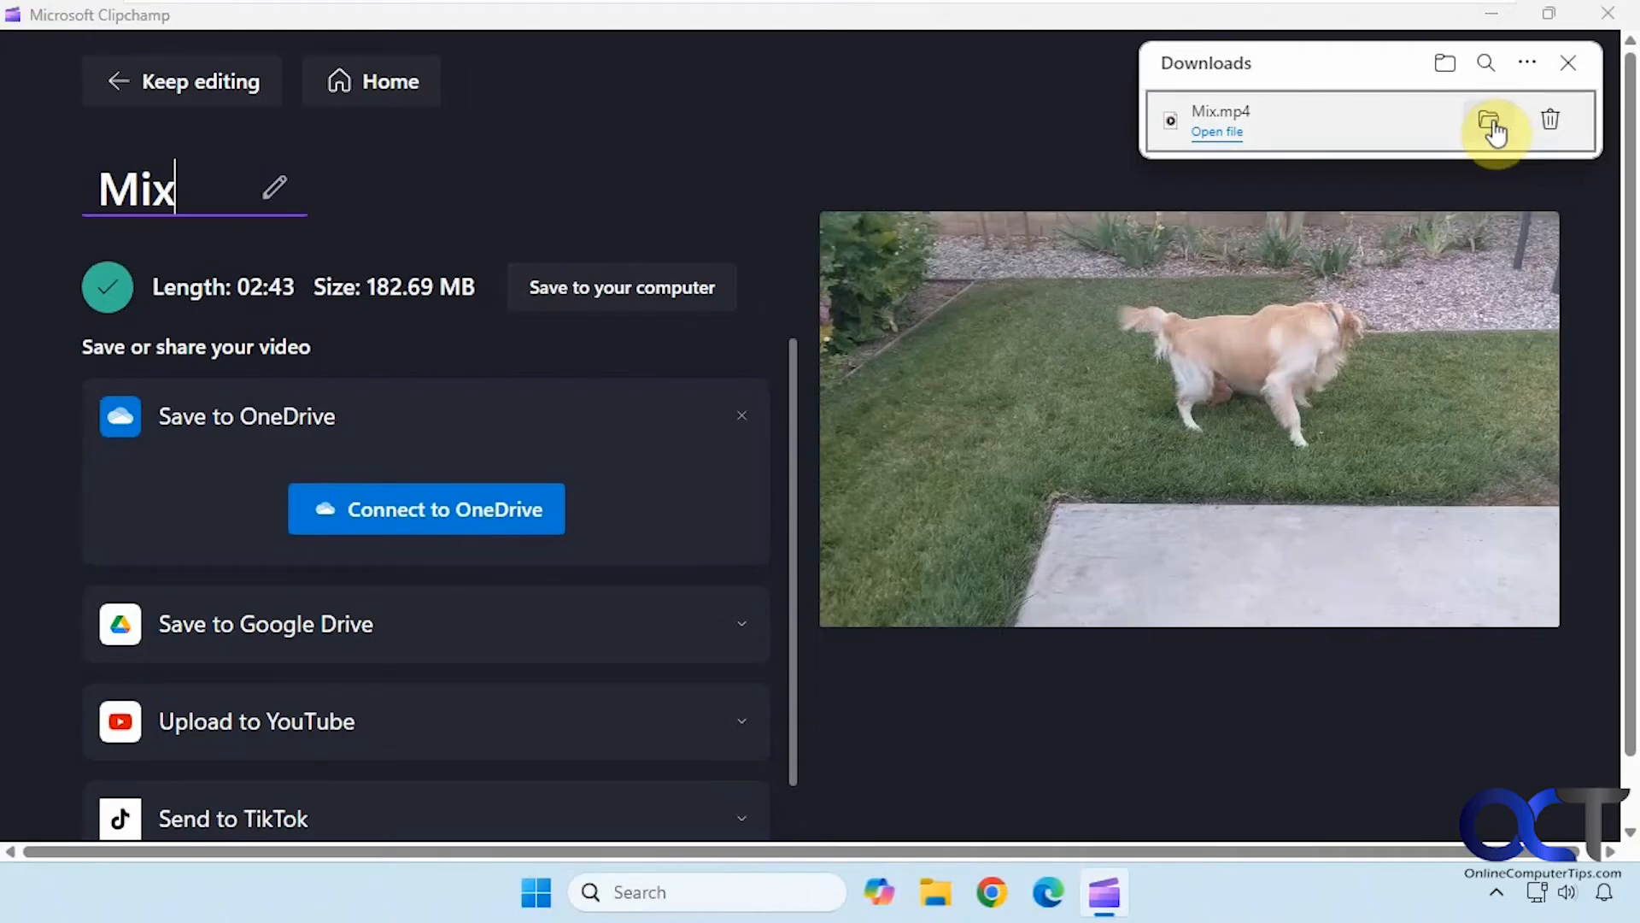
# Step: Show Mix.mp4 in Downloads, move it to the Desktop and close File Explorer
pyautogui.click(1488, 119)
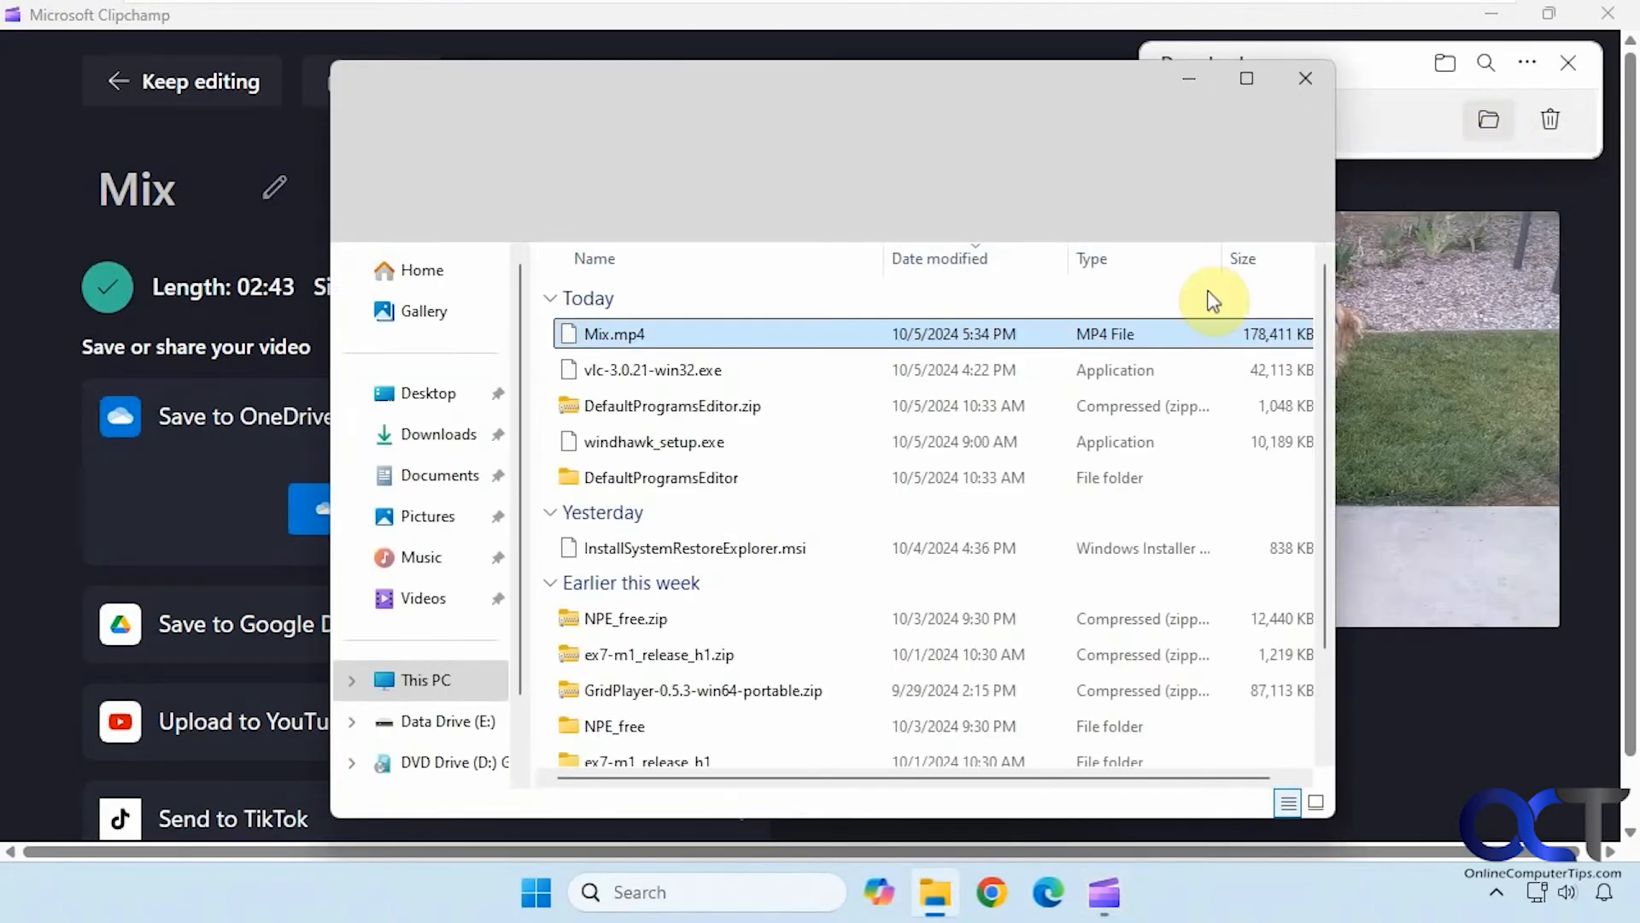
pyautogui.click(611, 333)
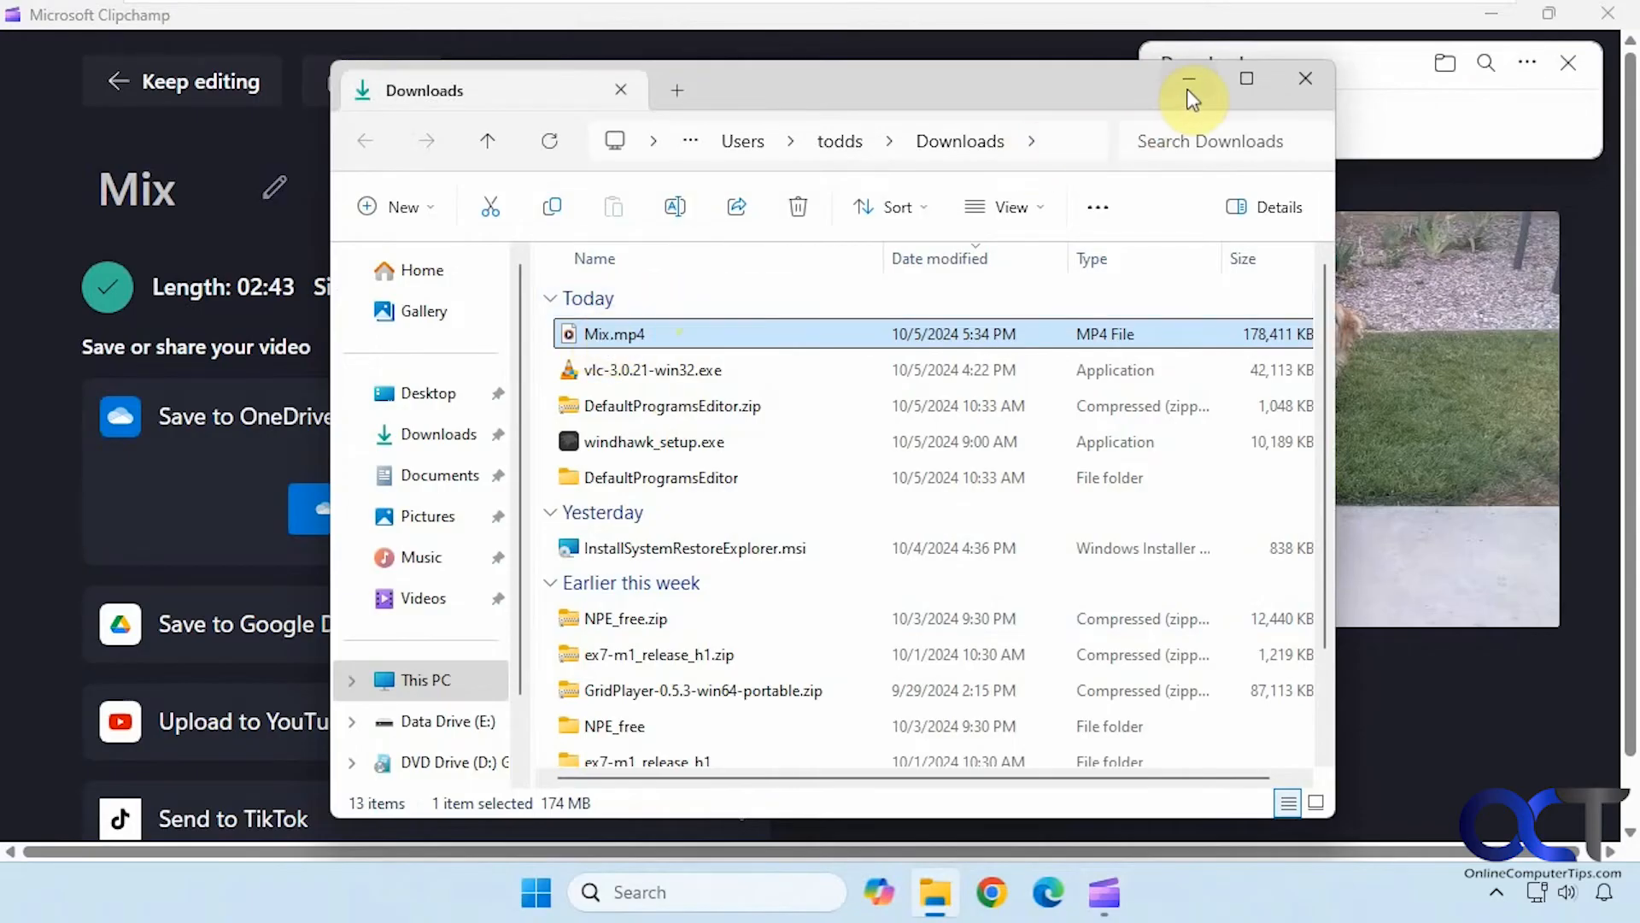
pyautogui.moveTo(615, 333); pyautogui.dragTo(419, 393)
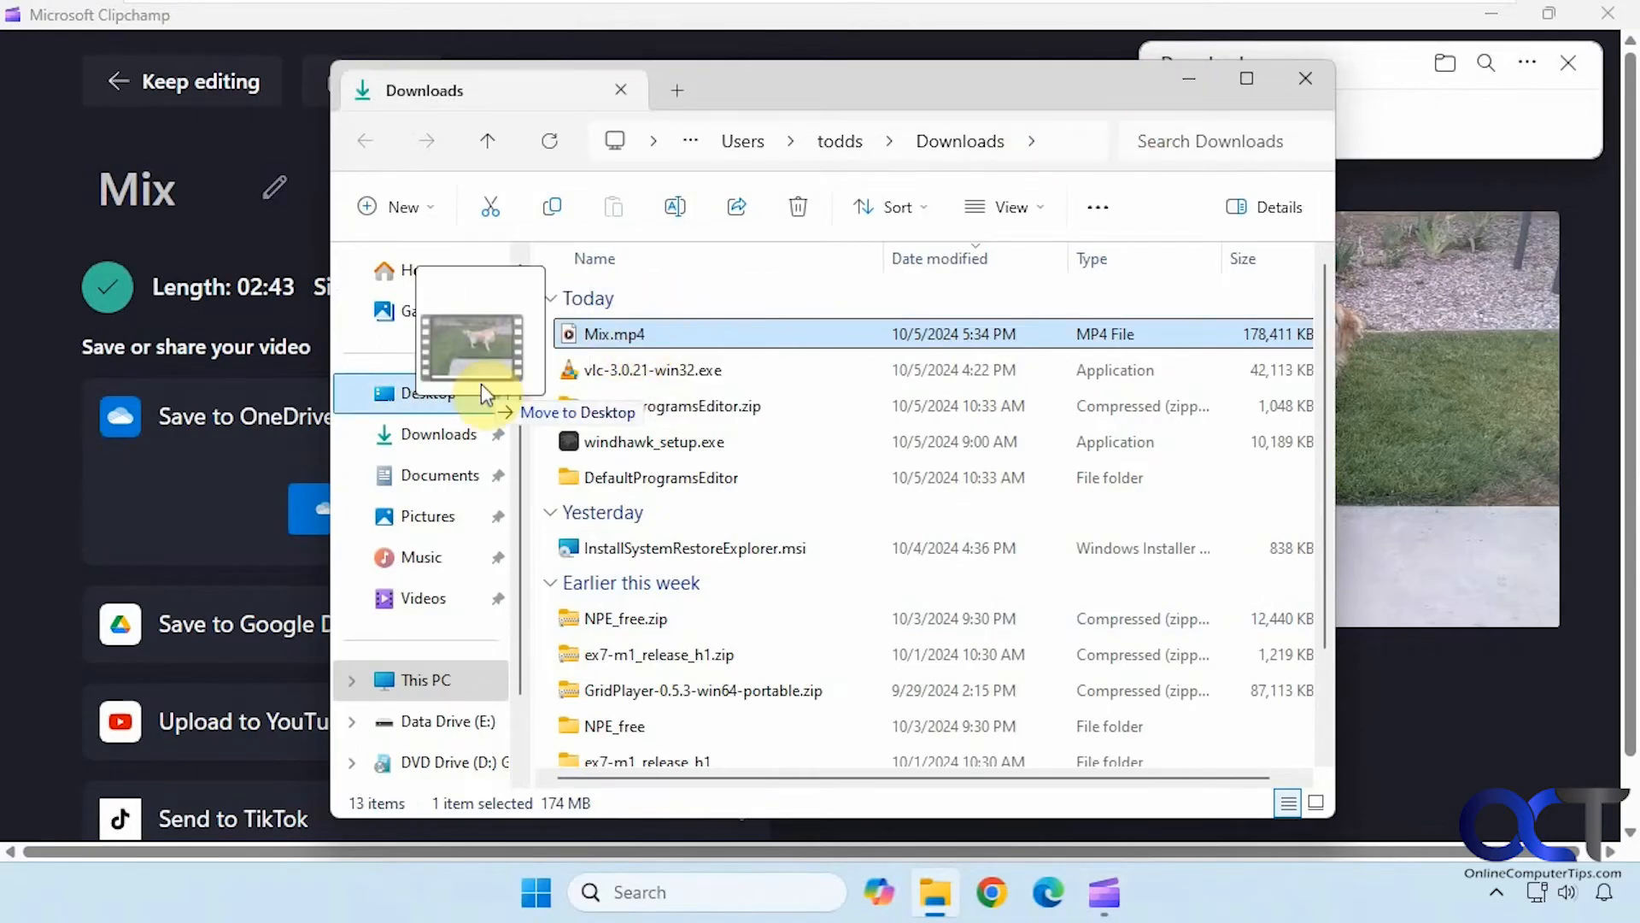
pyautogui.click(1305, 79)
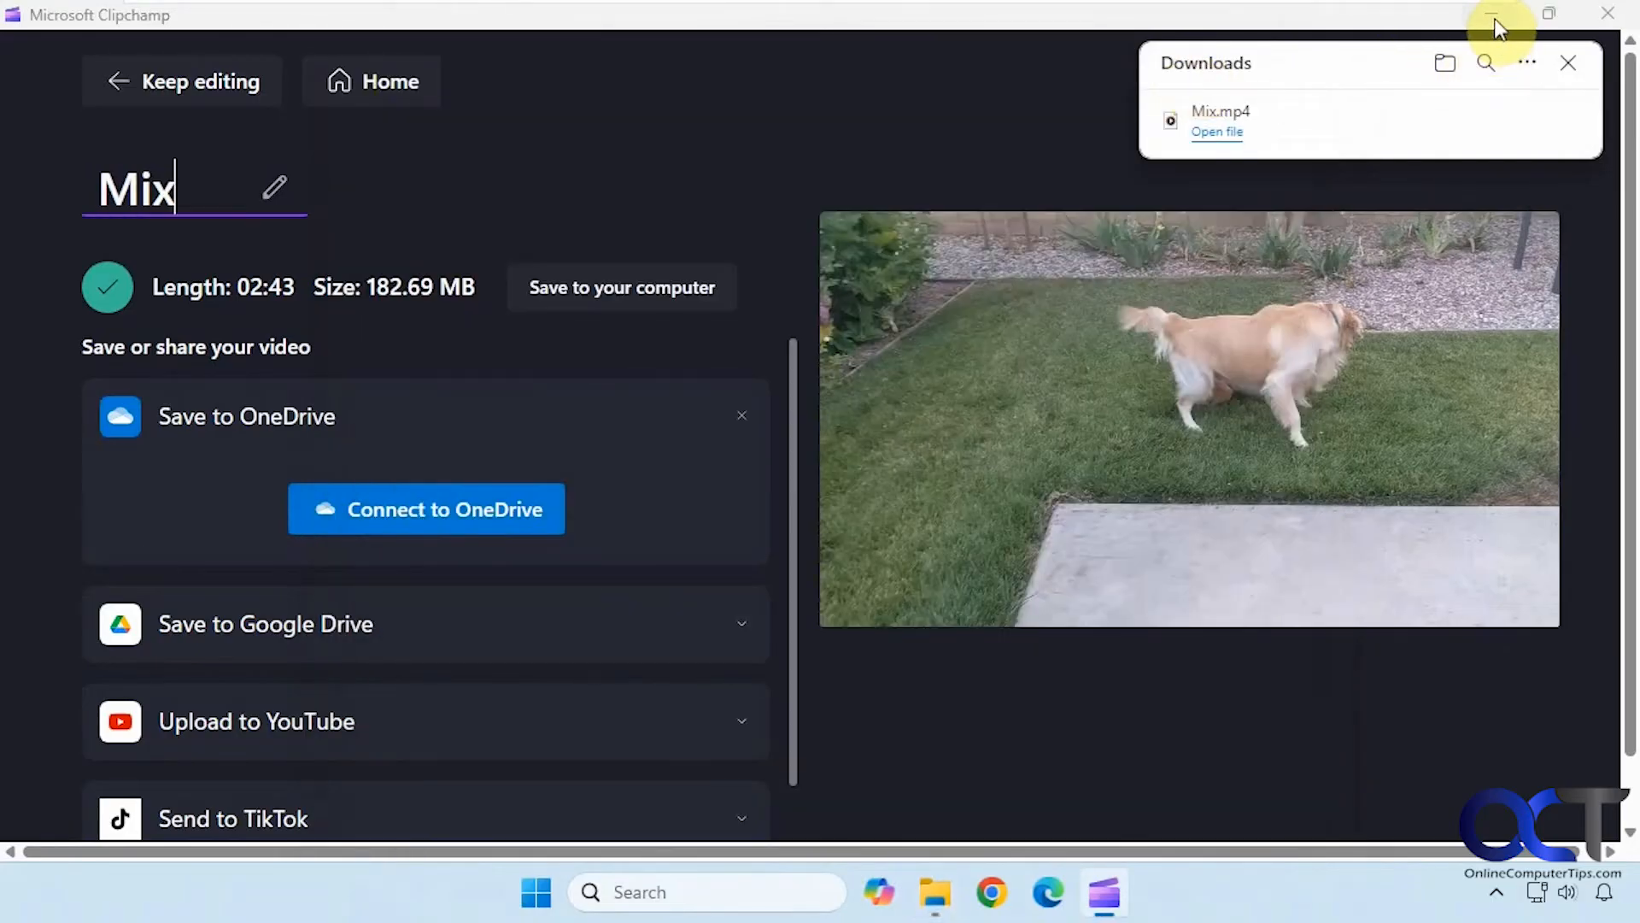
# Step: Minimize Clipchamp and select Mix.mp4 on the desktop
pyautogui.click(1495, 12)
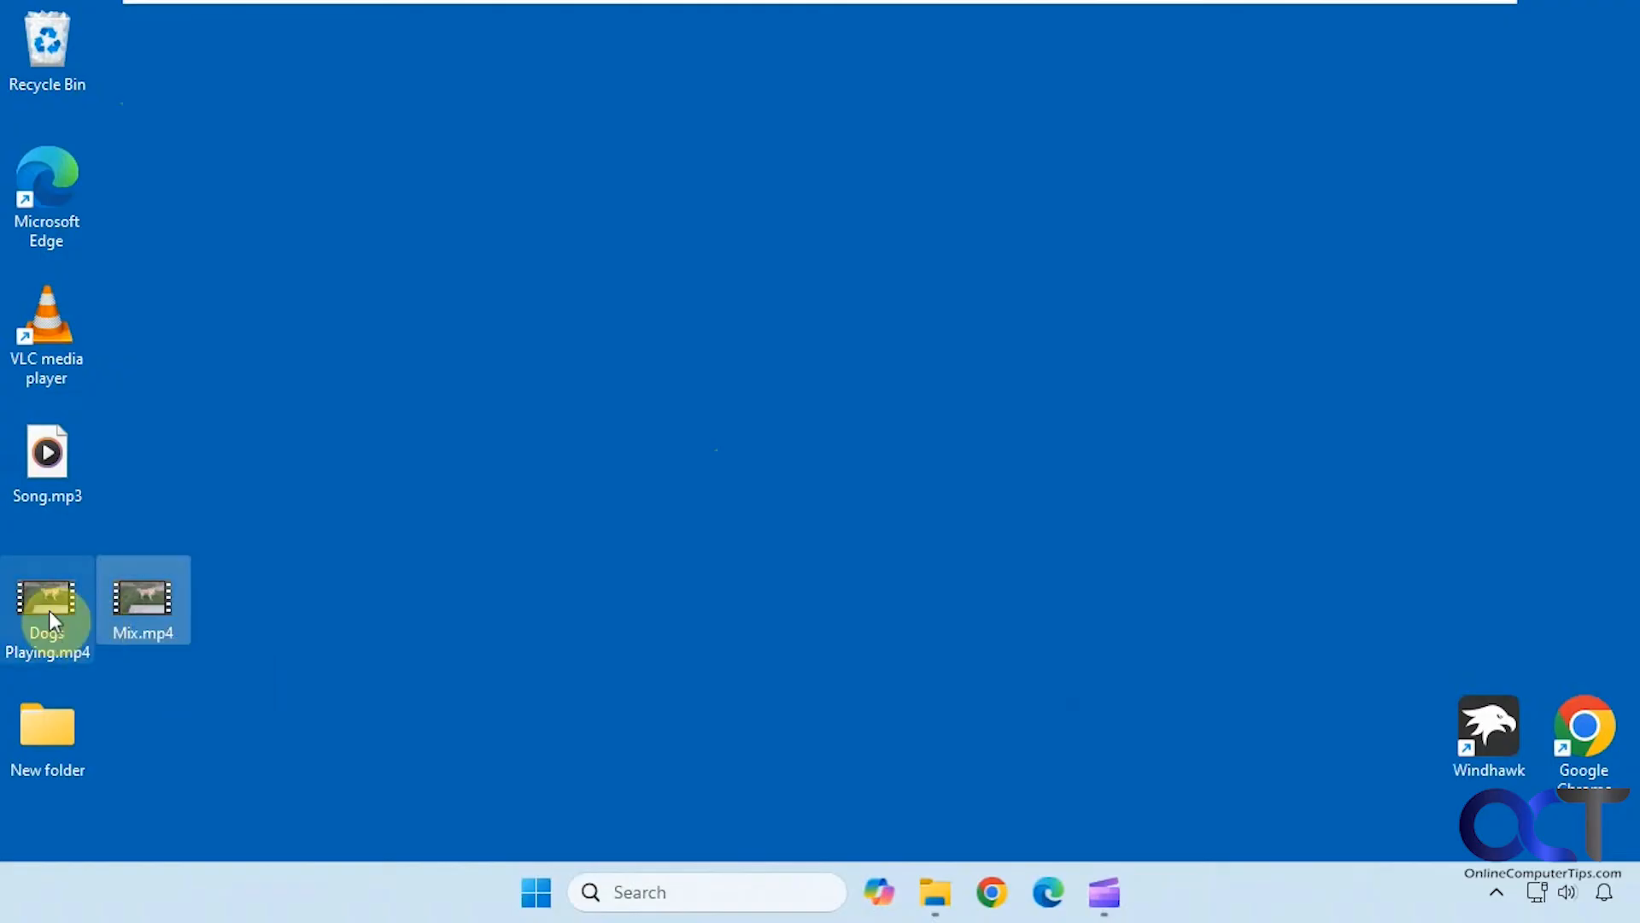
pyautogui.moveTo(47, 612)
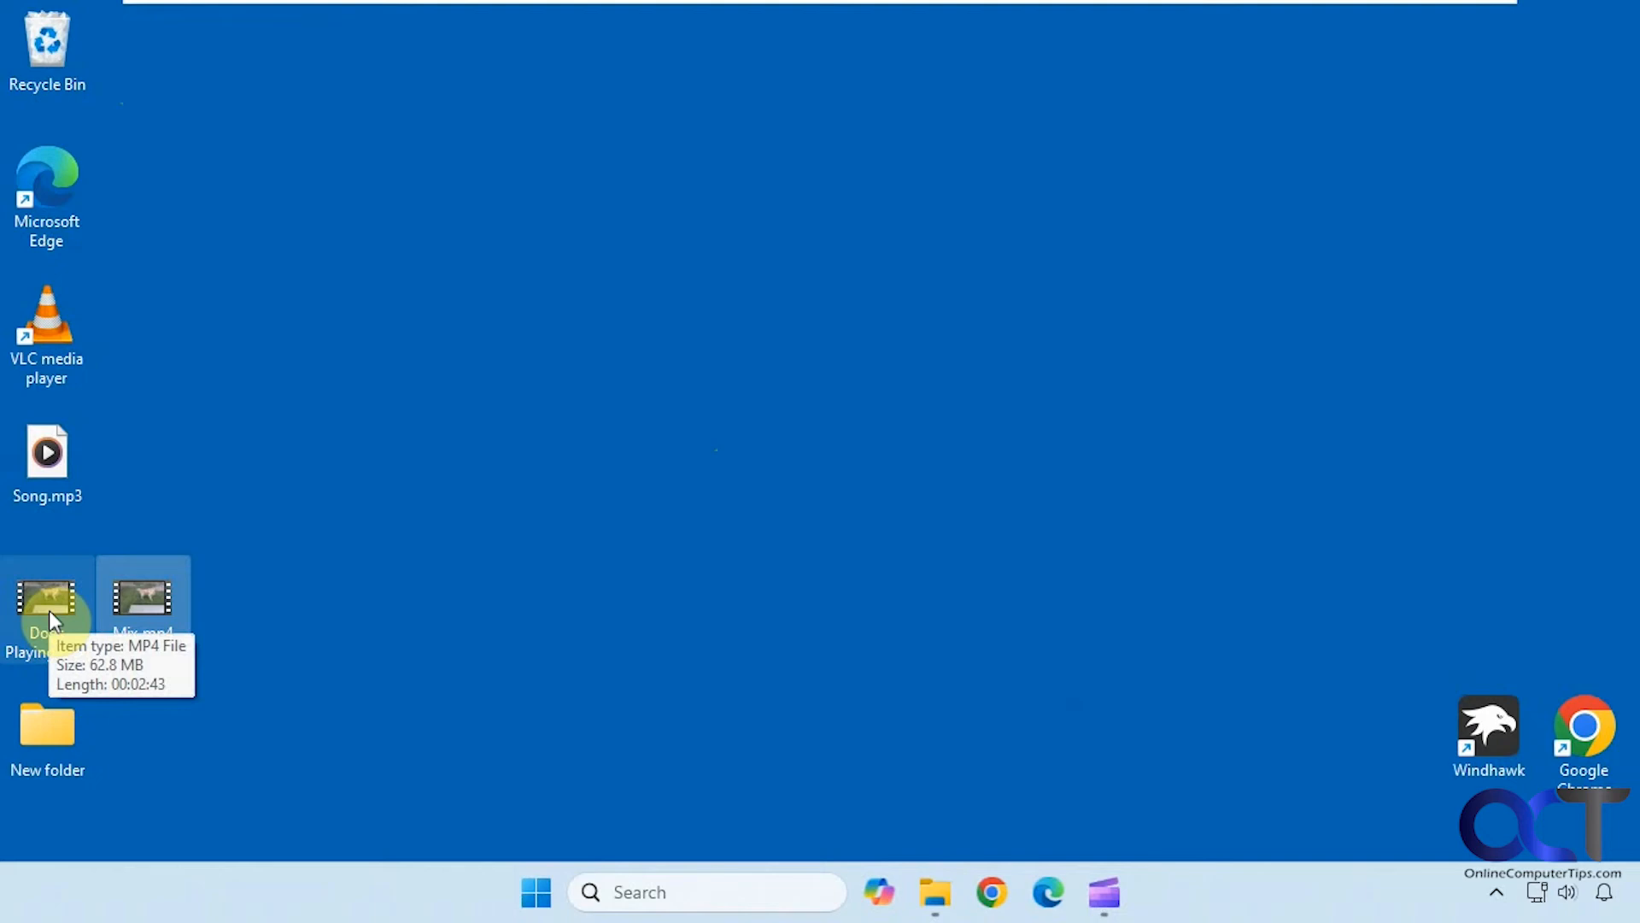
pyautogui.click(143, 605)
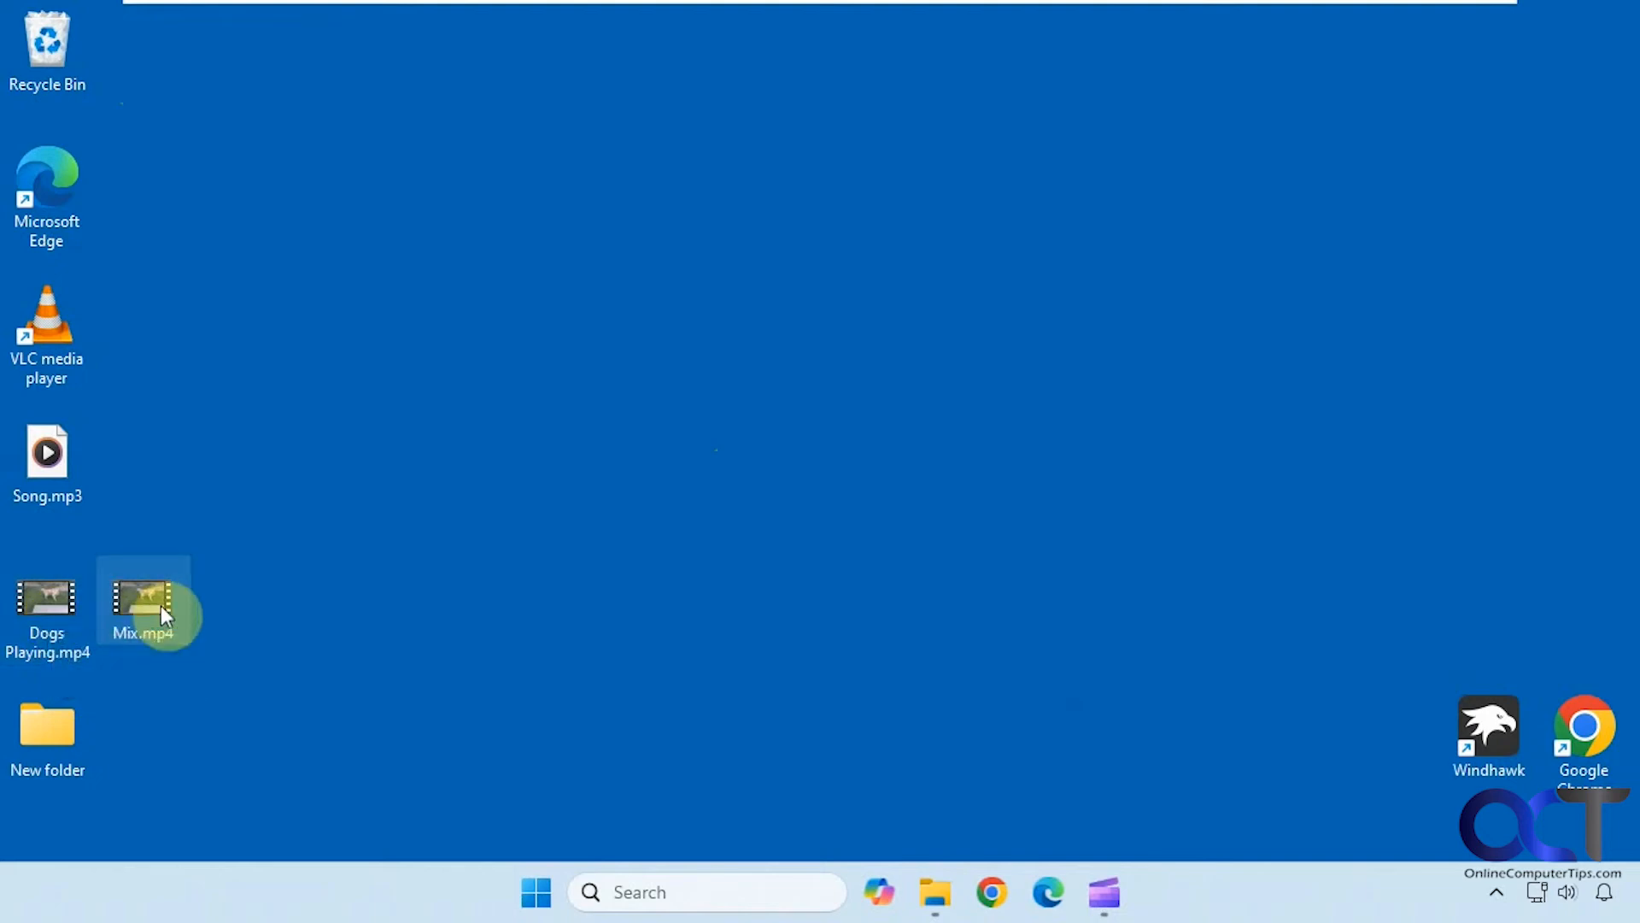
# Step: Play Mix.mp4 in Media Player, scrub to about 2:36 and replay the ending to check the fade
pyautogui.doubleClick(144, 601)
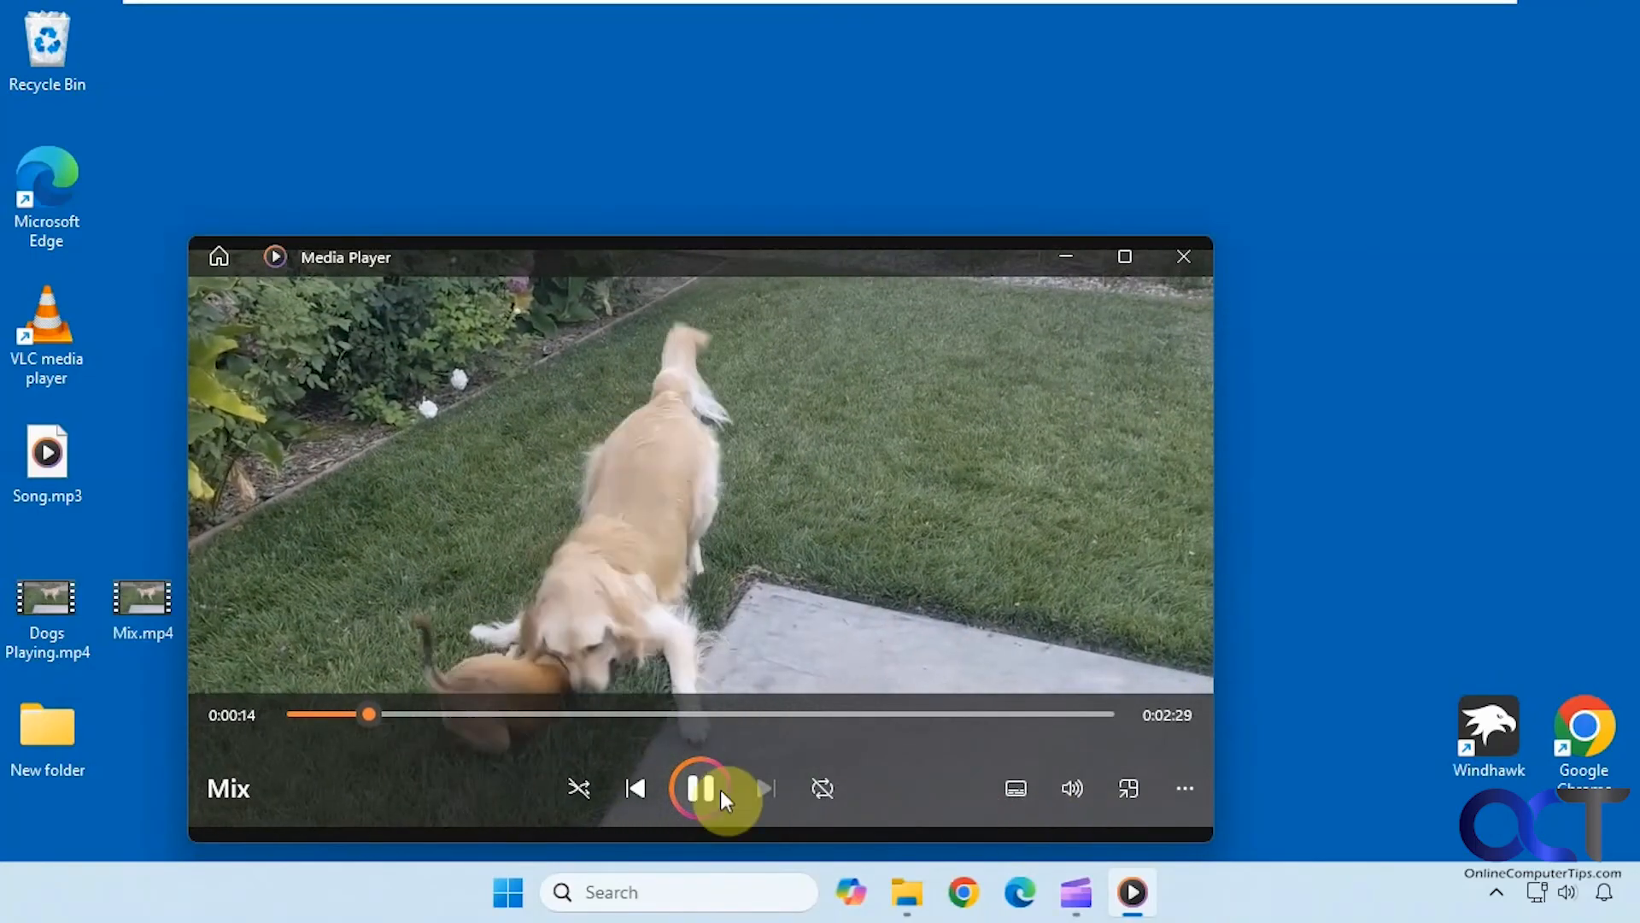
pyautogui.click(701, 788)
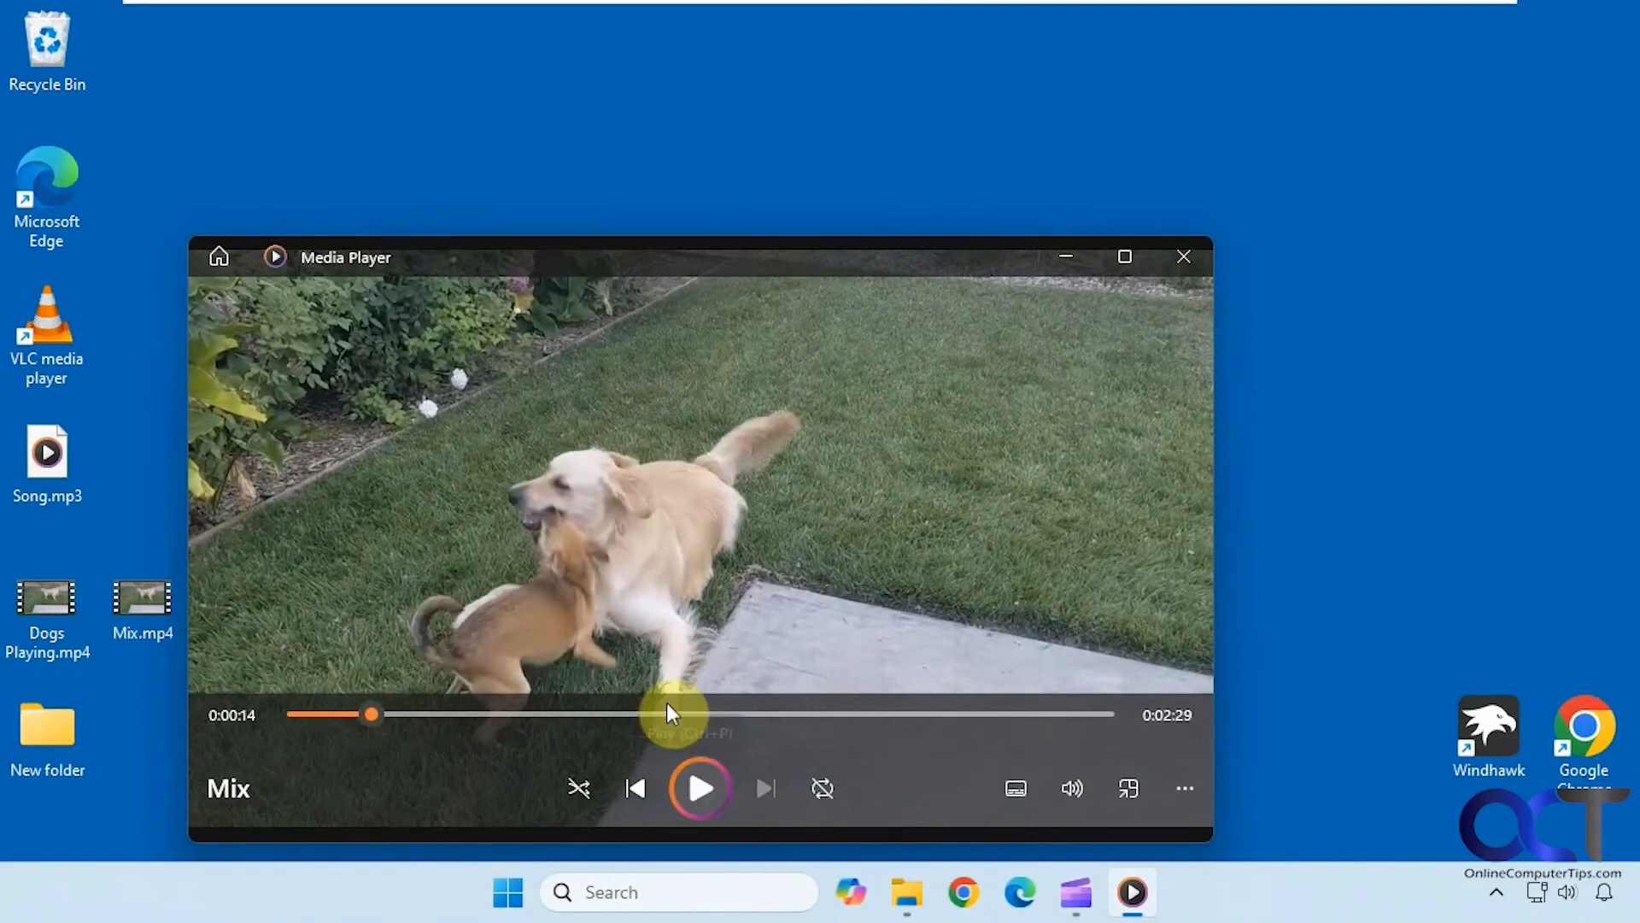
pyautogui.moveTo(563, 606)
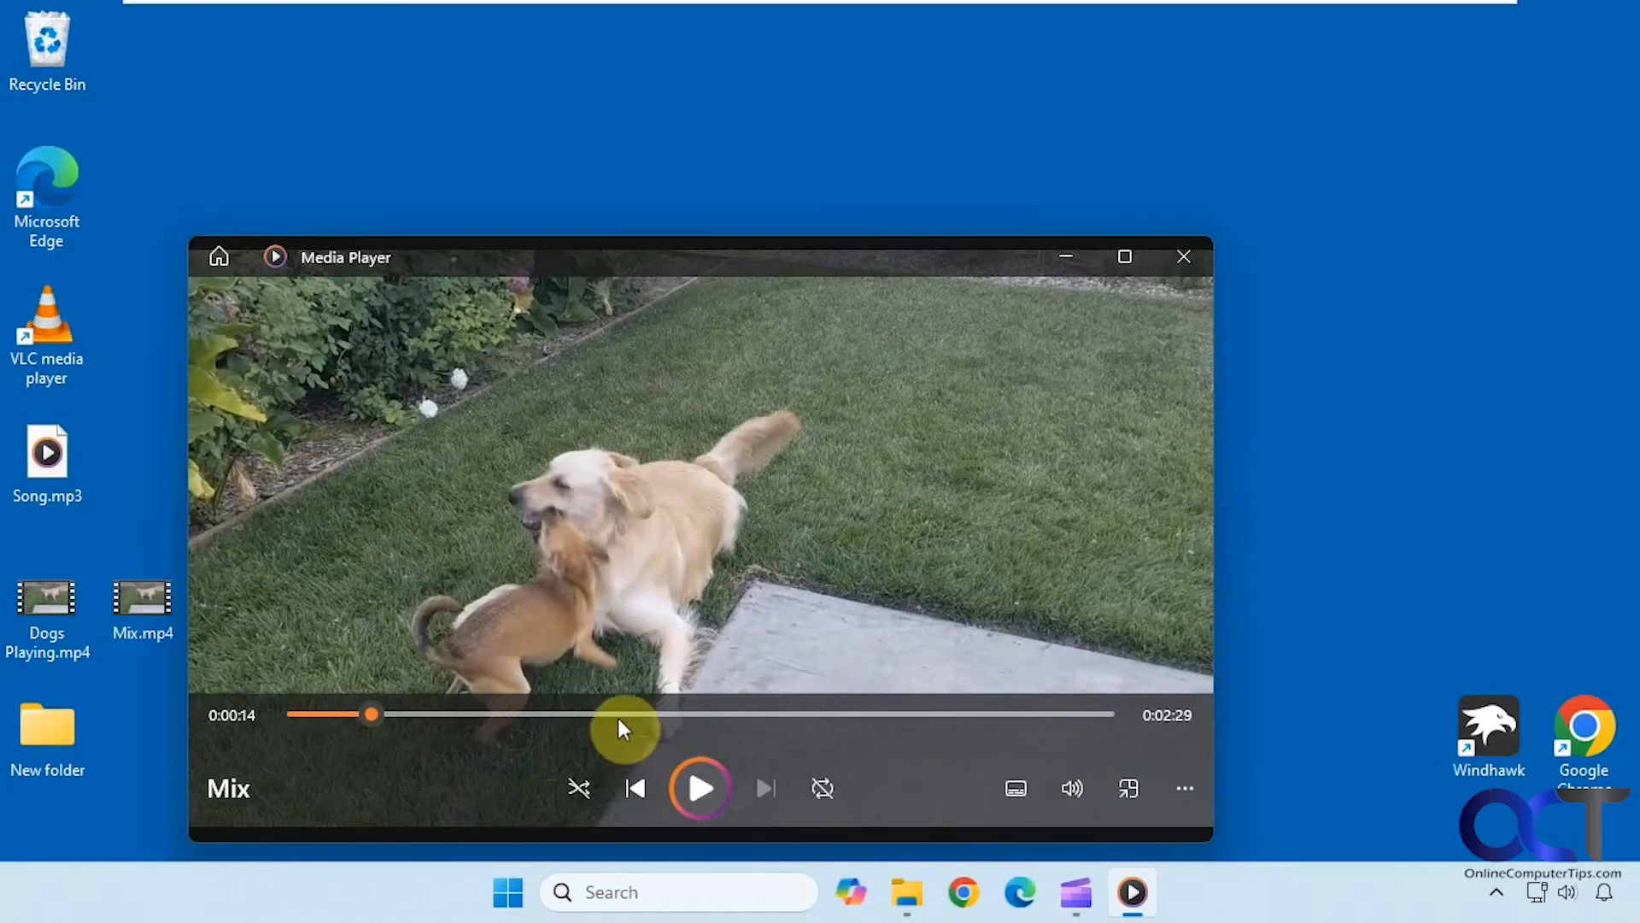
pyautogui.moveTo(1097, 730)
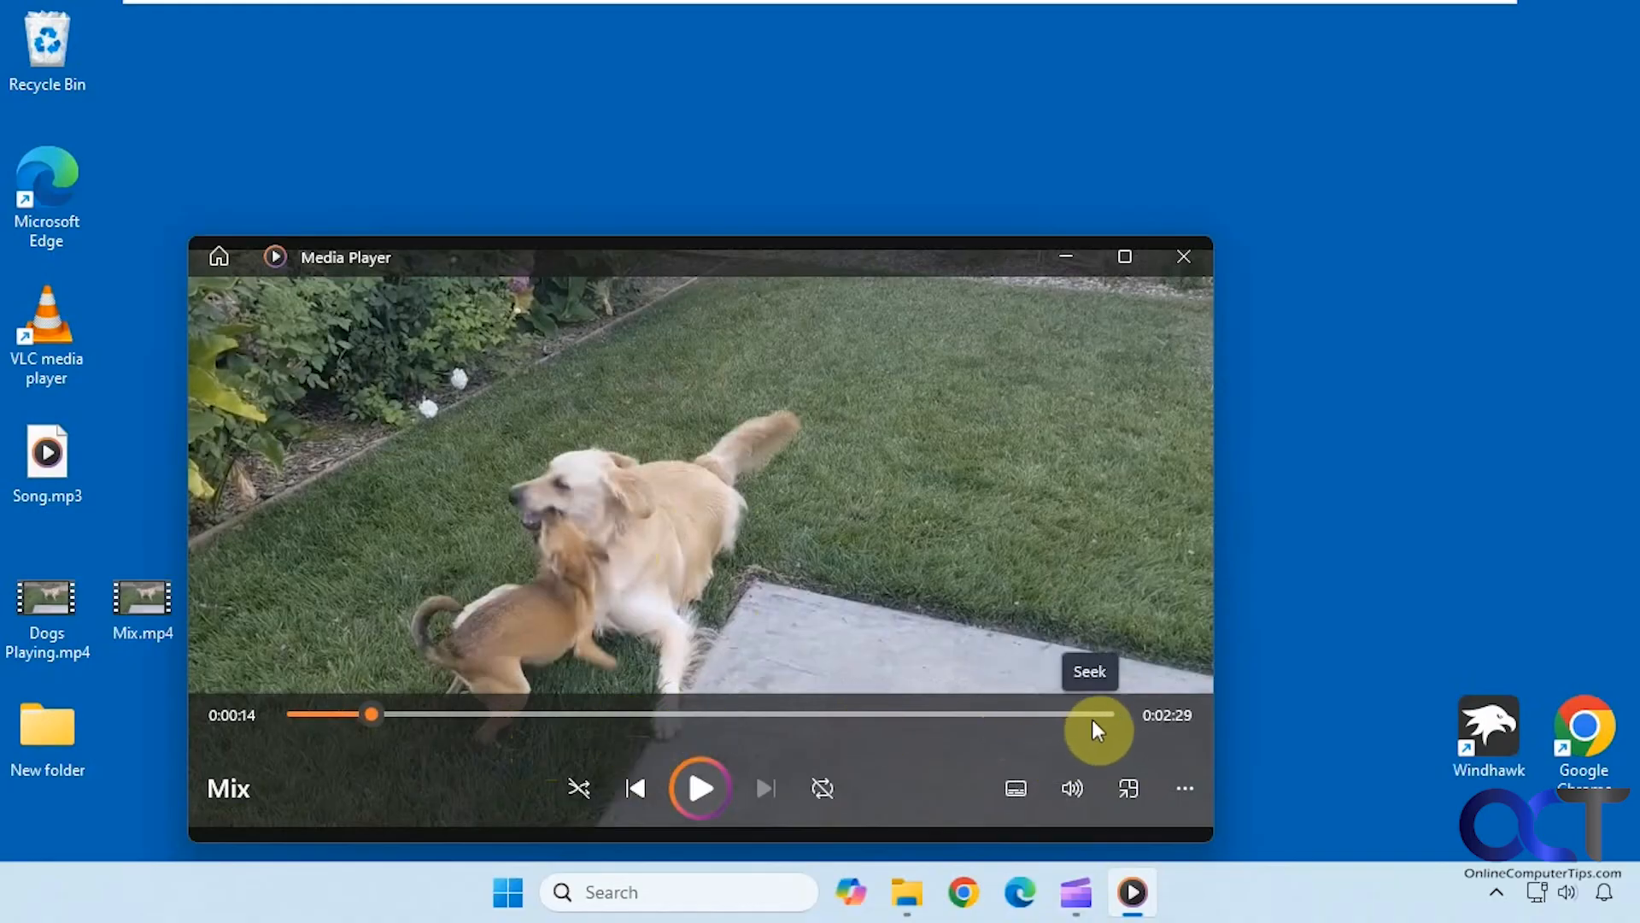
pyautogui.moveTo(371, 714); pyautogui.dragTo(1088, 720)
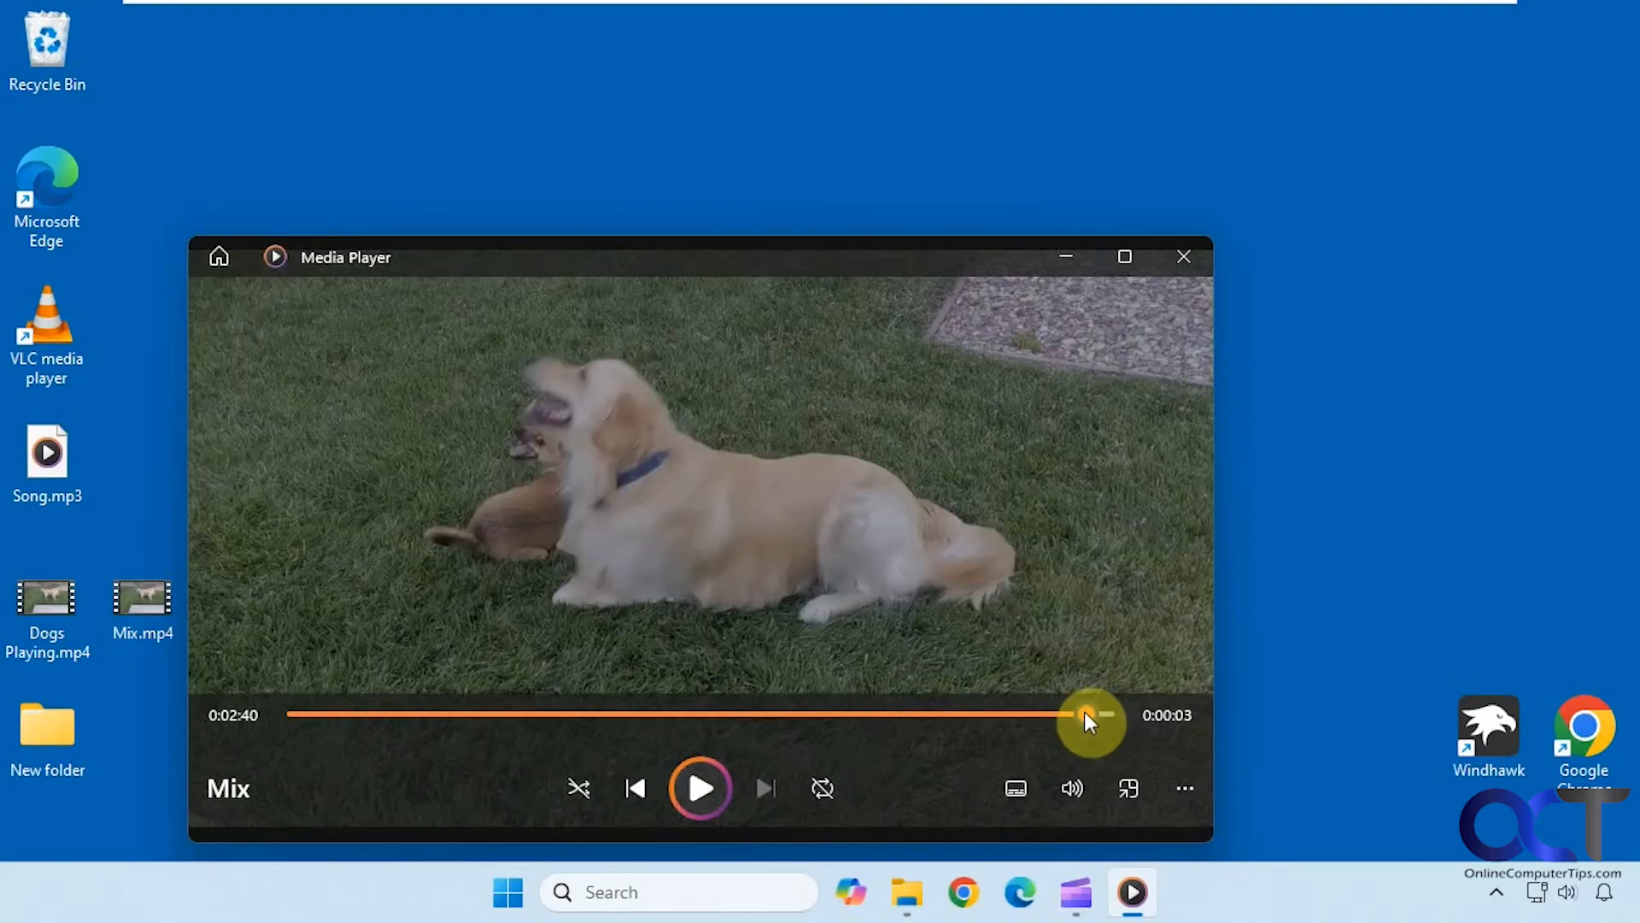
pyautogui.moveTo(1089, 720); pyautogui.dragTo(1078, 719)
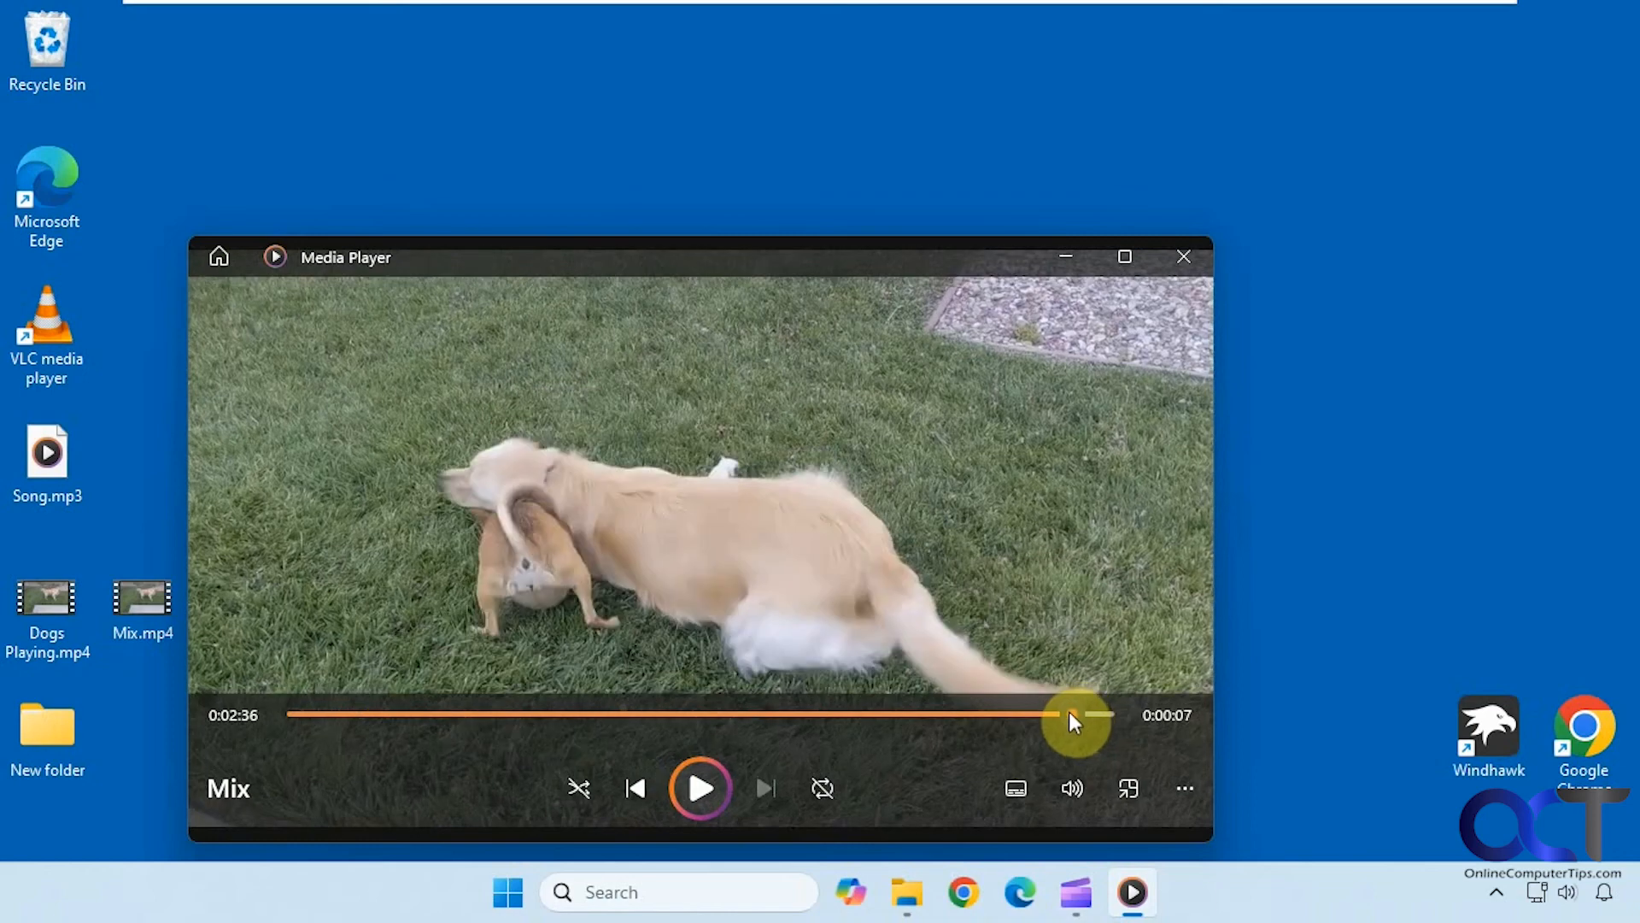
pyautogui.click(700, 790)
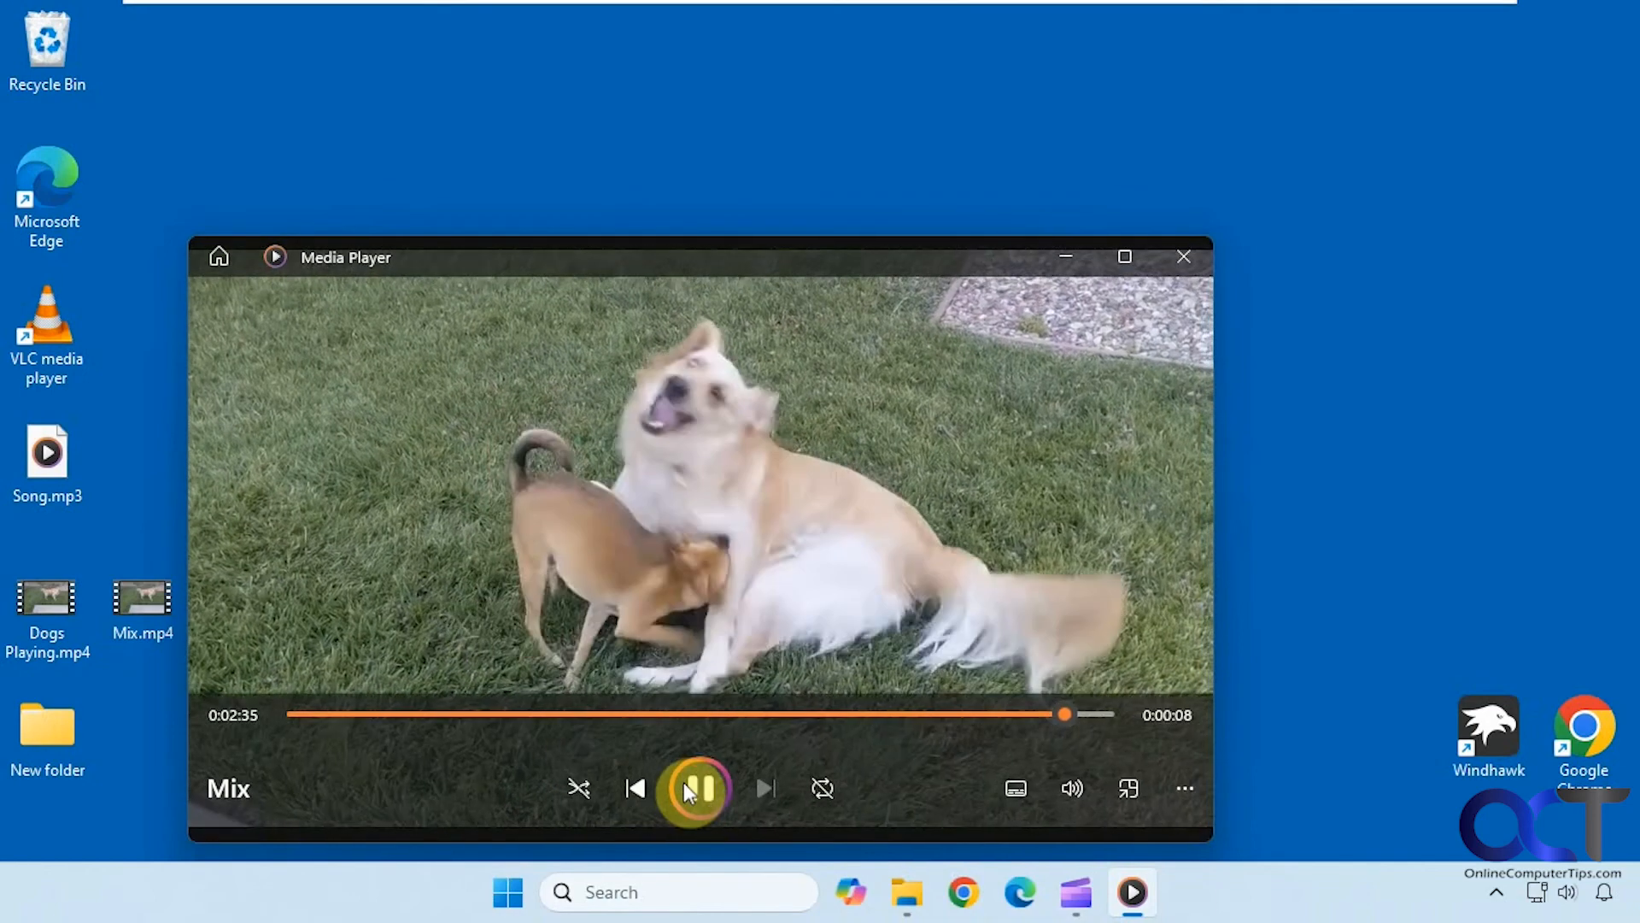
pyautogui.click(699, 787)
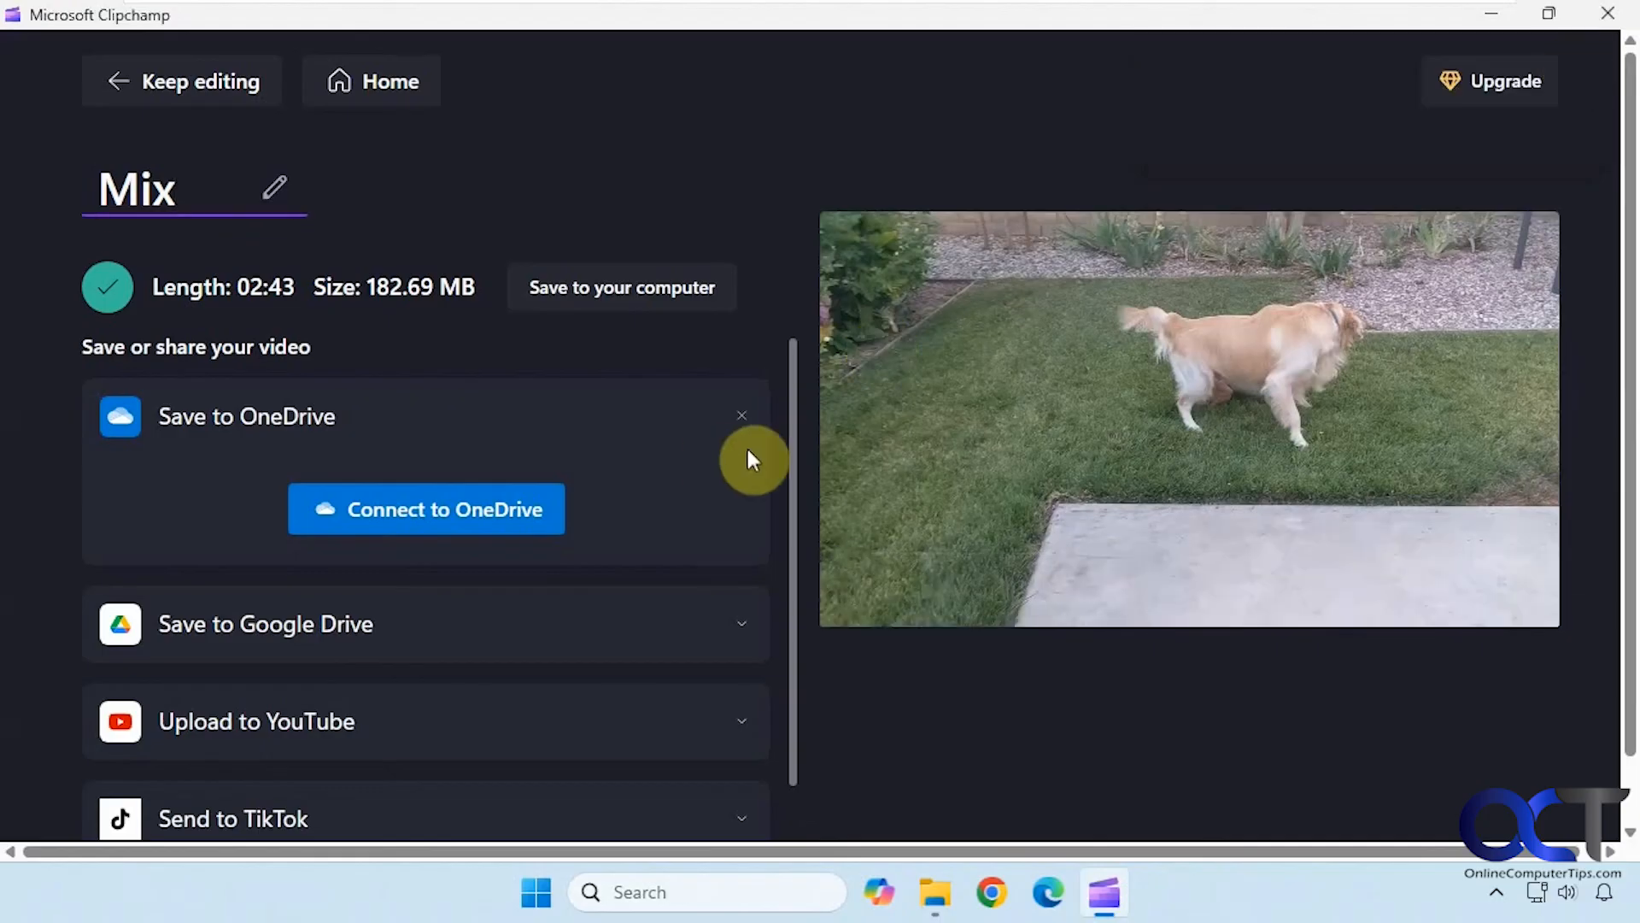
pyautogui.moveTo(297, 92)
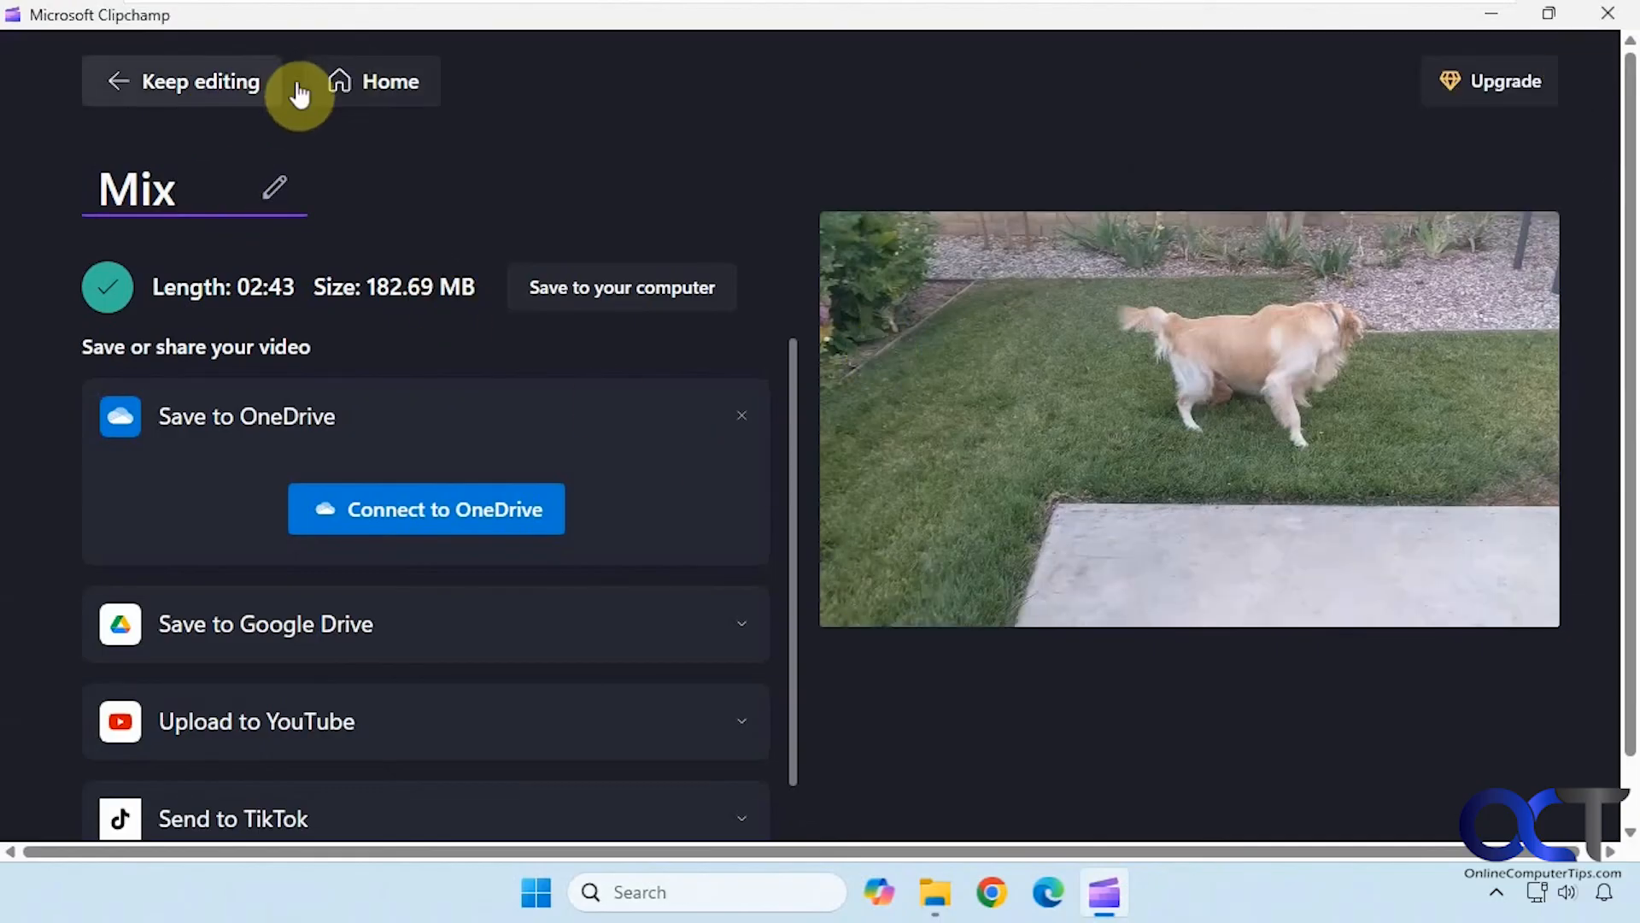
# Step: Return from the export page to the editor with Keep editing
pyautogui.click(196, 82)
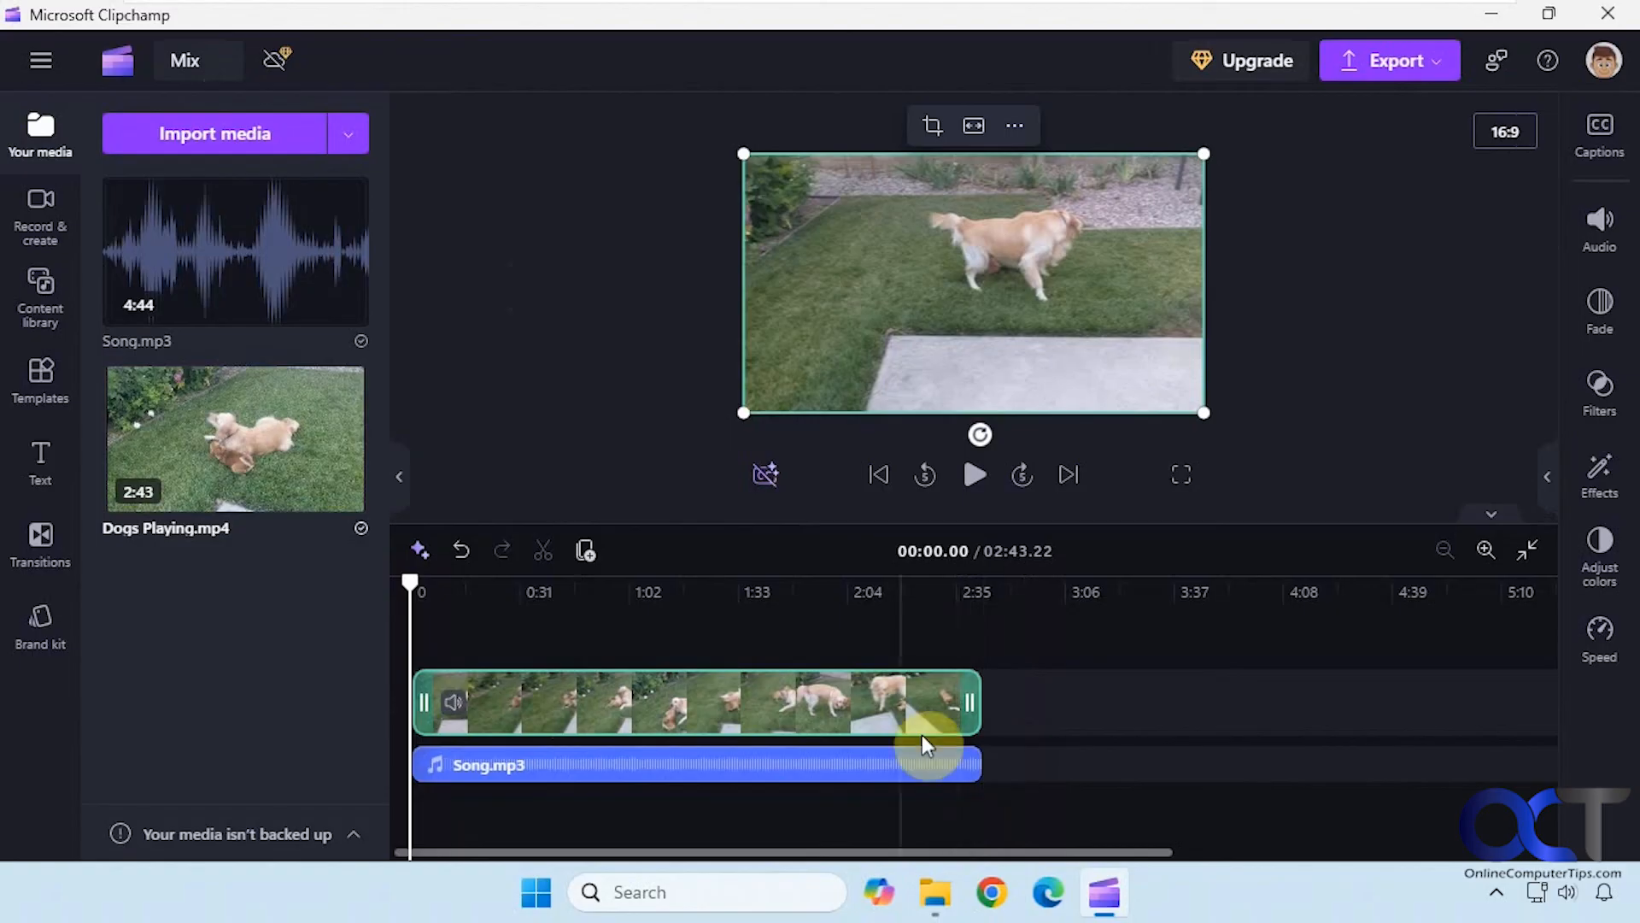
# Step: Select the Dogs Playing clip to display its 0 s fade in and 5 s fade out
pyautogui.click(891, 763)
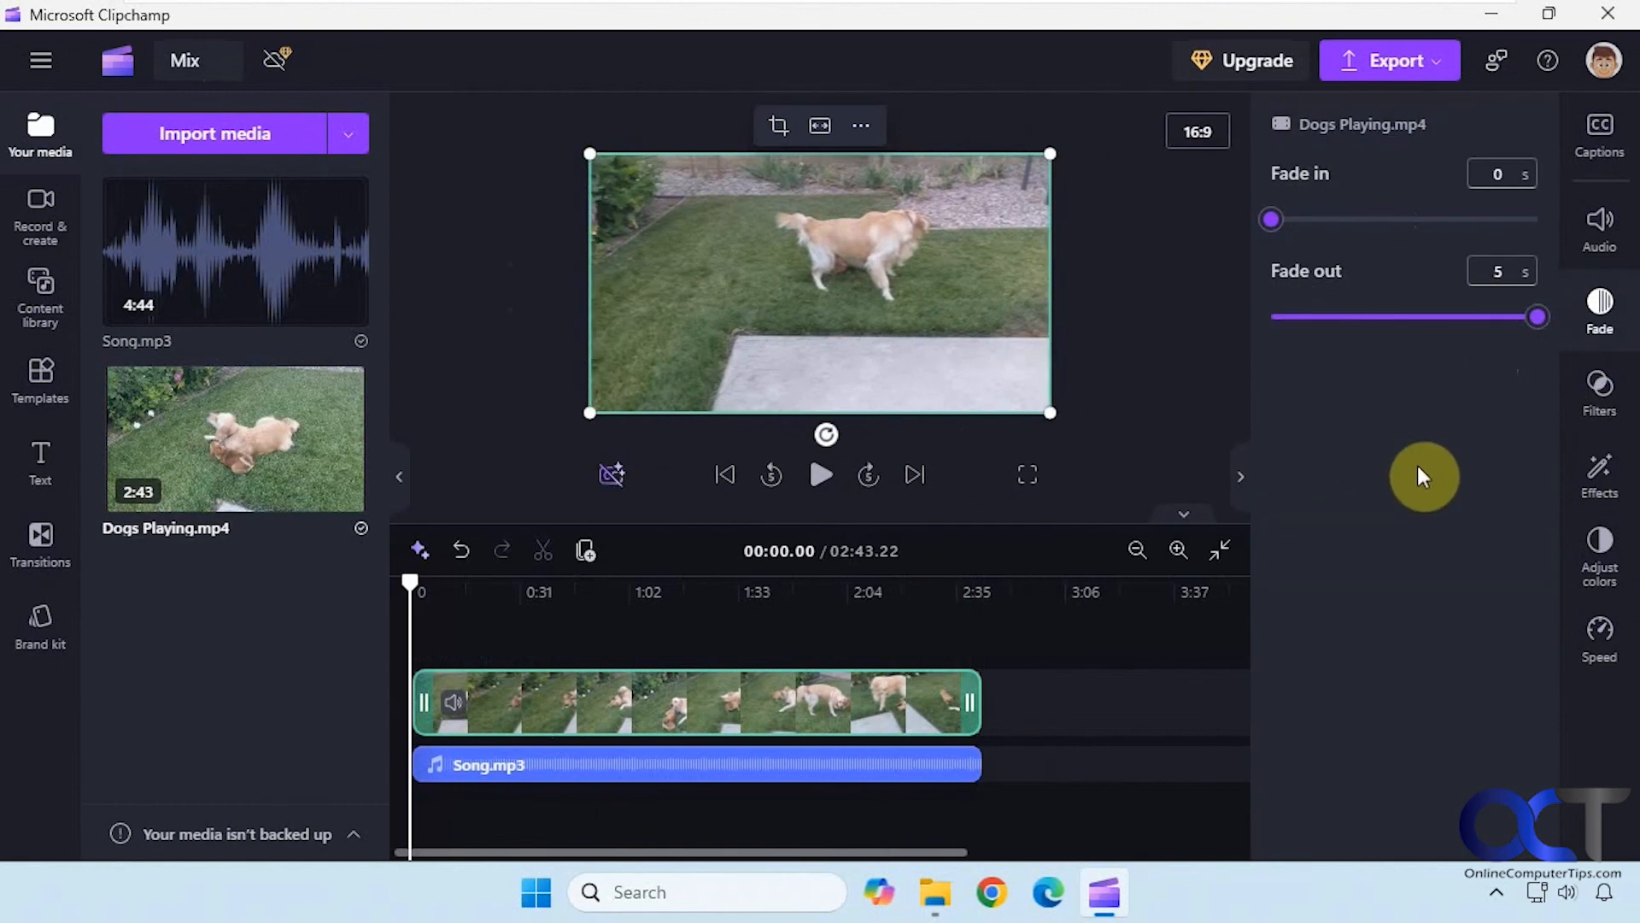
pyautogui.moveTo(1422, 465)
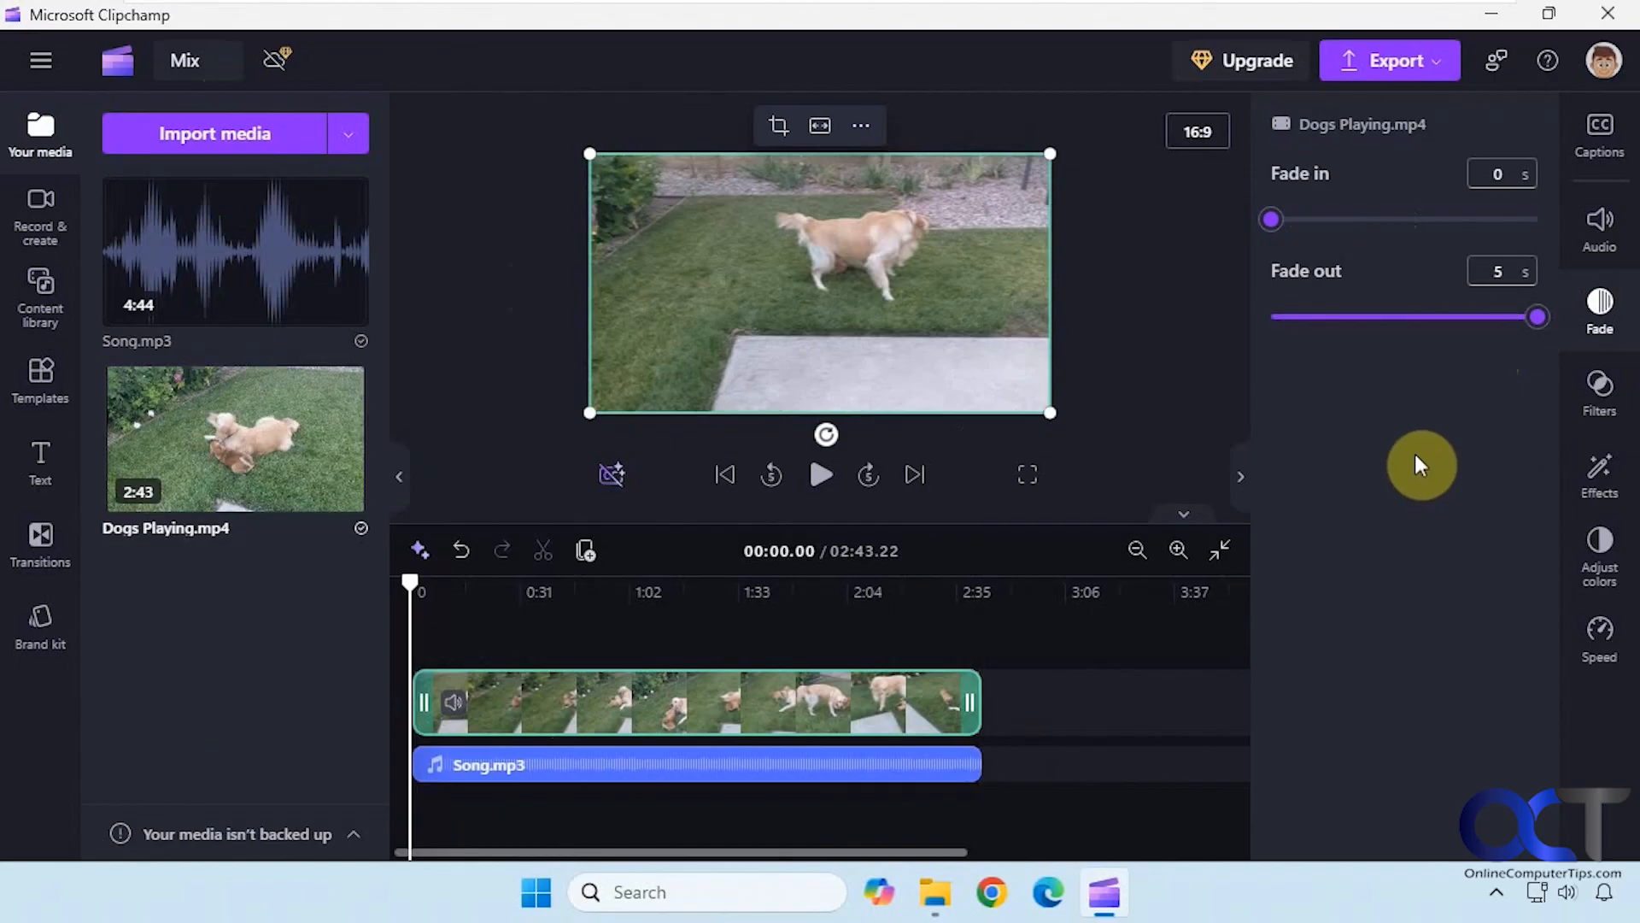
pyautogui.moveTo(1456, 622)
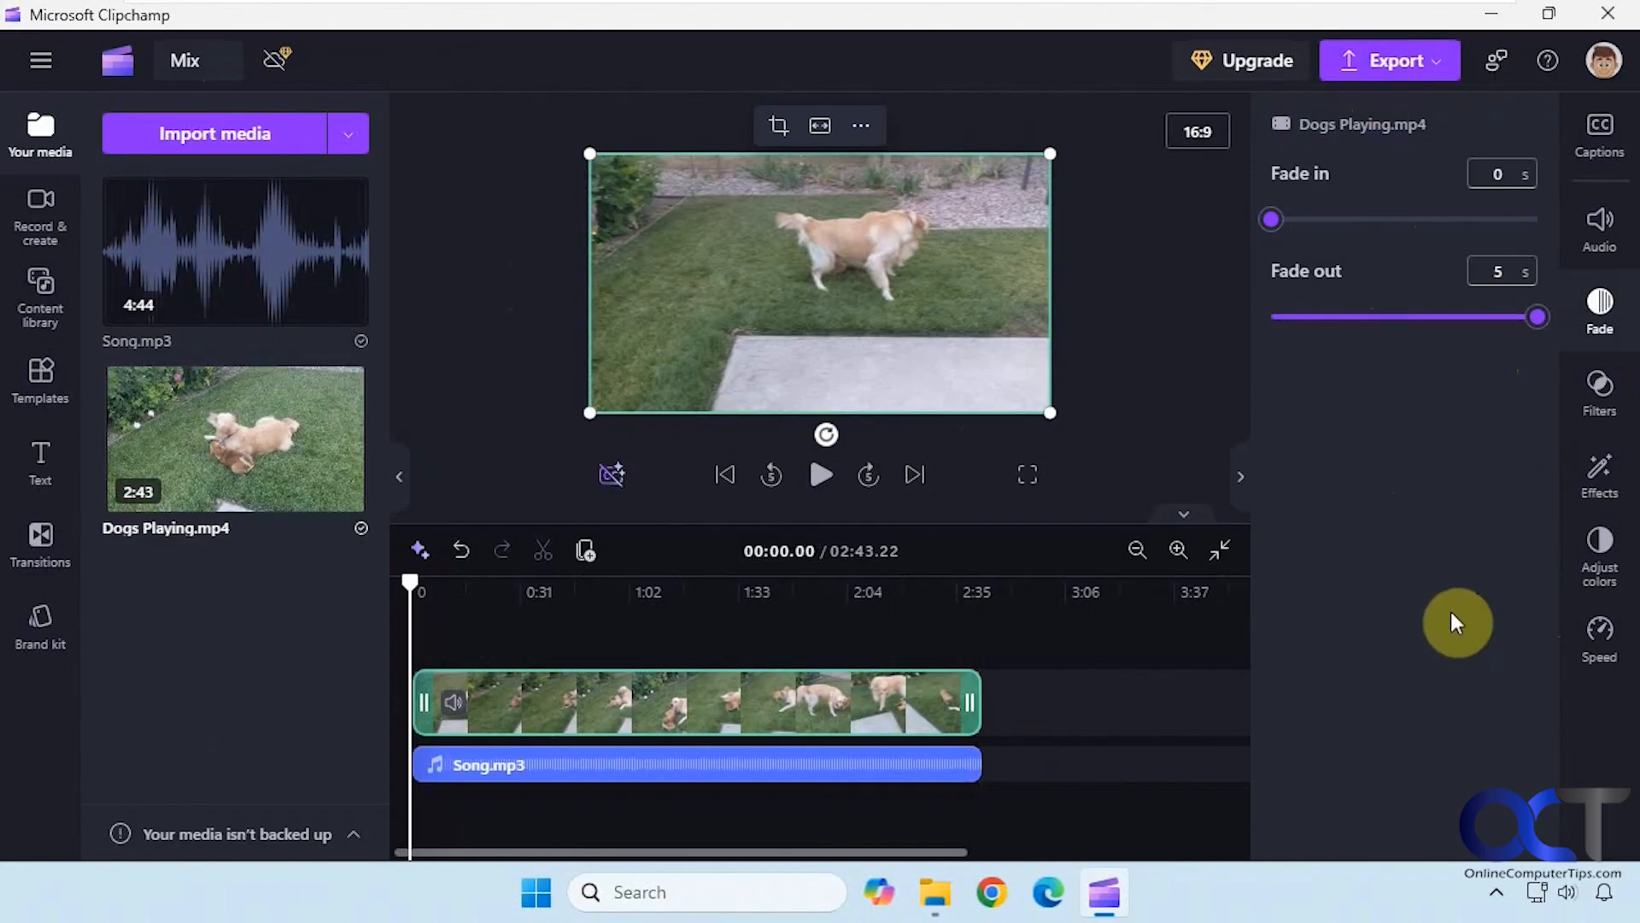
pyautogui.moveTo(1396, 641)
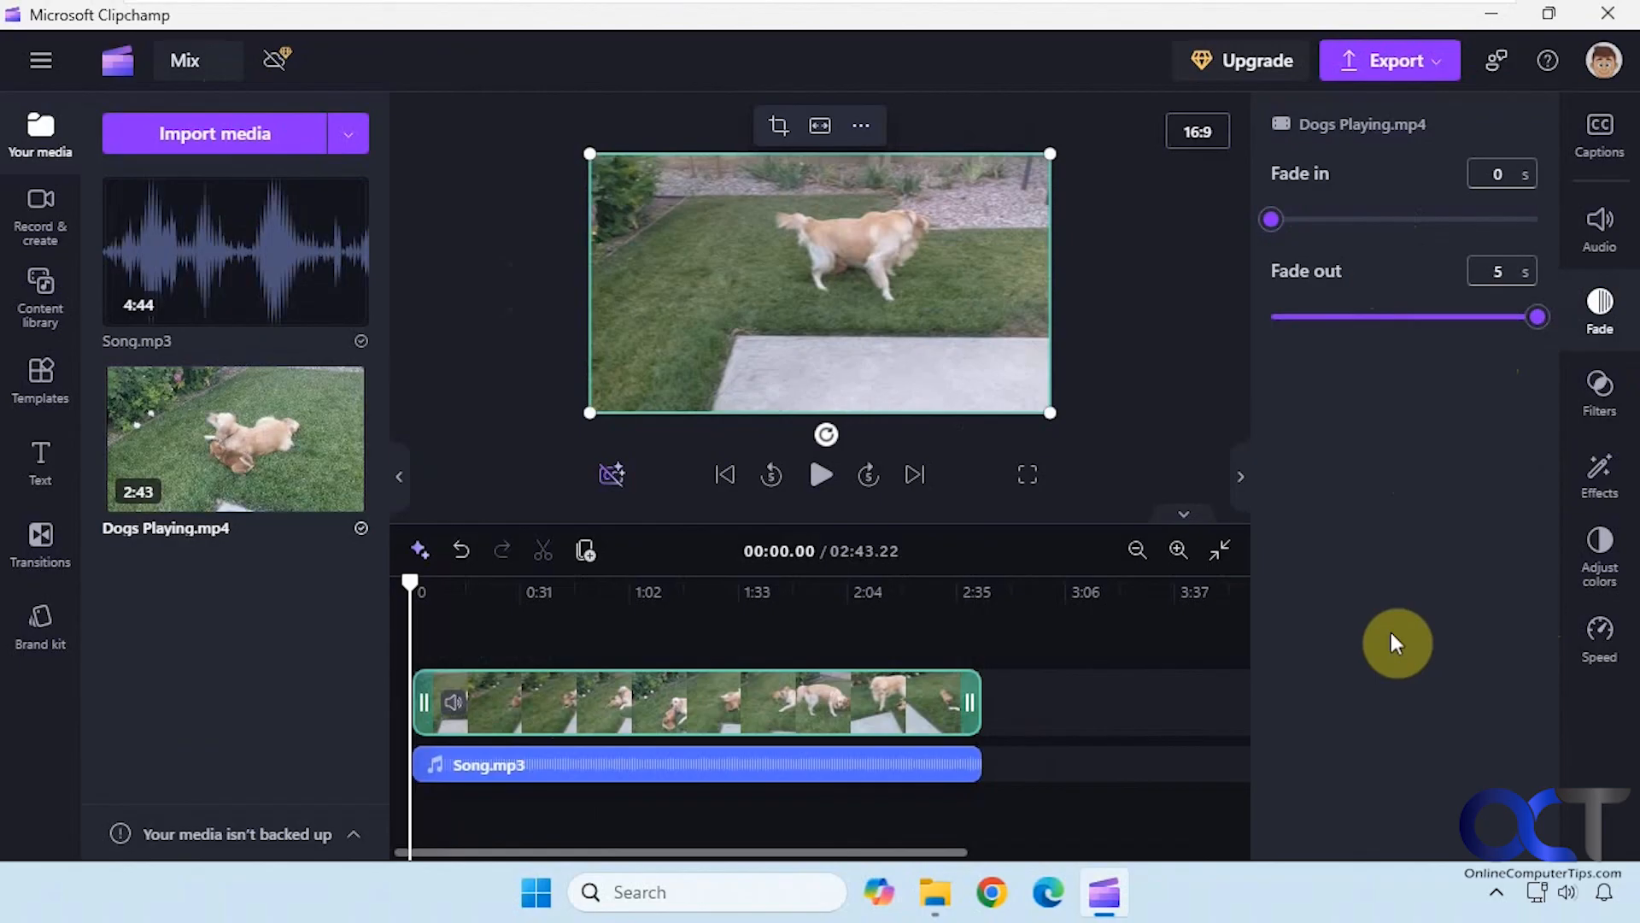